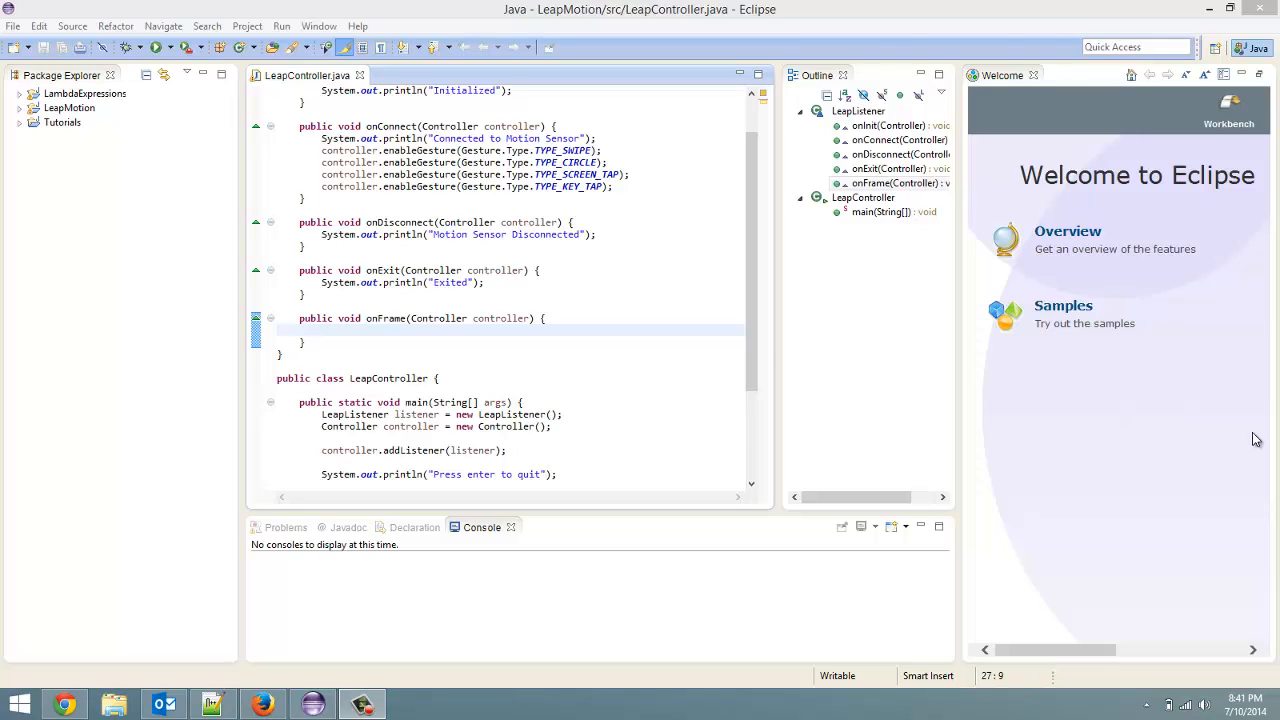
pyautogui.moveTo(1210, 424)
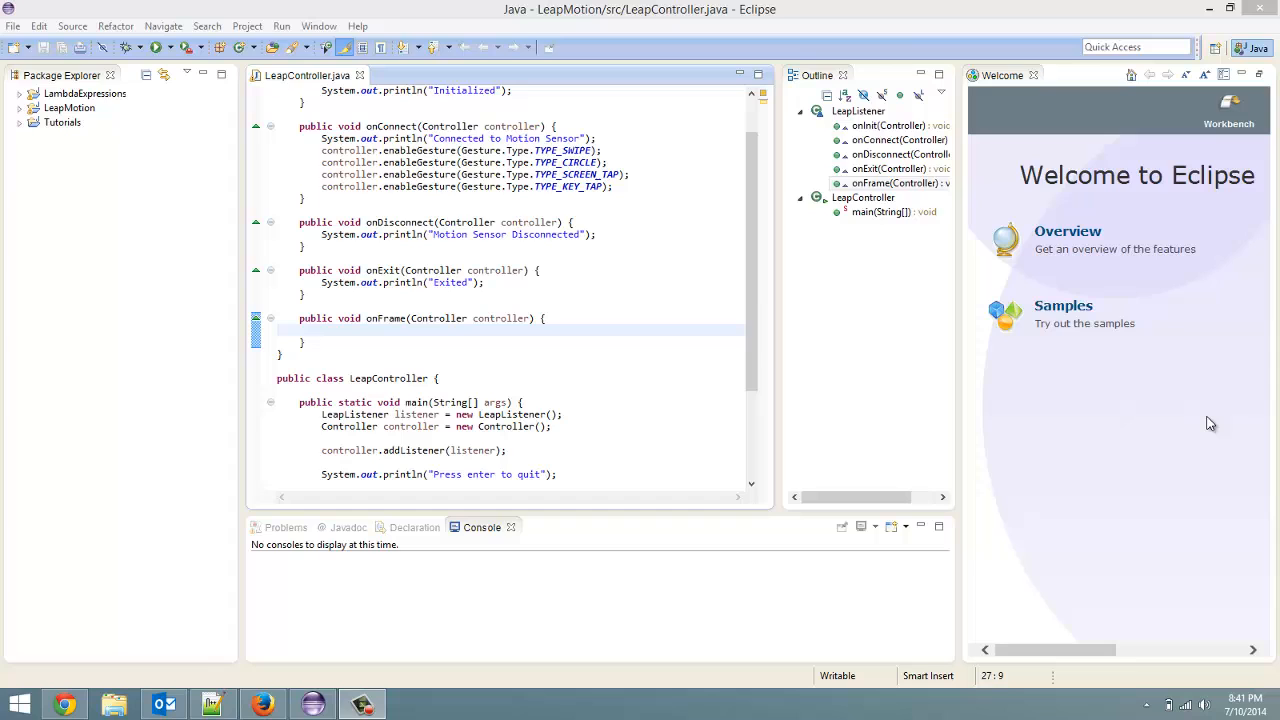
# Step: Review LeapController.java and the Tutorials project's JRE System Library, then place the cursor in the empty onFrame method
pyautogui.scroll(3)
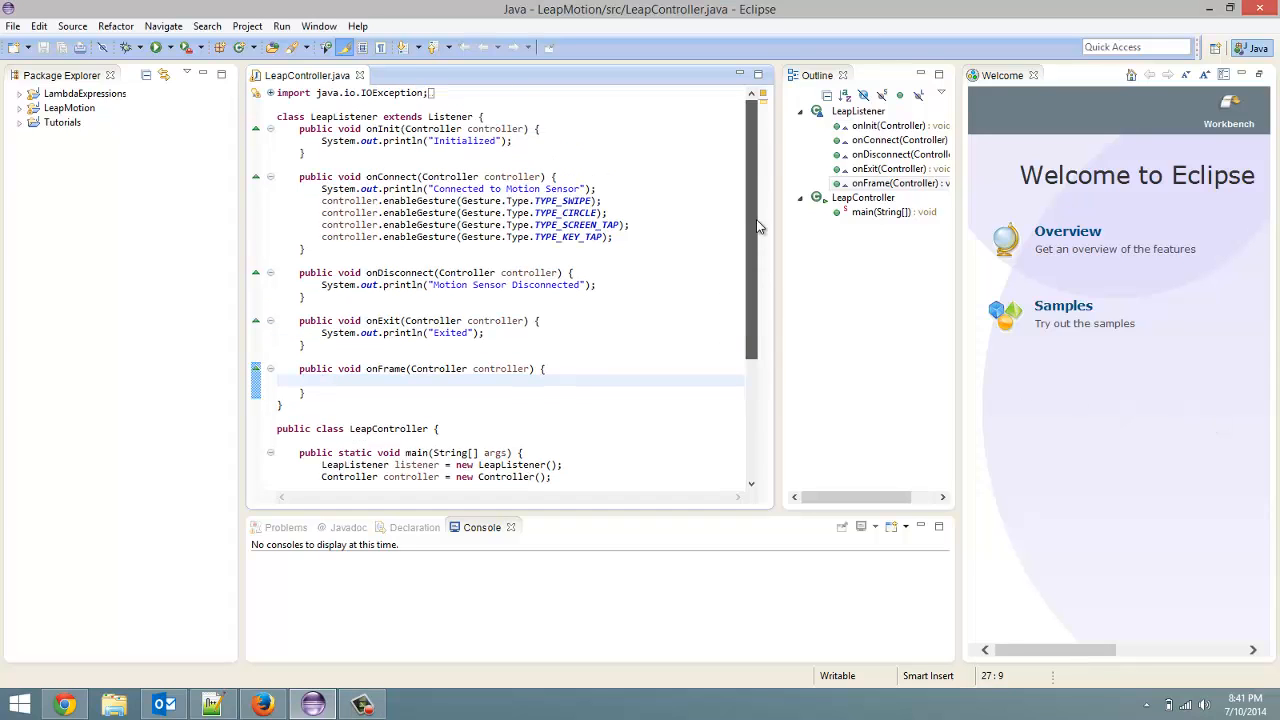
pyautogui.scroll(-3)
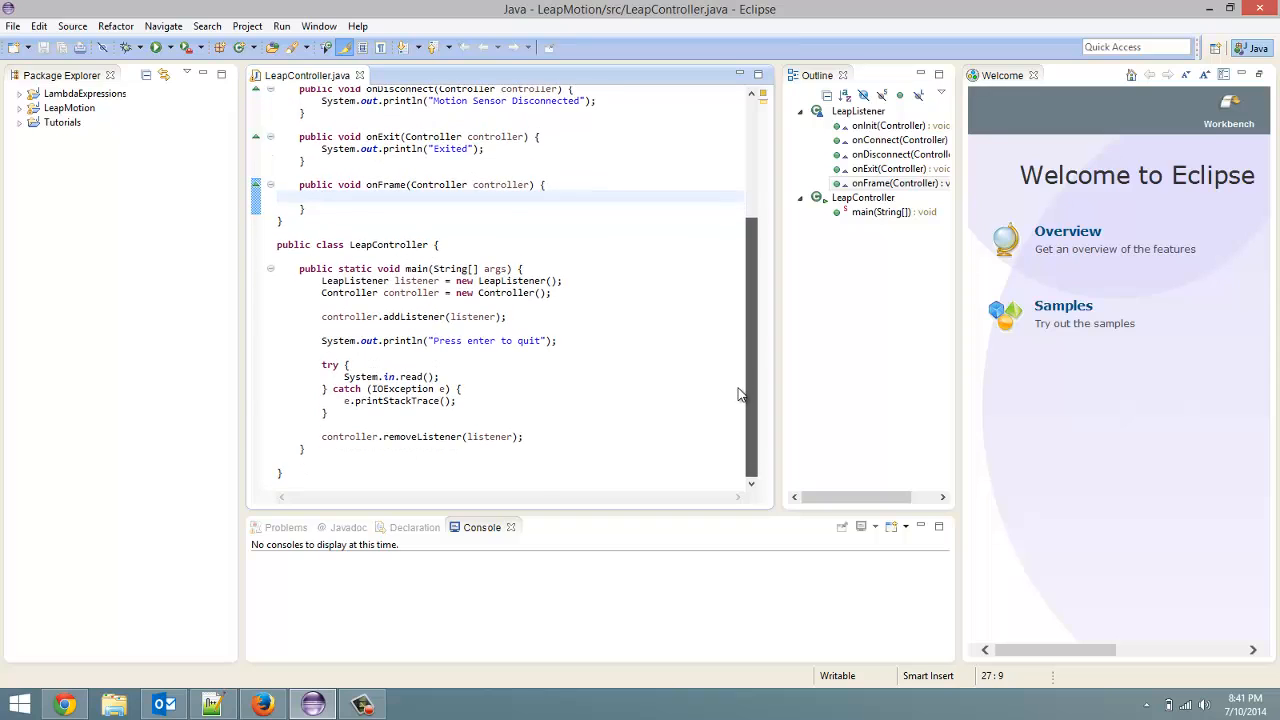
pyautogui.scroll(3)
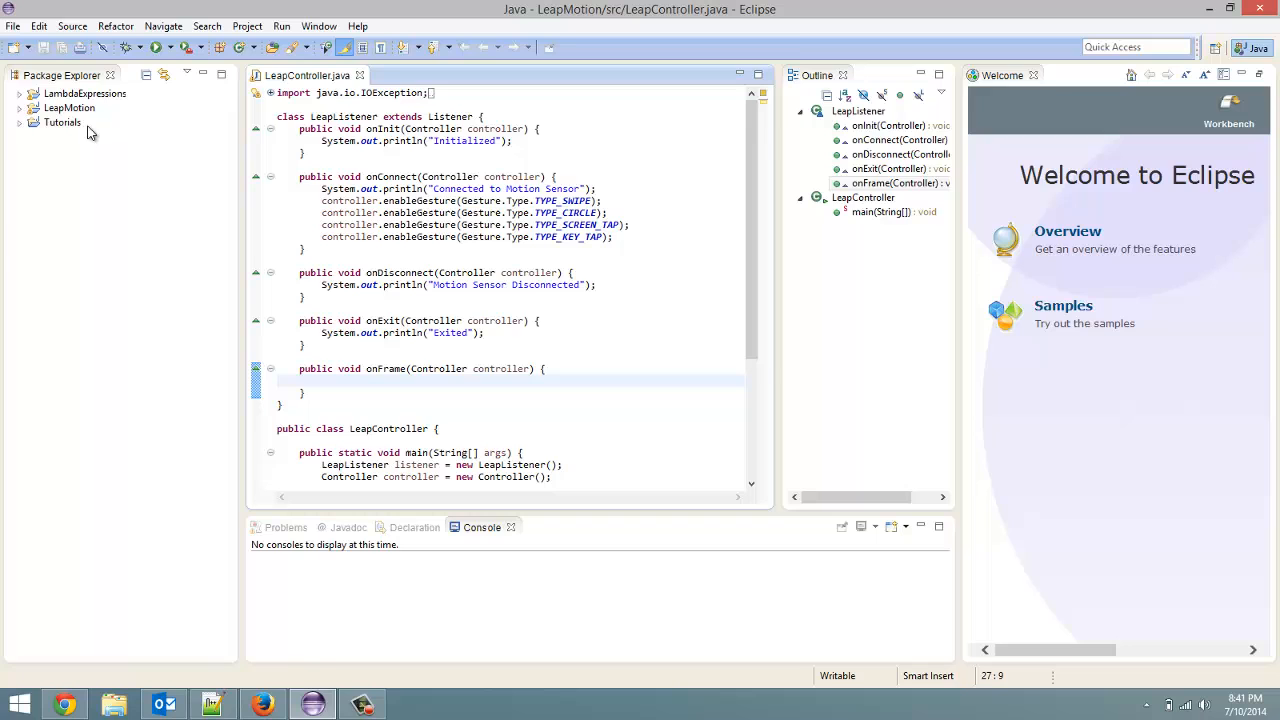
pyautogui.click(24, 122)
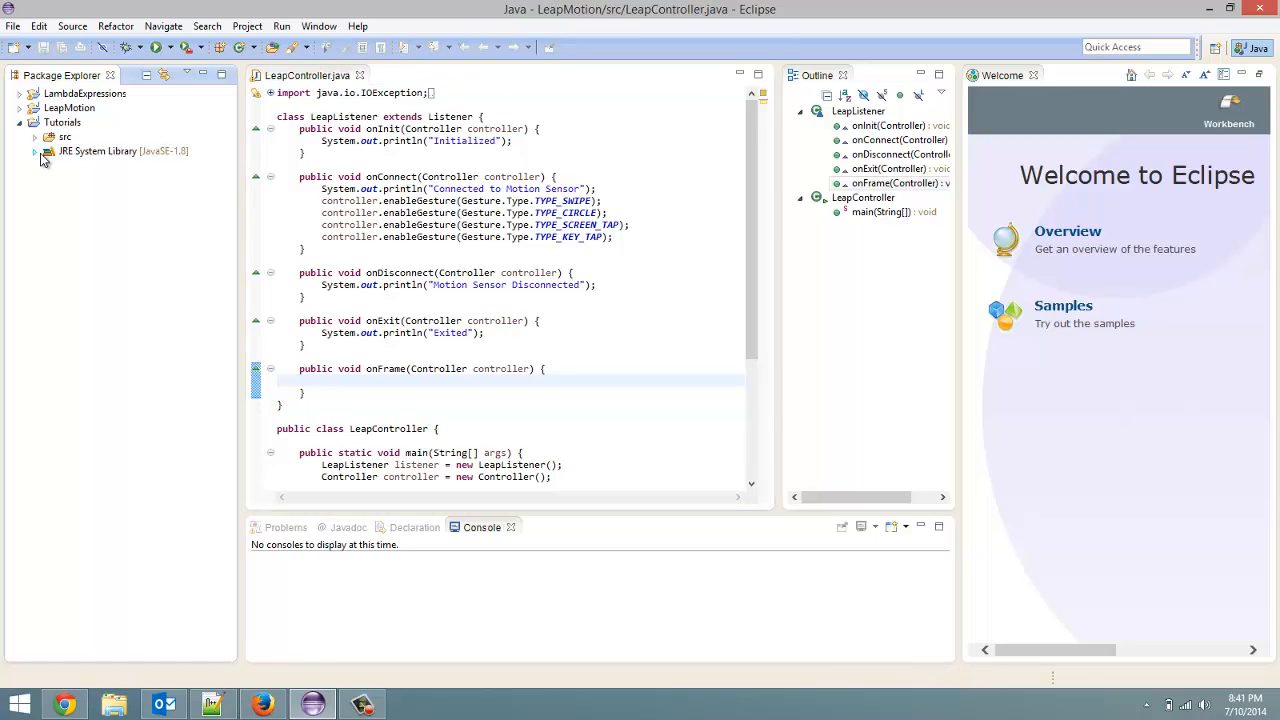
pyautogui.click(36, 152)
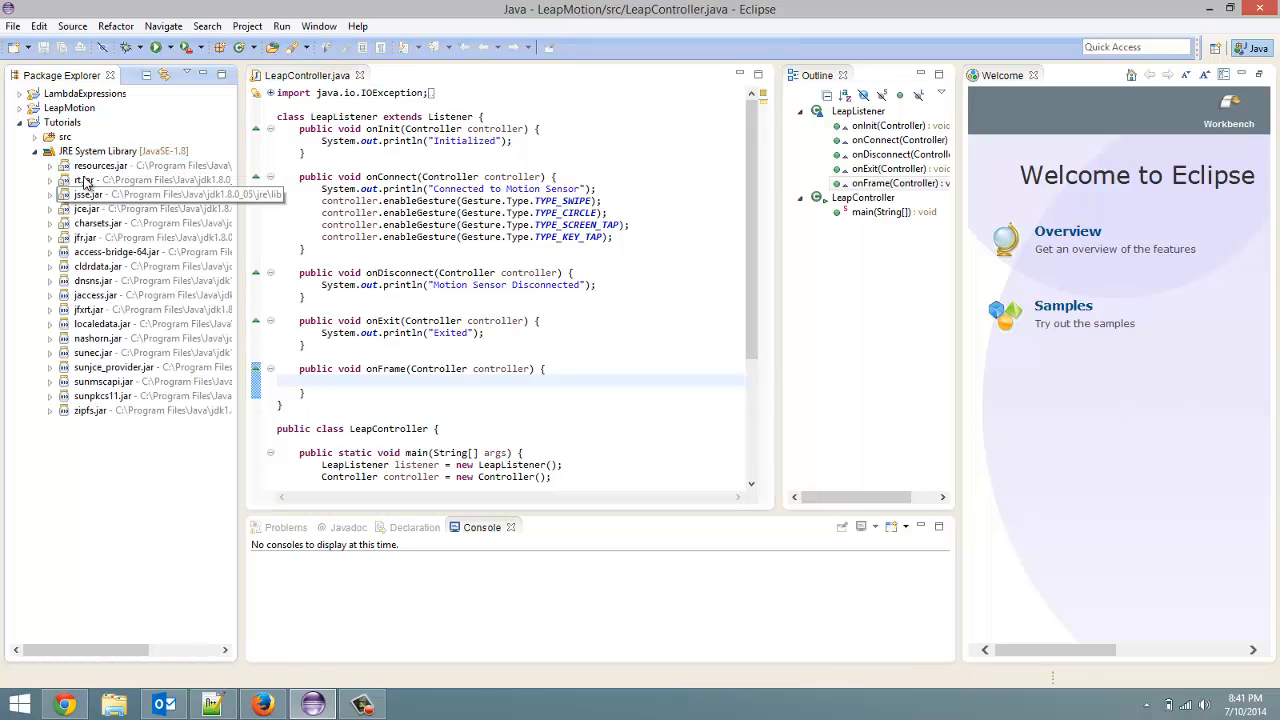
pyautogui.click(36, 150)
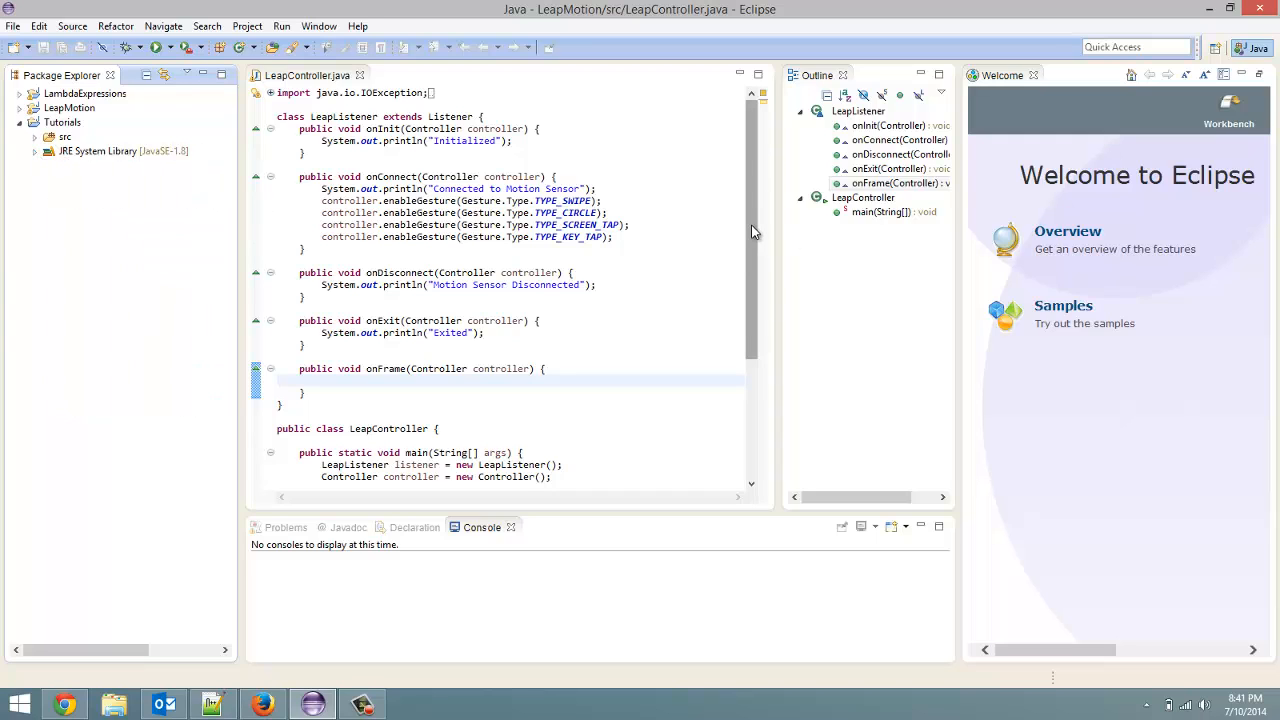
pyautogui.scroll(3)
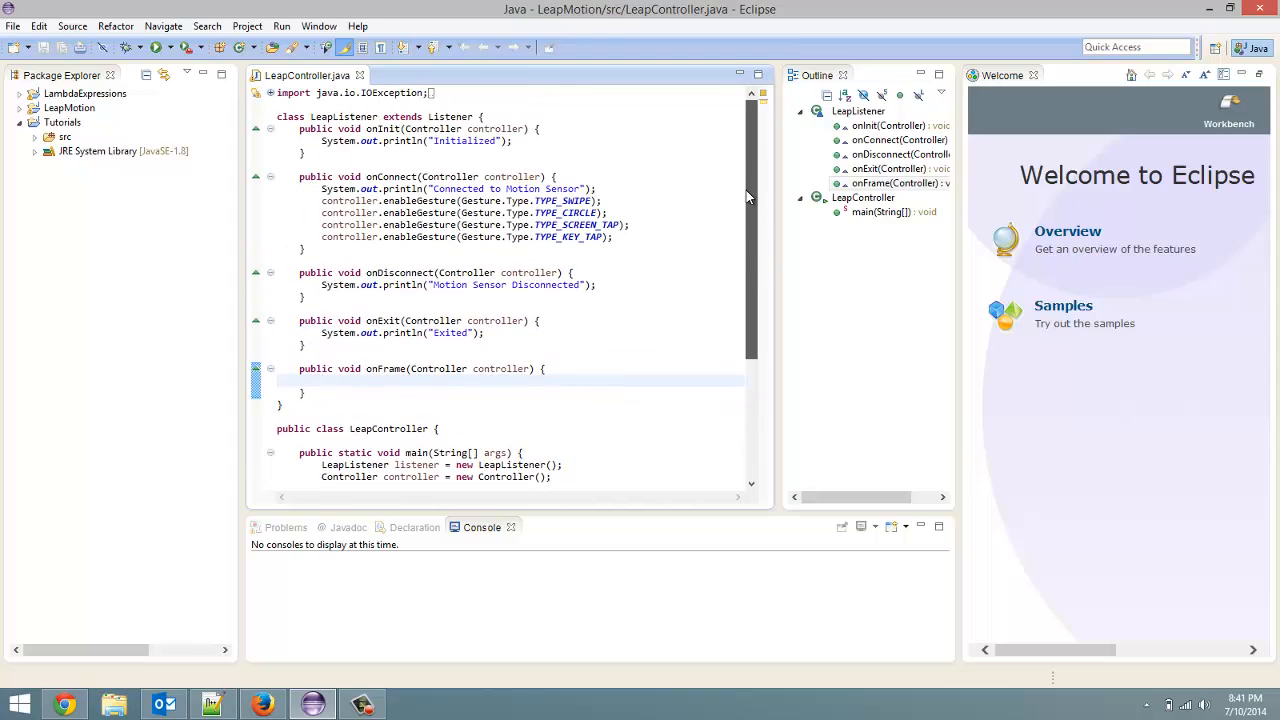
pyautogui.scroll(-3)
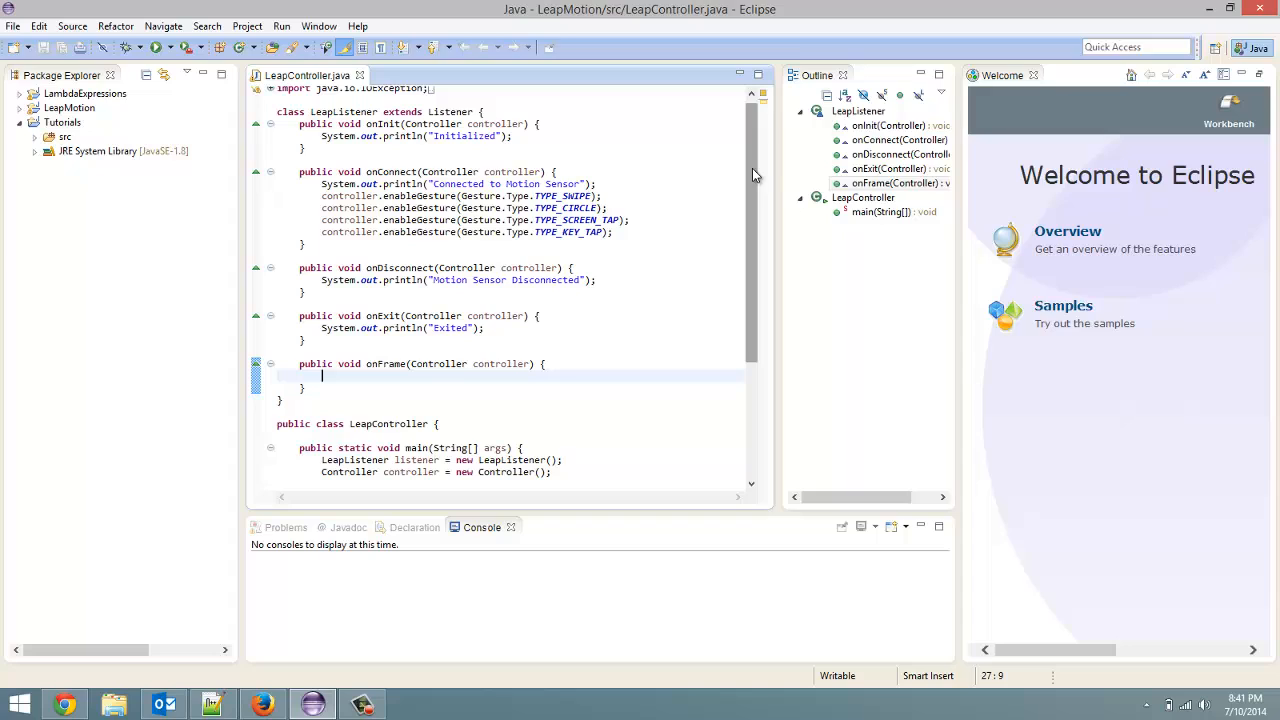
pyautogui.moveTo(562, 348)
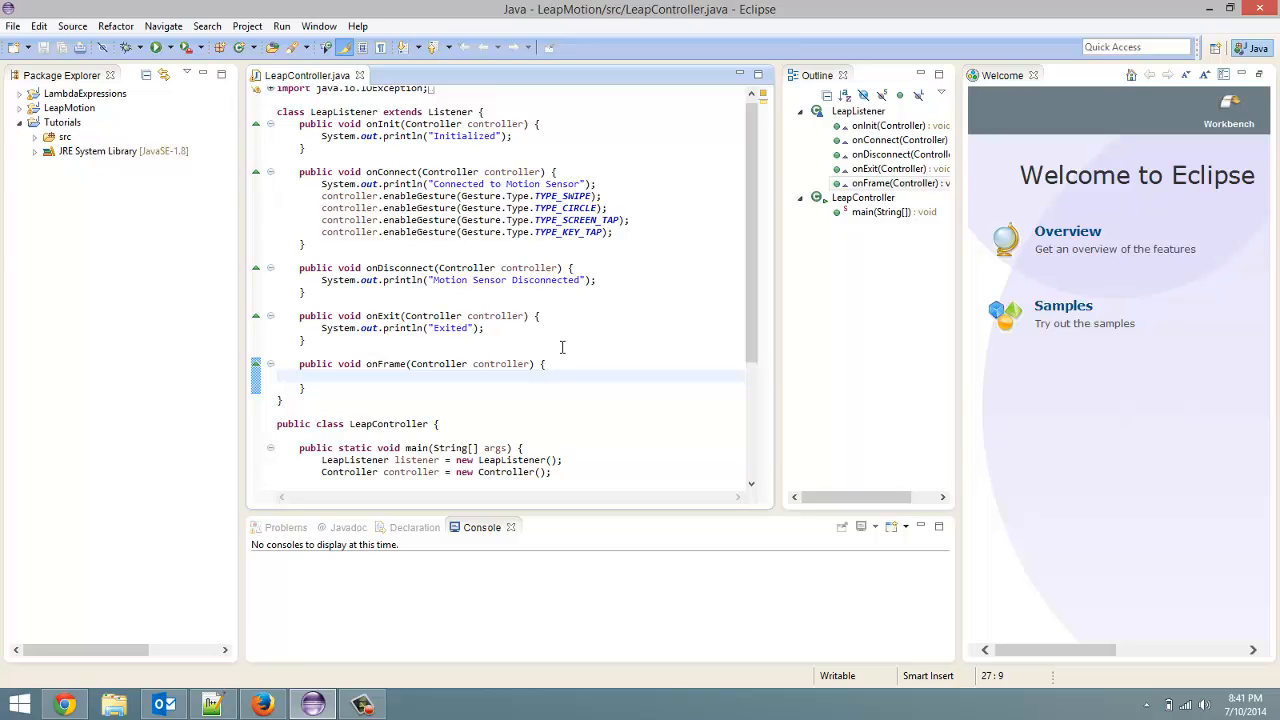
pyautogui.click(324, 376)
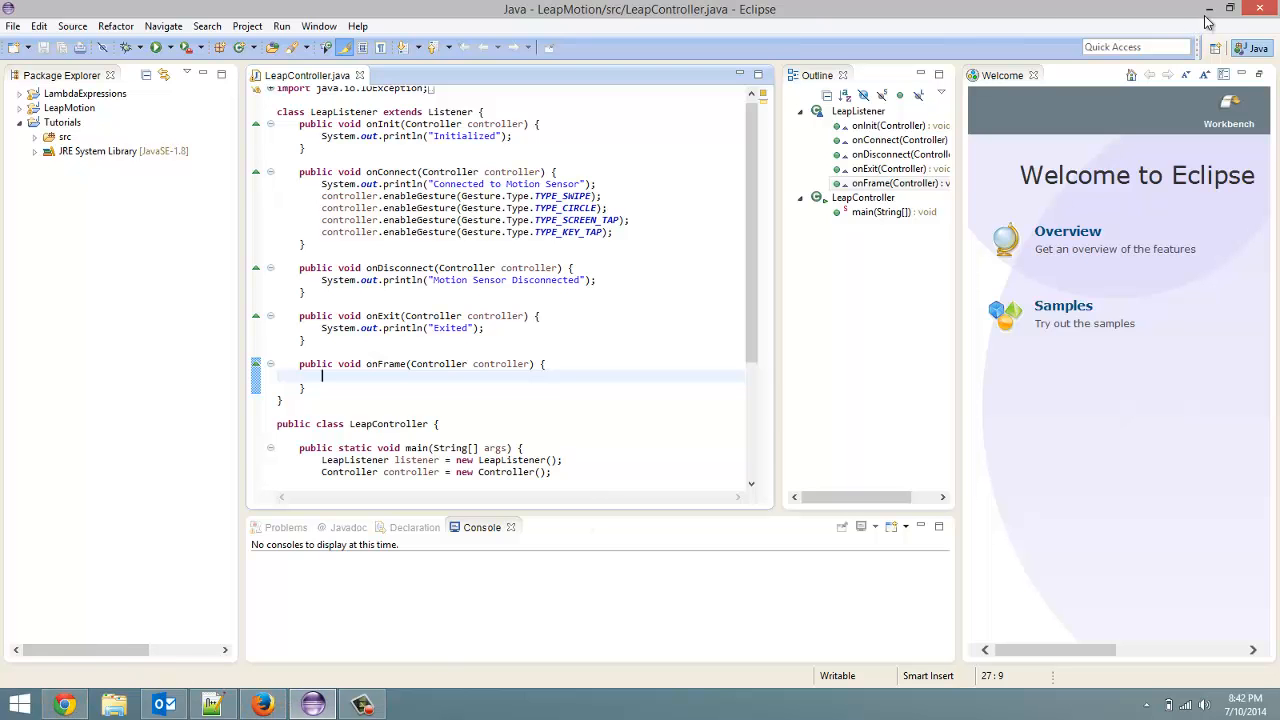
# Step: Minimize Eclipse and launch the Maxthon web browser from the desktop
pyautogui.click(1208, 8)
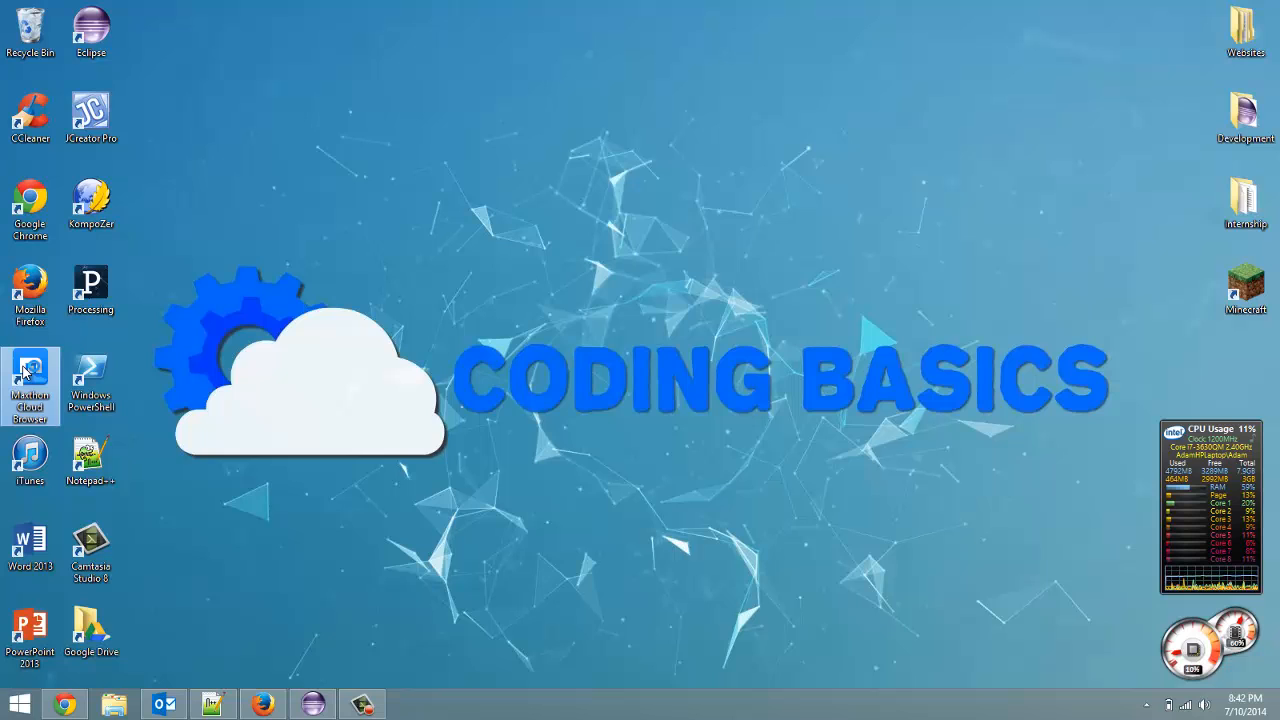
pyautogui.doubleClick(30, 380)
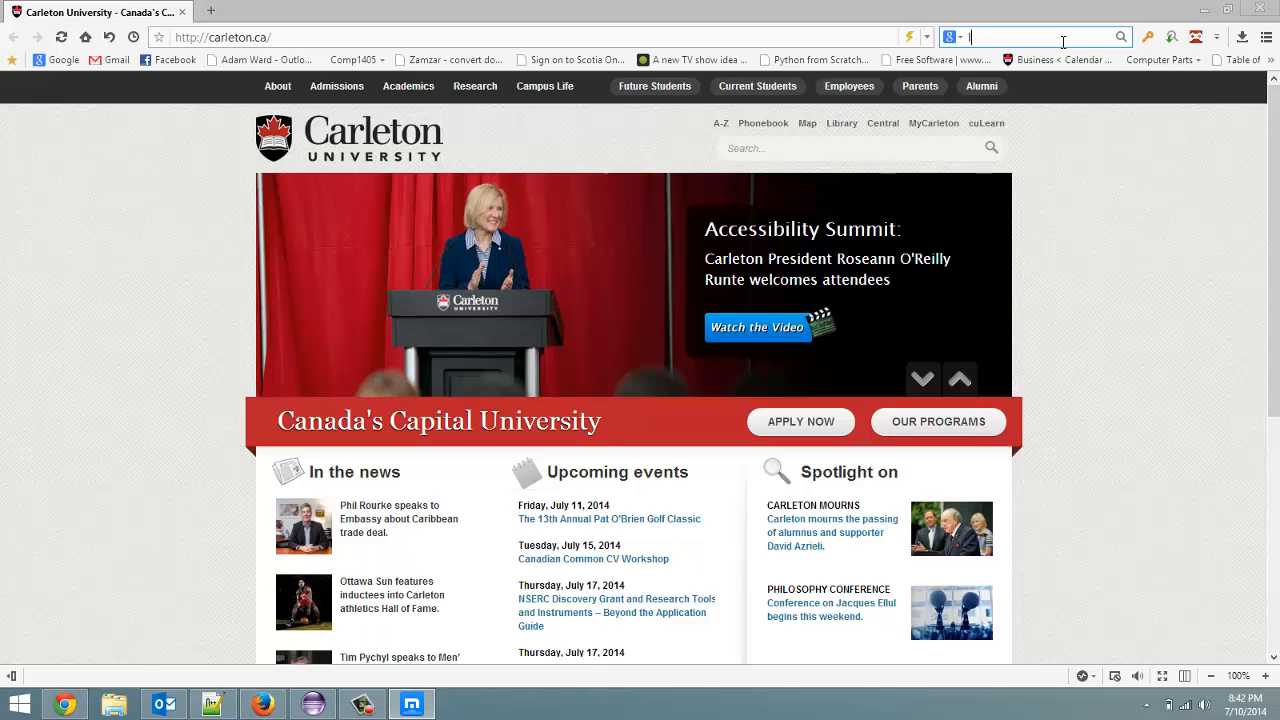
pyautogui.write('leap motion do')
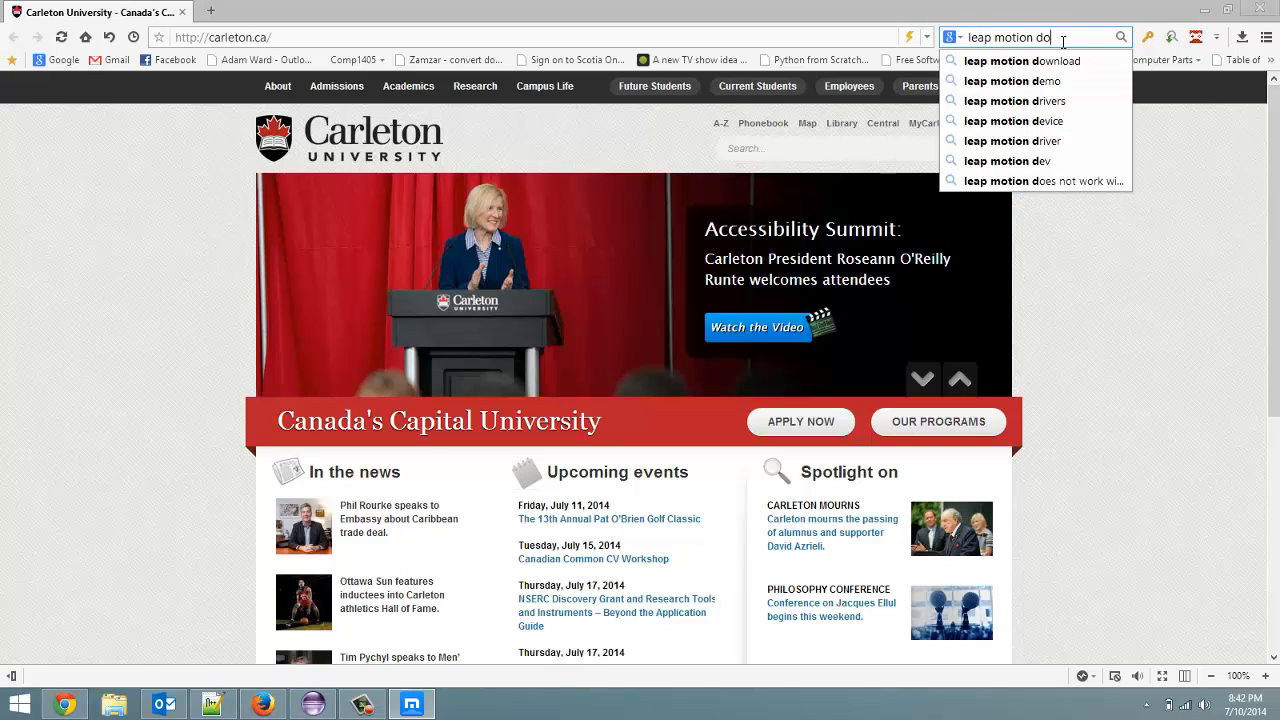
pyautogui.write('t pattern')
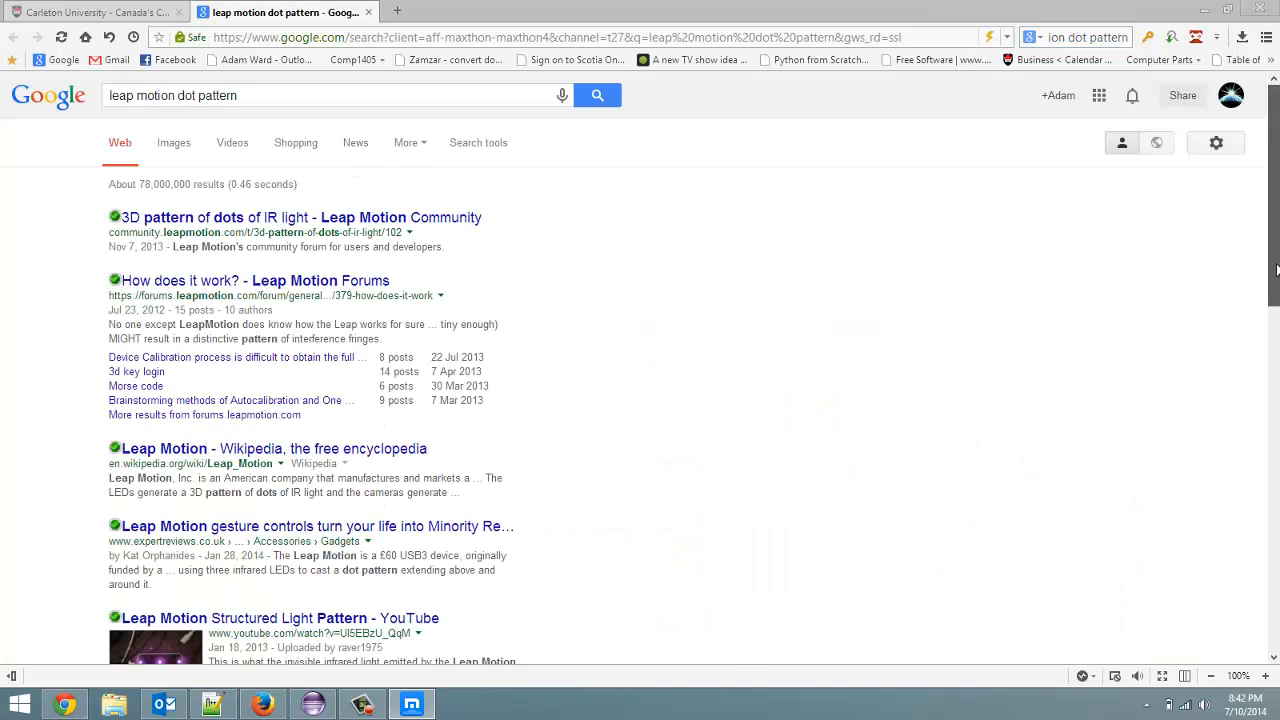
pyautogui.scroll(-3)
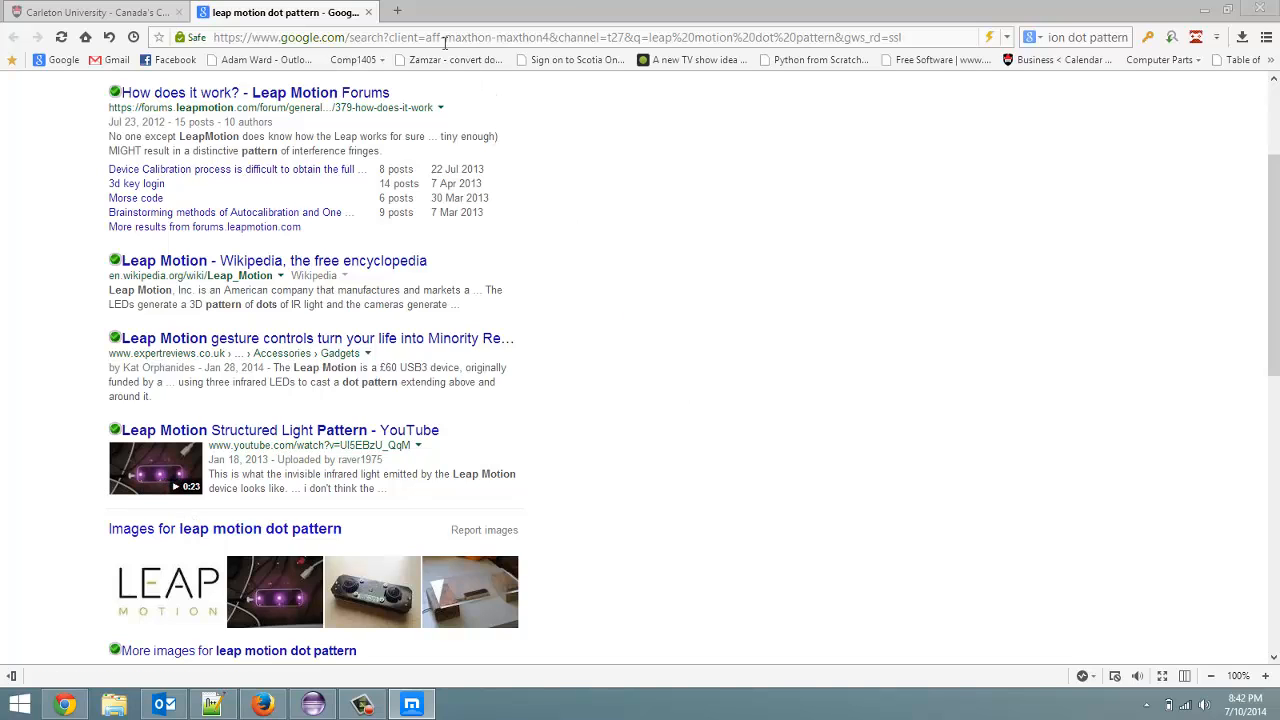
pyautogui.click(96, 12)
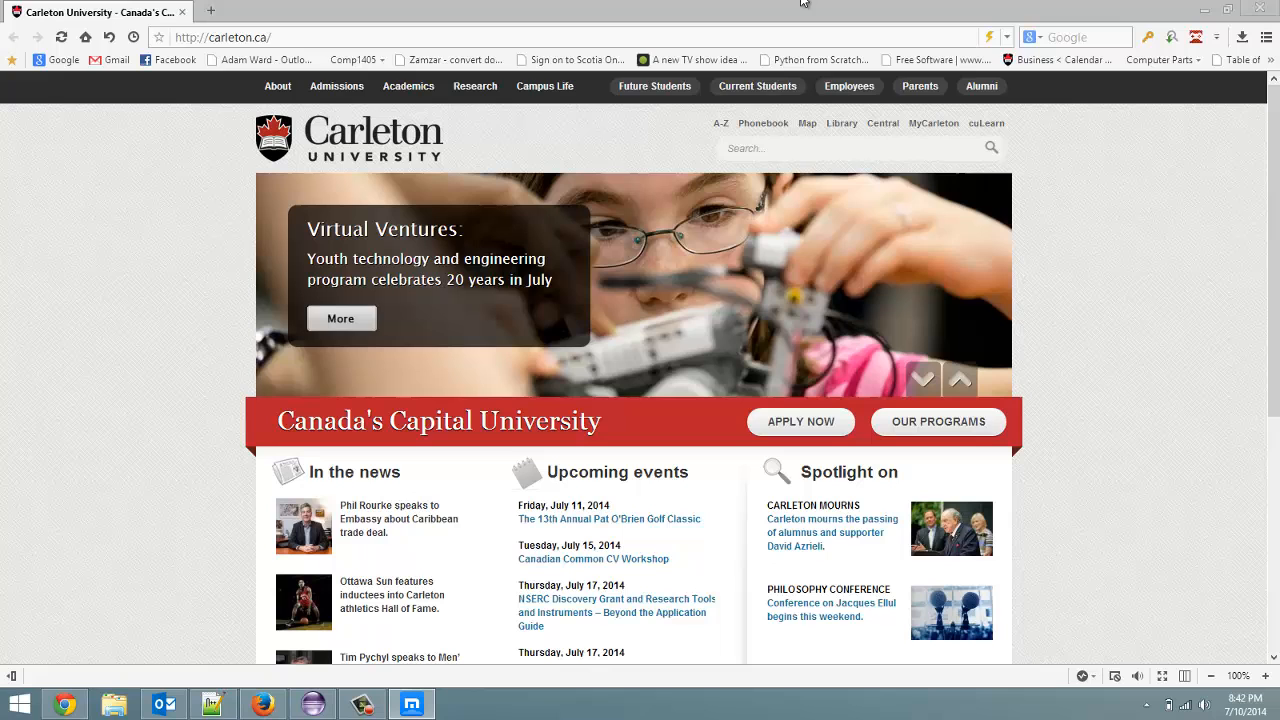
# Step: Minimize the Maxthon browser to show the desktop
pyautogui.click(1242, 8)
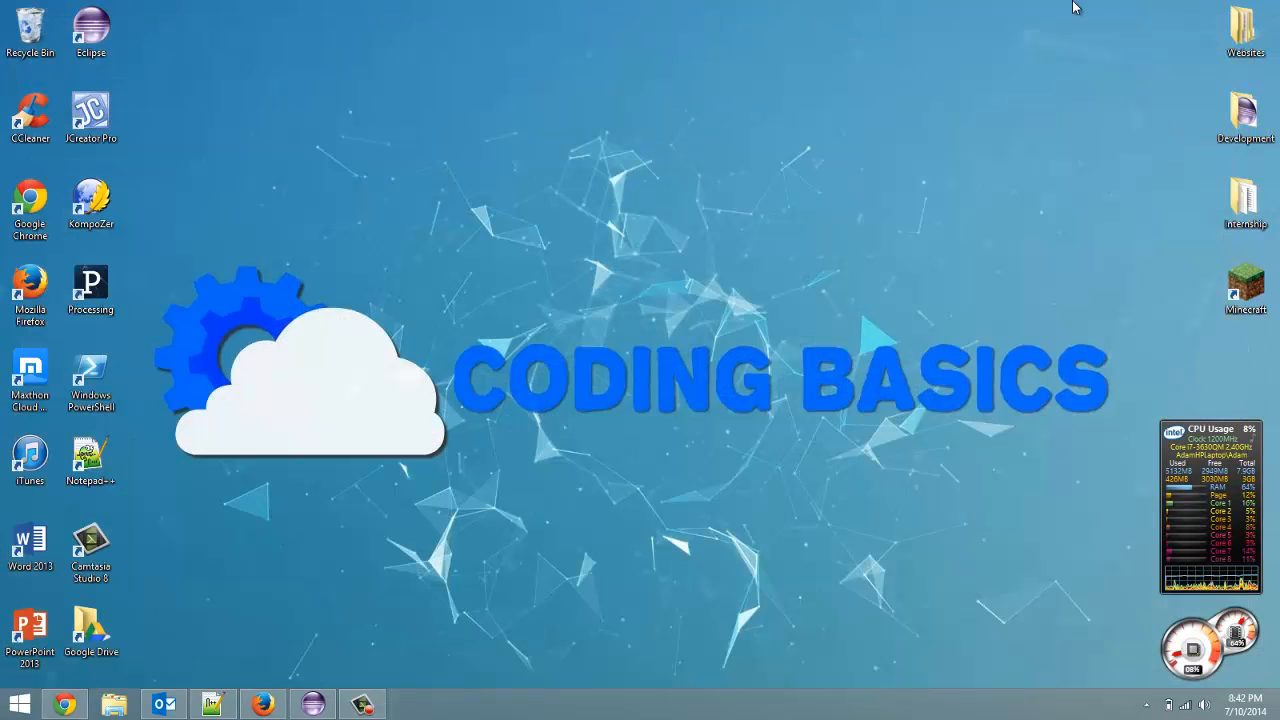
pyautogui.moveTo(984, 38)
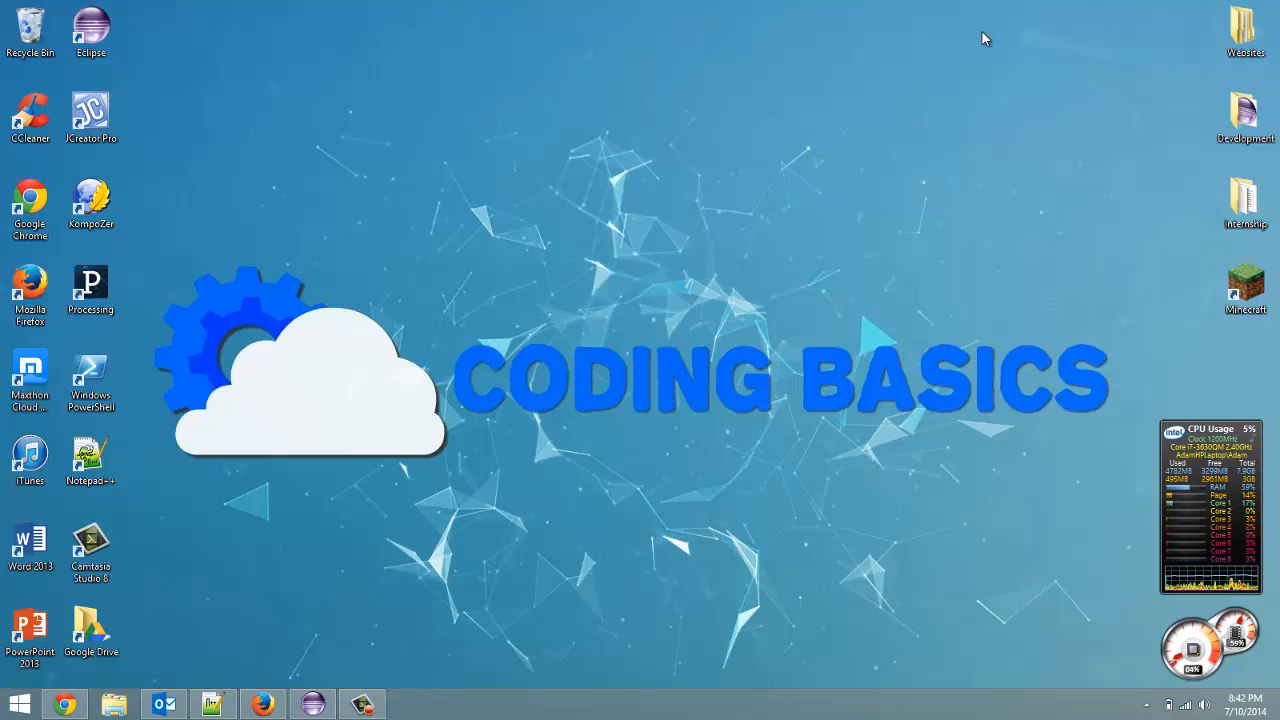
pyautogui.moveTo(576, 204)
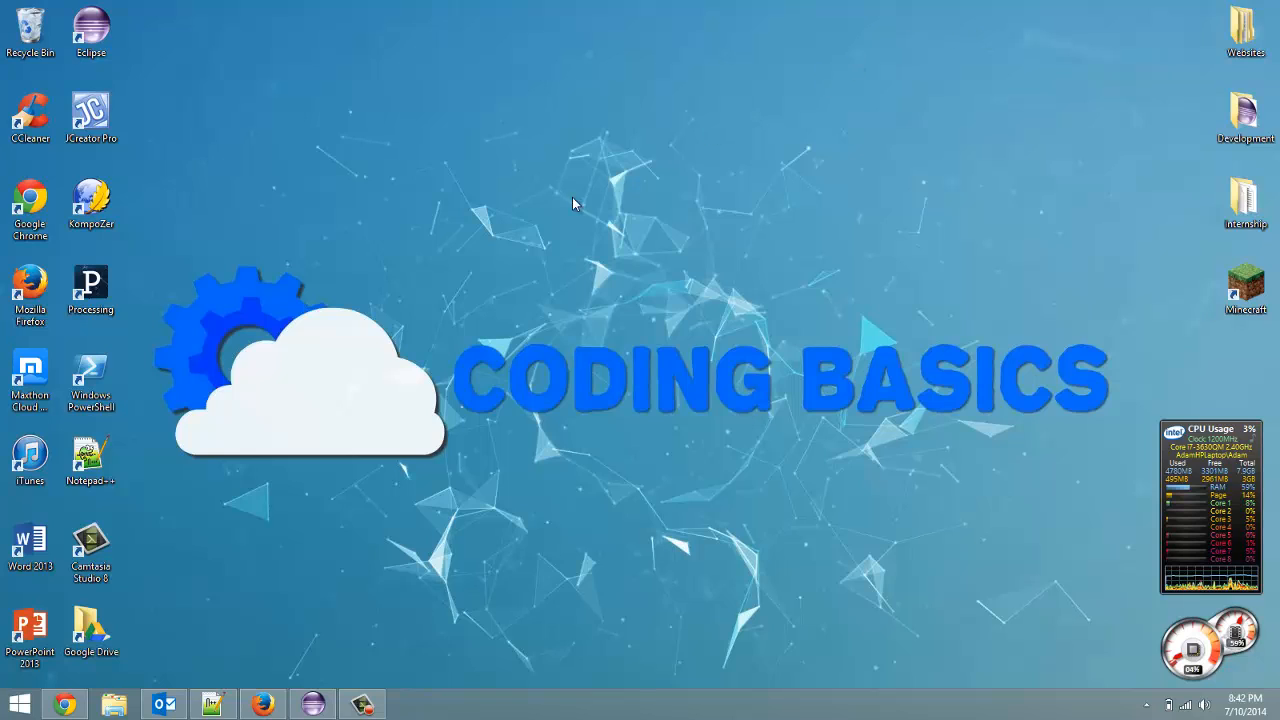
pyautogui.moveTo(332, 672)
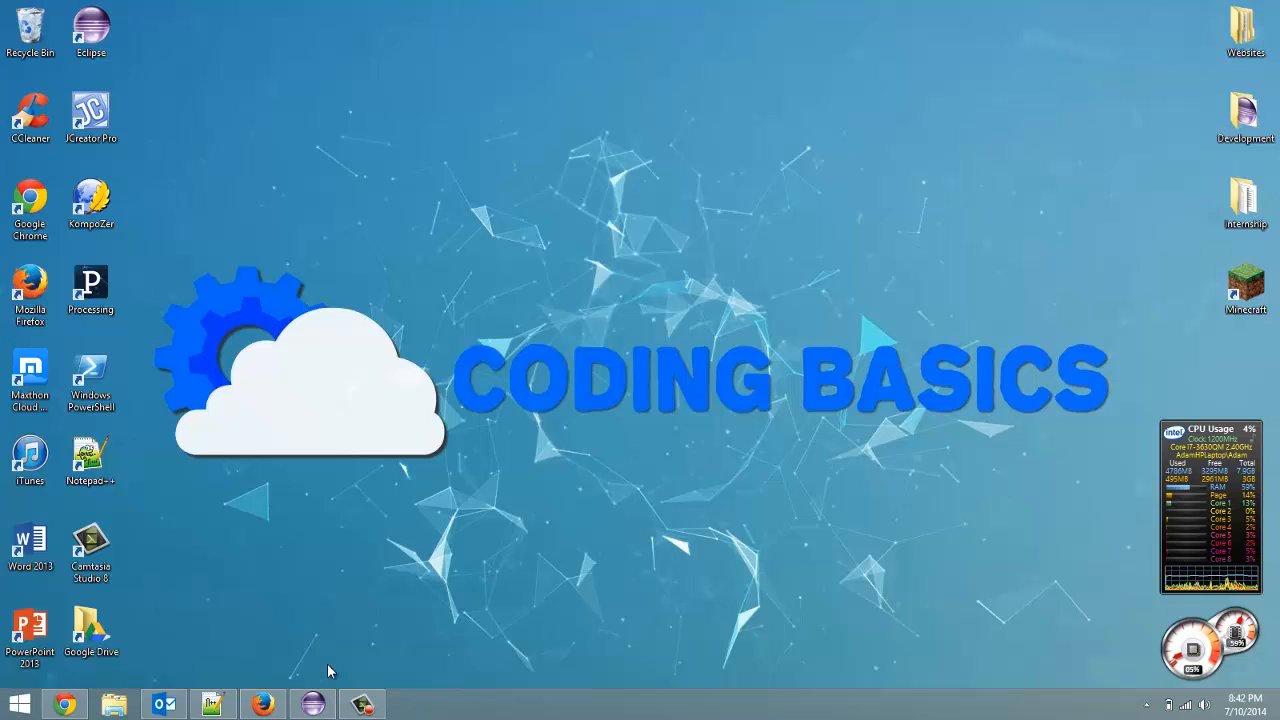
pyautogui.moveTo(504, 560)
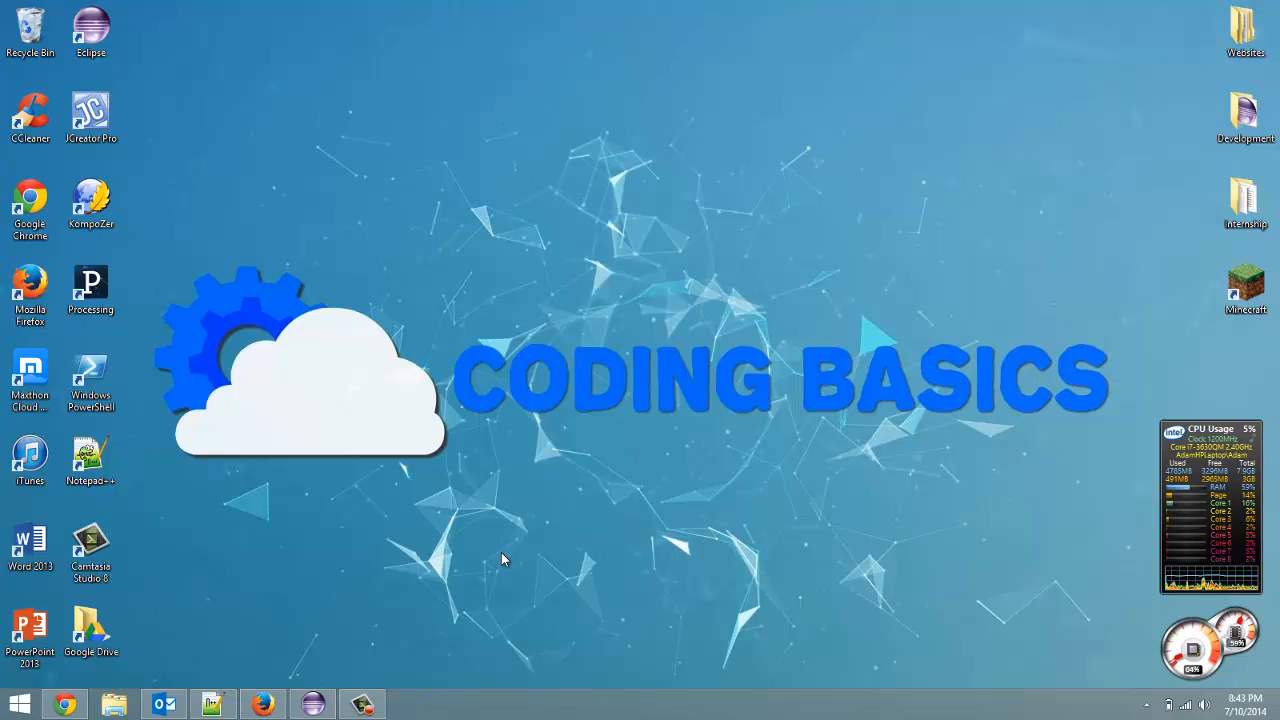
pyautogui.moveTo(448, 536)
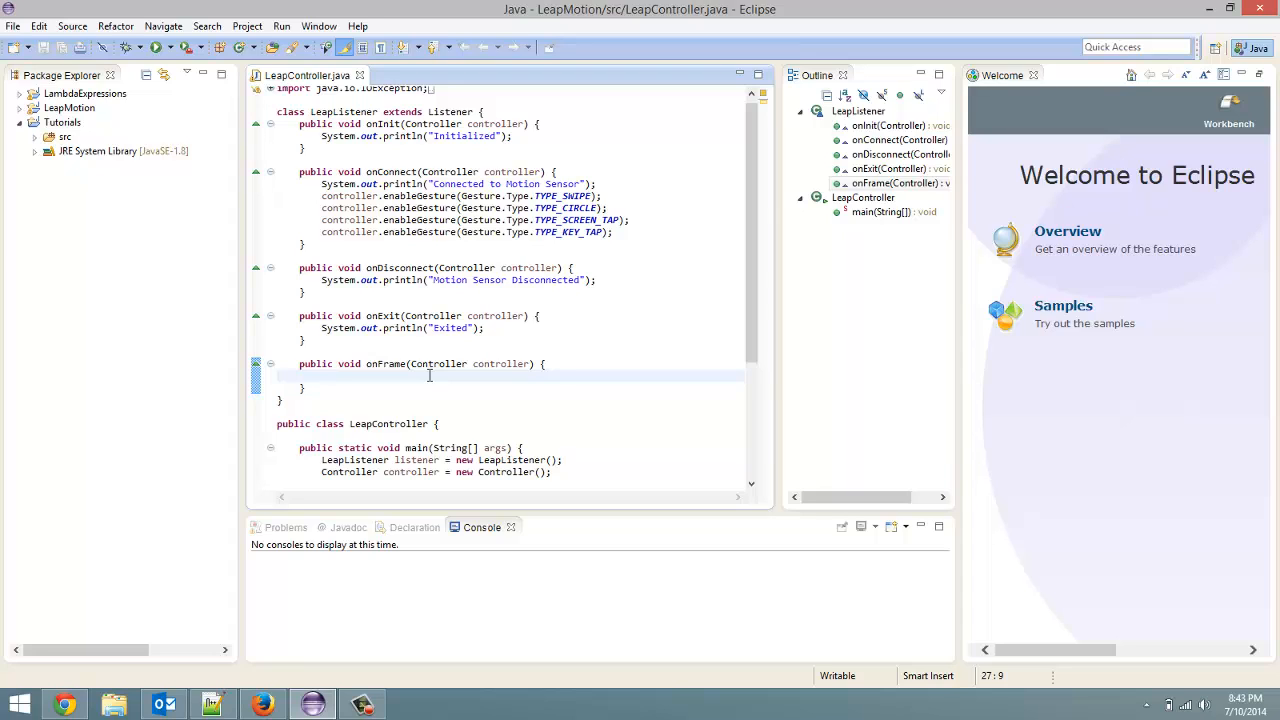
# Step: Write 'Frame frame = controller.frame();' in onFrame and start a new line below it
pyautogui.write('Frame')
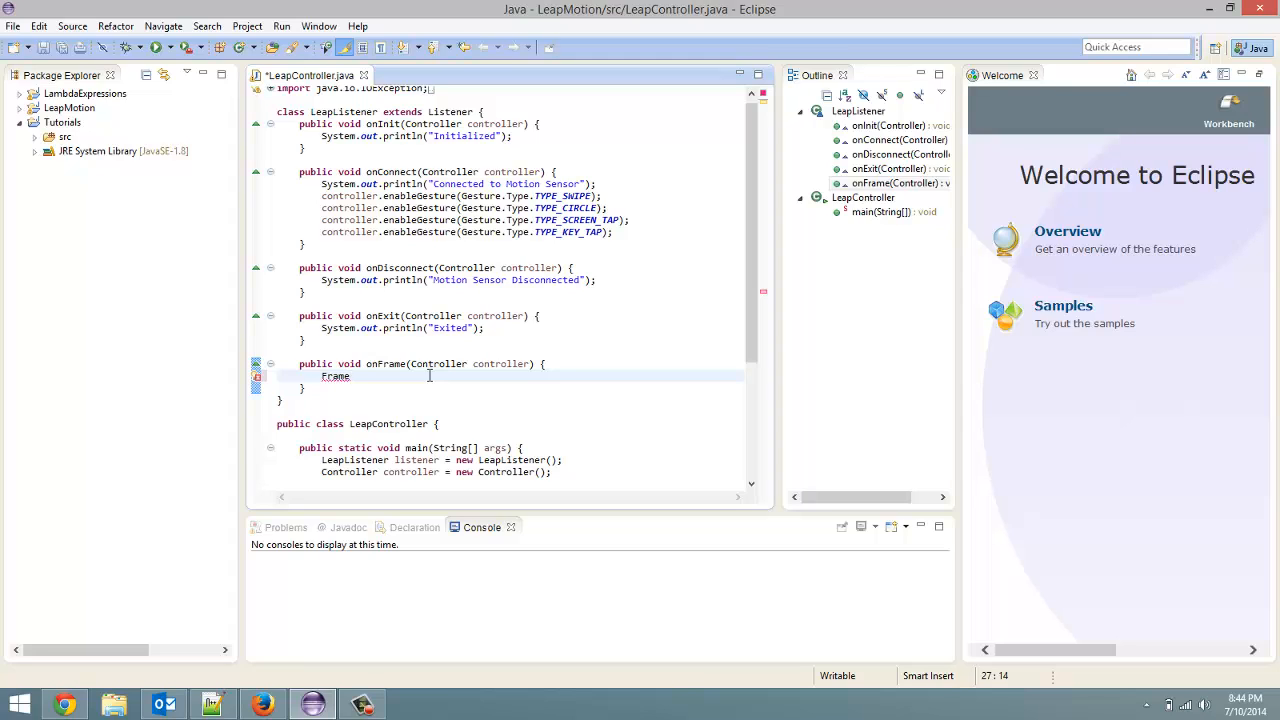
pyautogui.write('frame =')
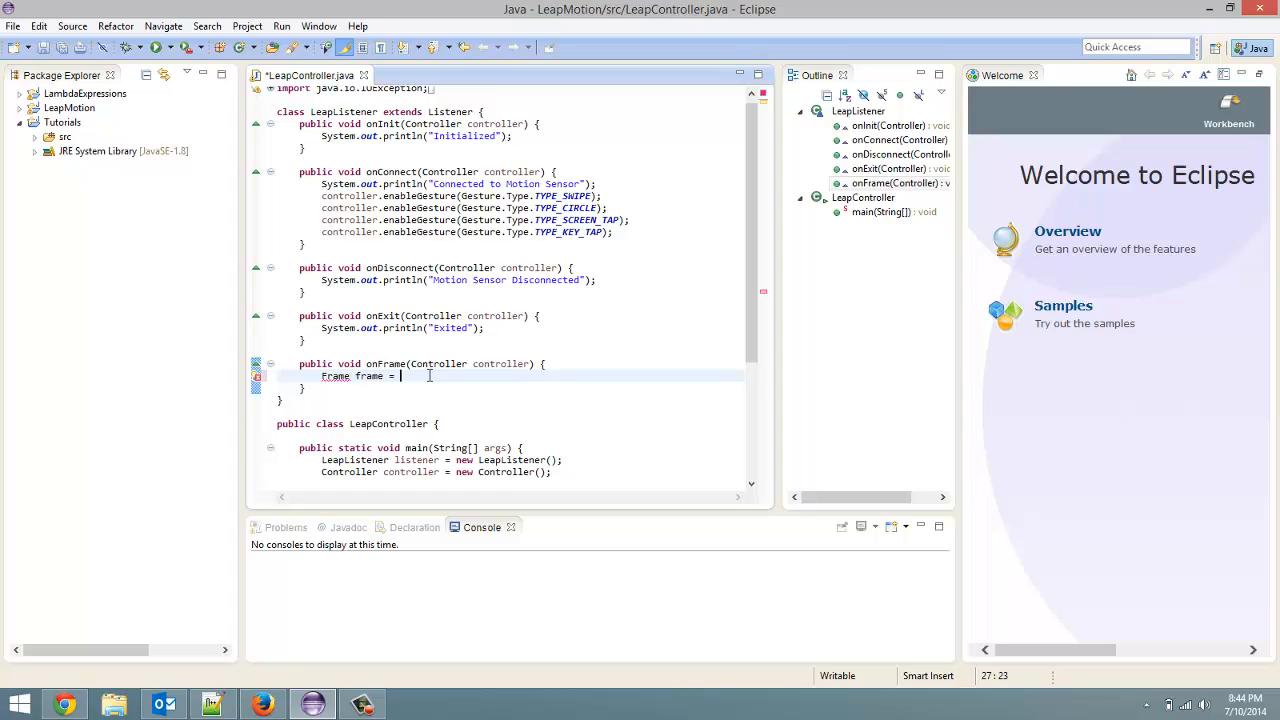
pyautogui.write('controller.')
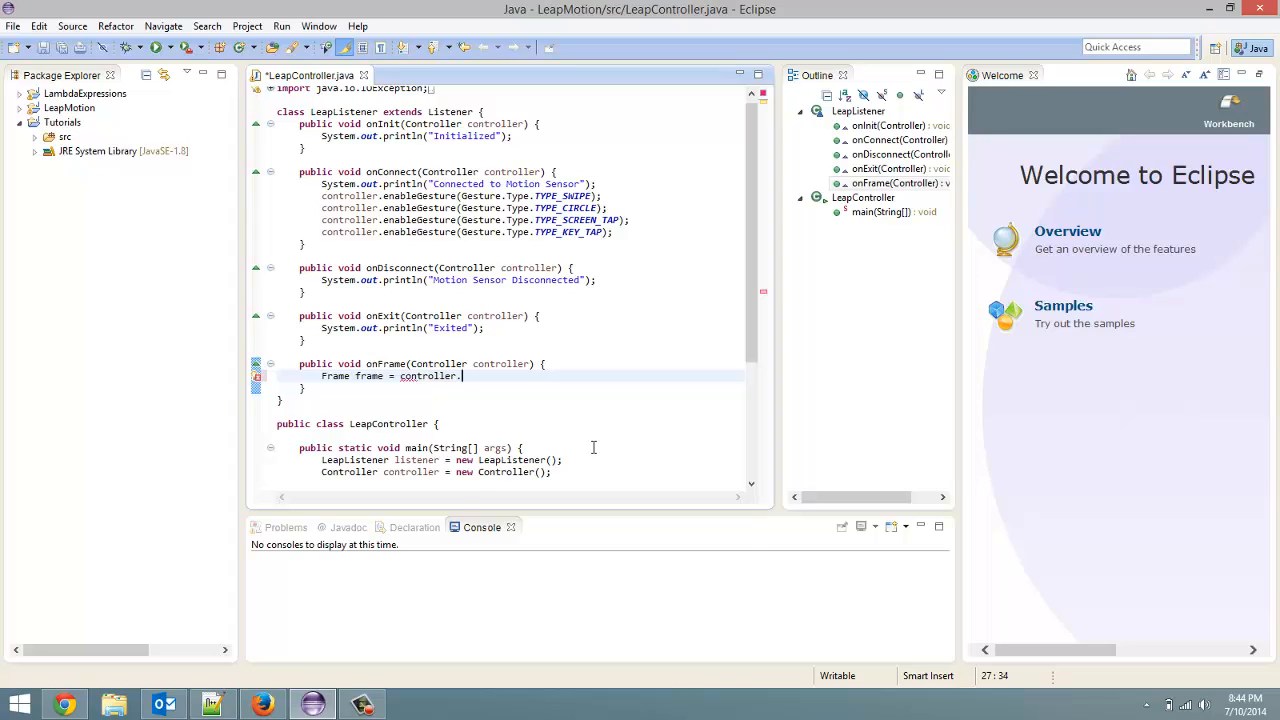
pyautogui.write('frame();')
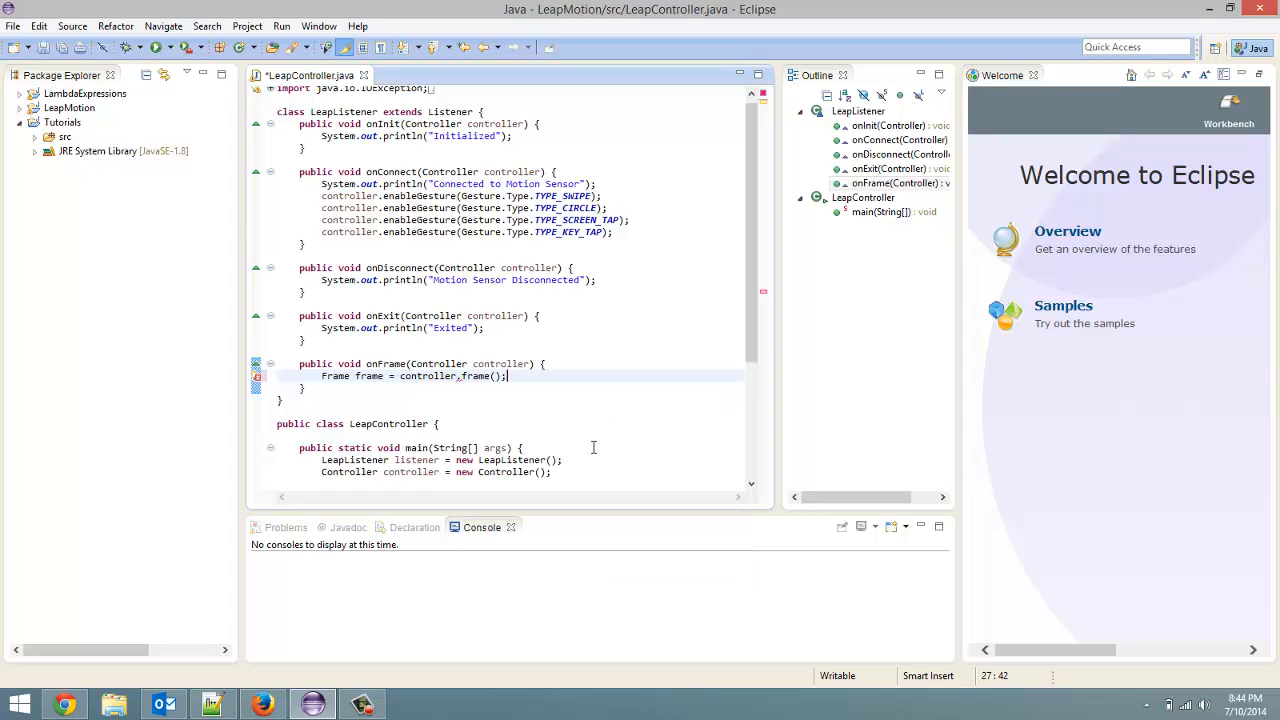
pyautogui.moveTo(368, 376)
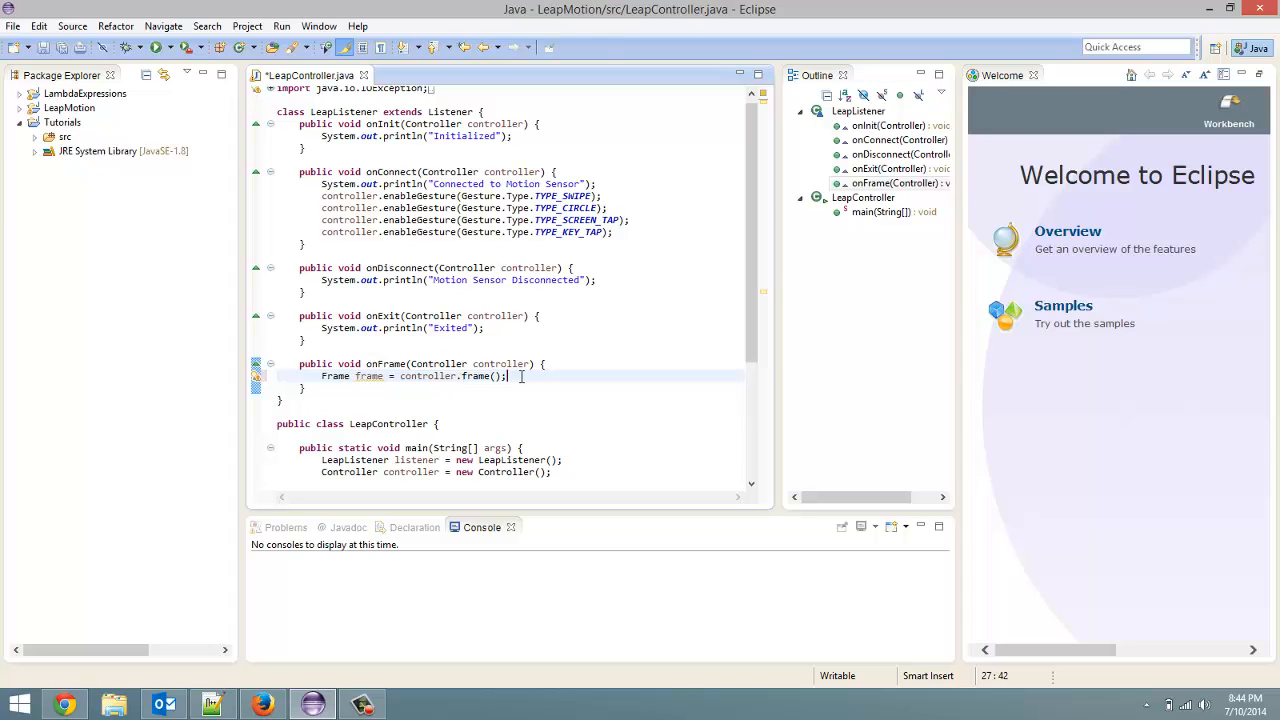
pyautogui.press('Return')
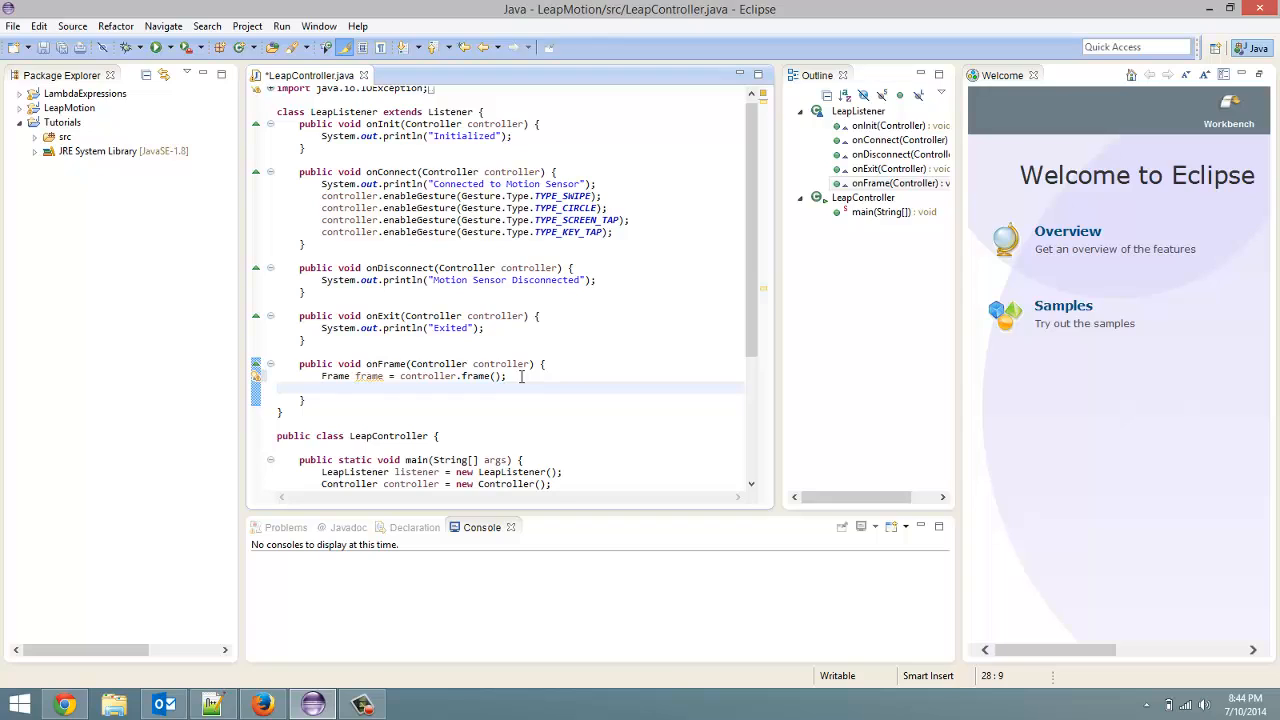
# Step: Begin a System.out.println printing "Frame id: " + frame.id()
pyautogui.write('sy')
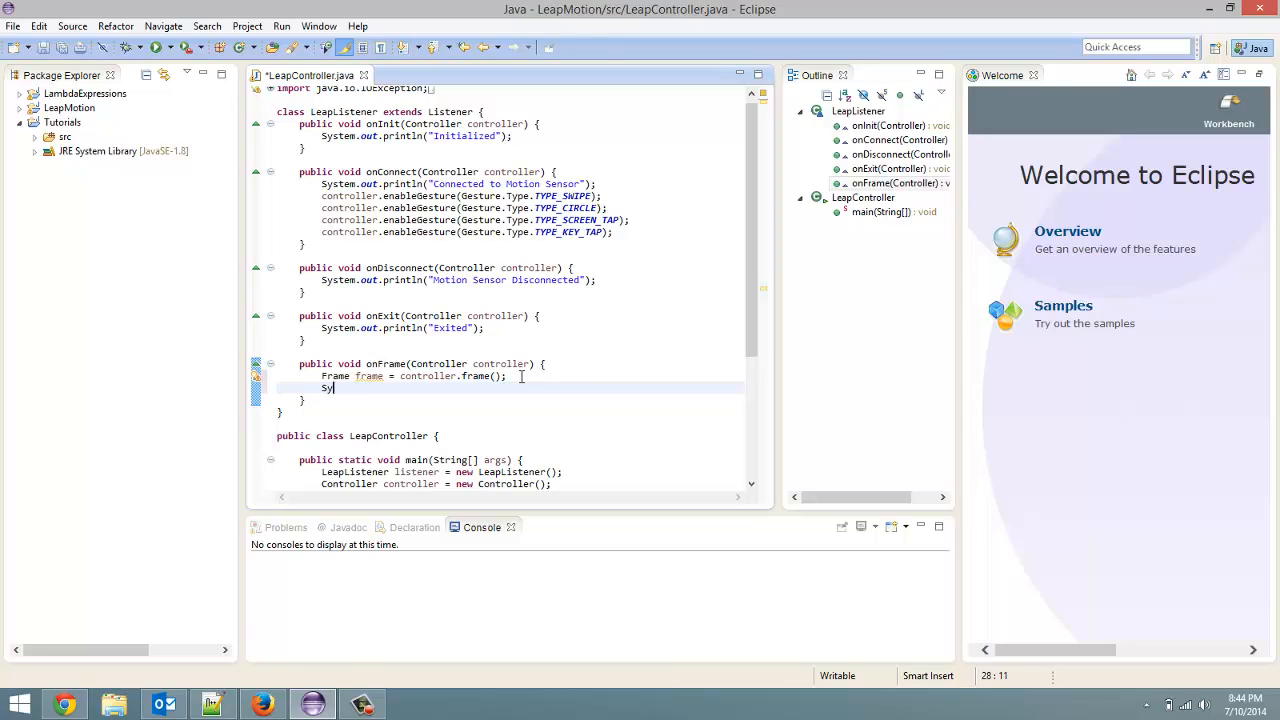
pyautogui.write('stem')
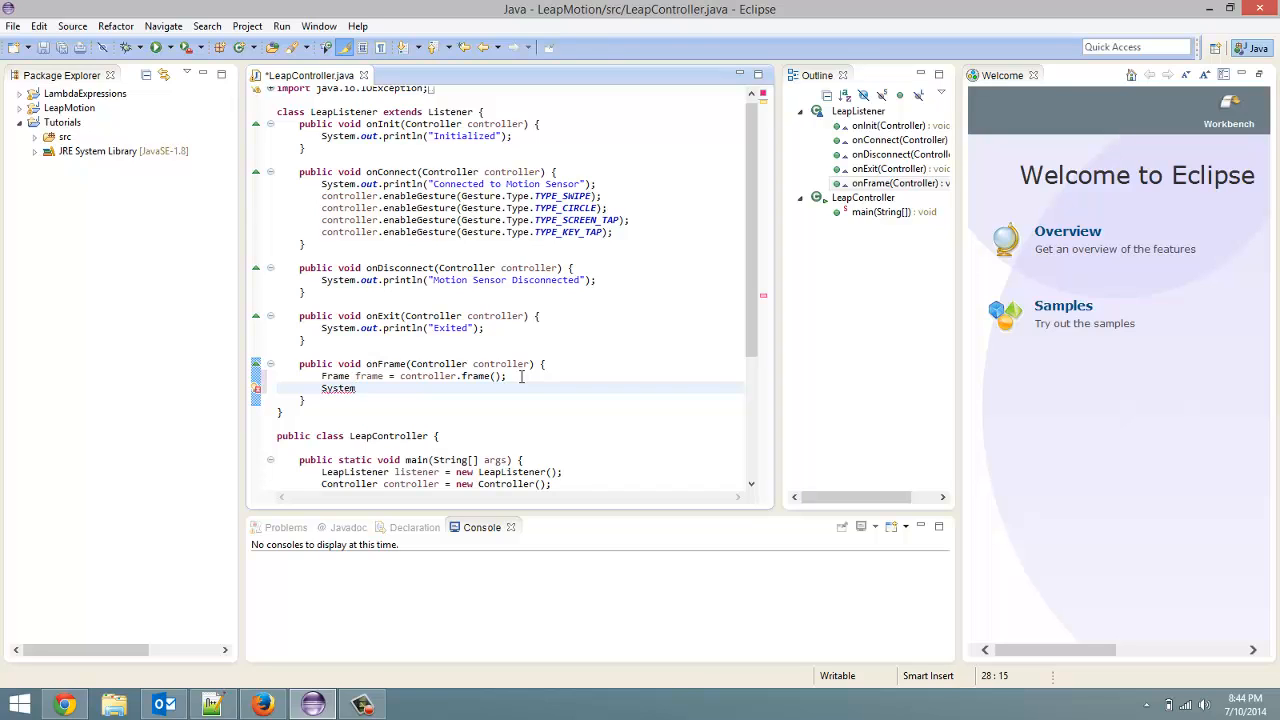
pyautogui.write('.out.')
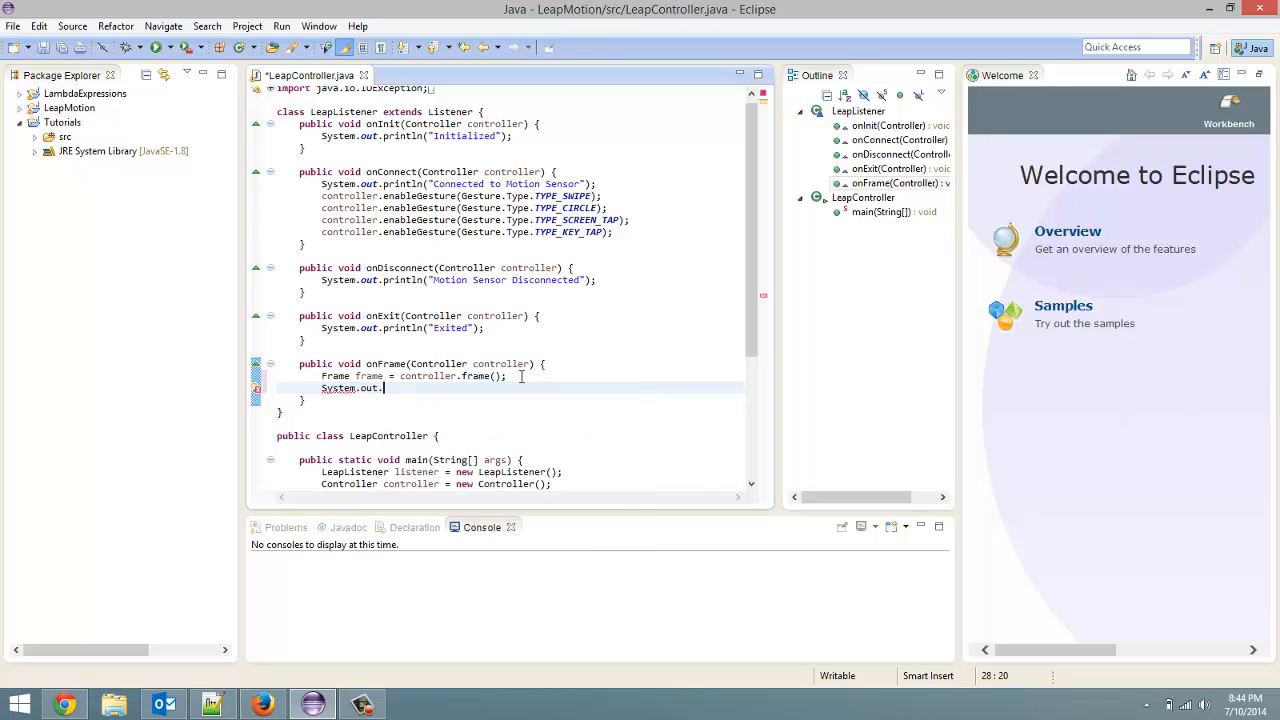
pyautogui.write('println();')
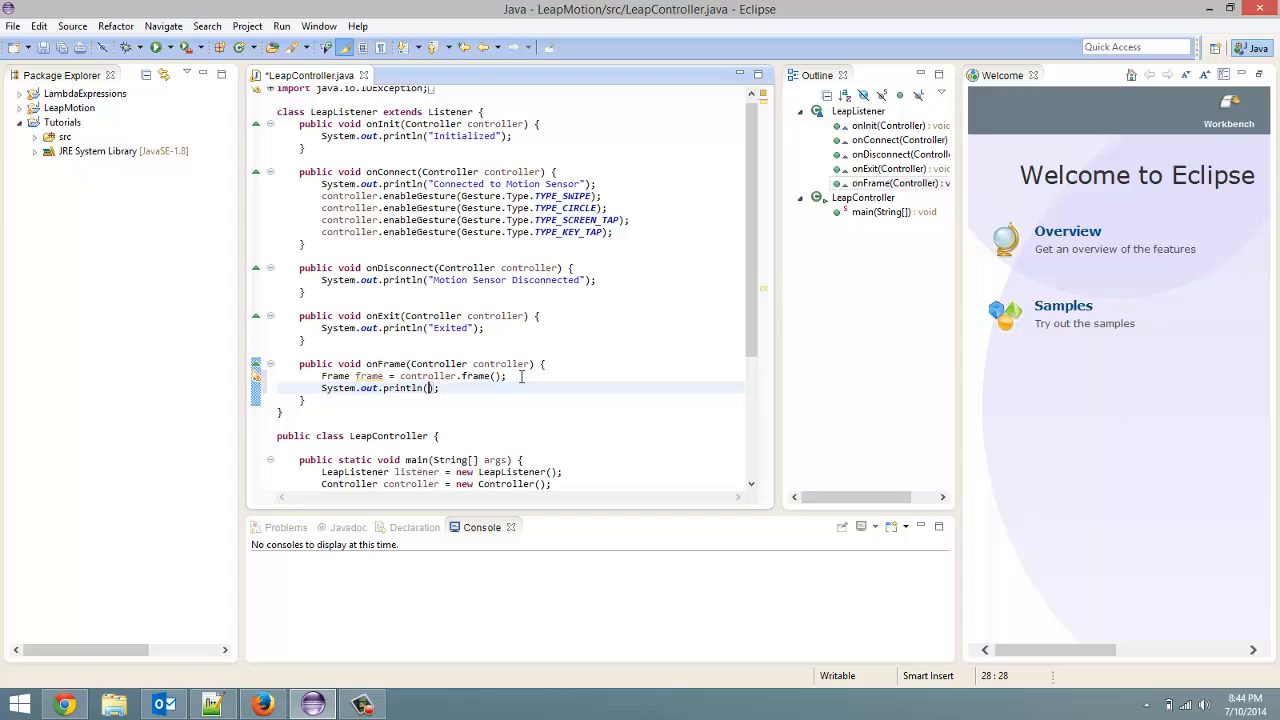
pyautogui.write('F"')
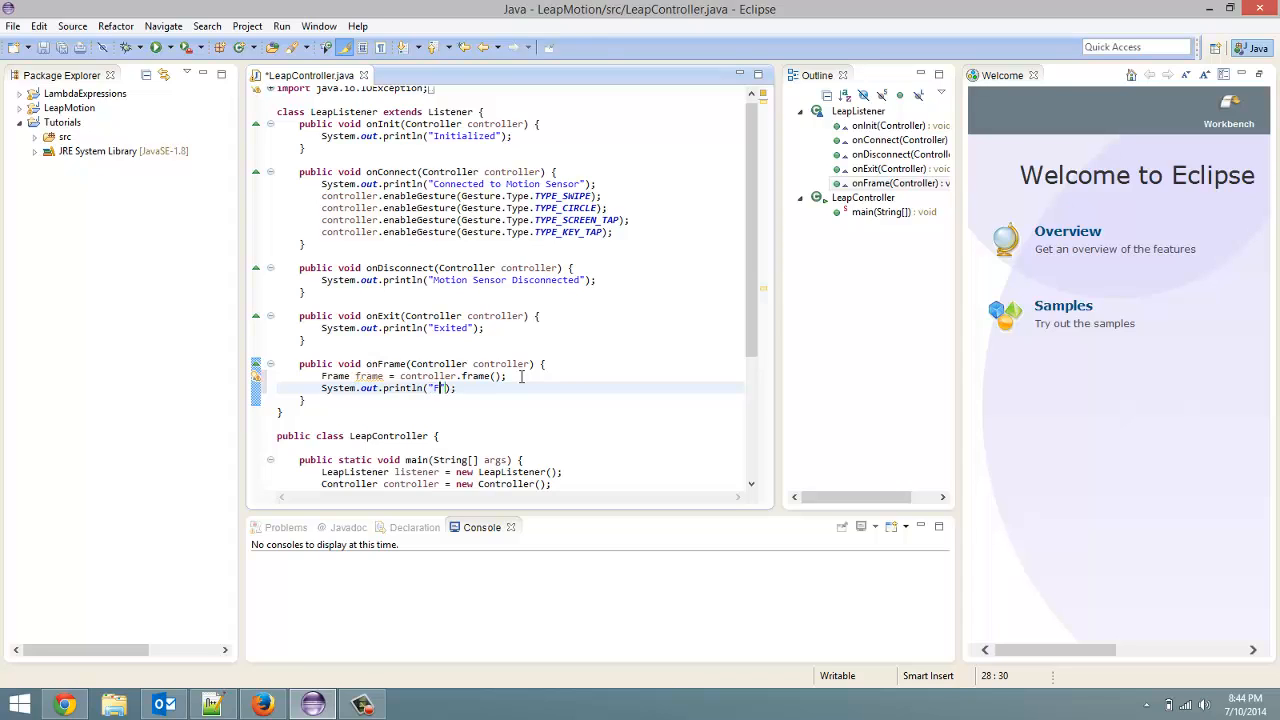
pyautogui.write('rame id:')
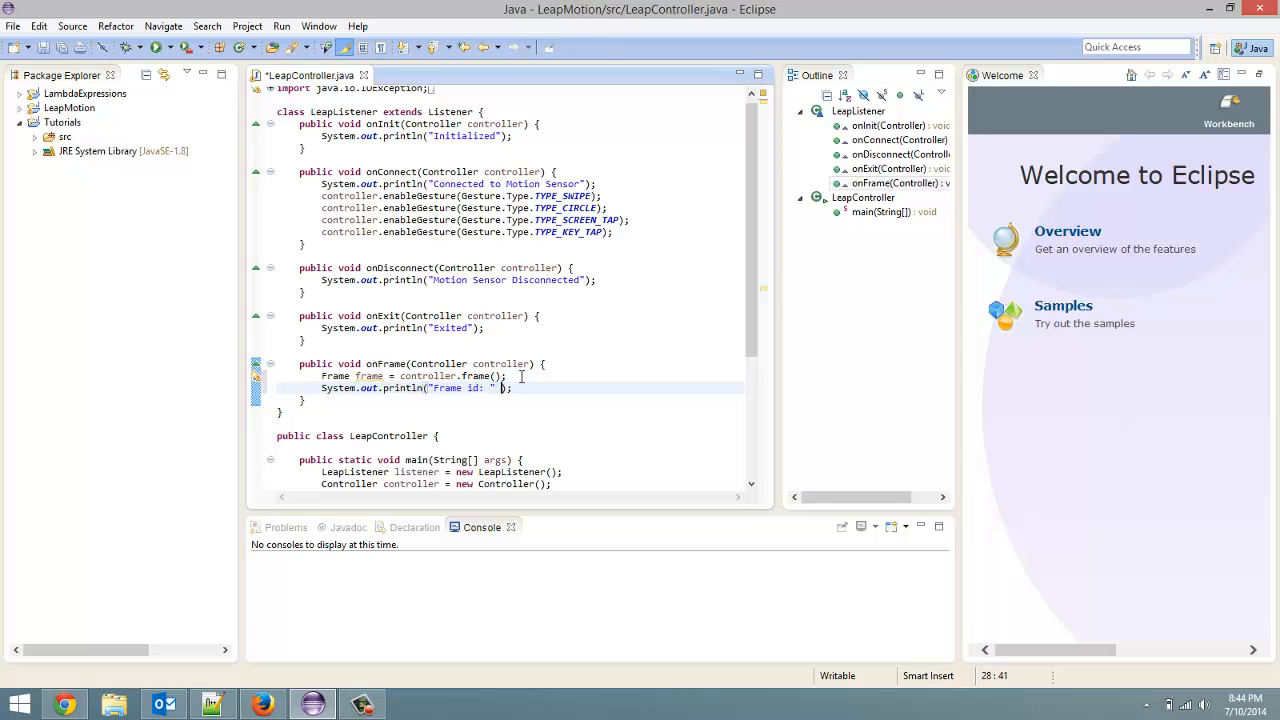
pyautogui.write('+')
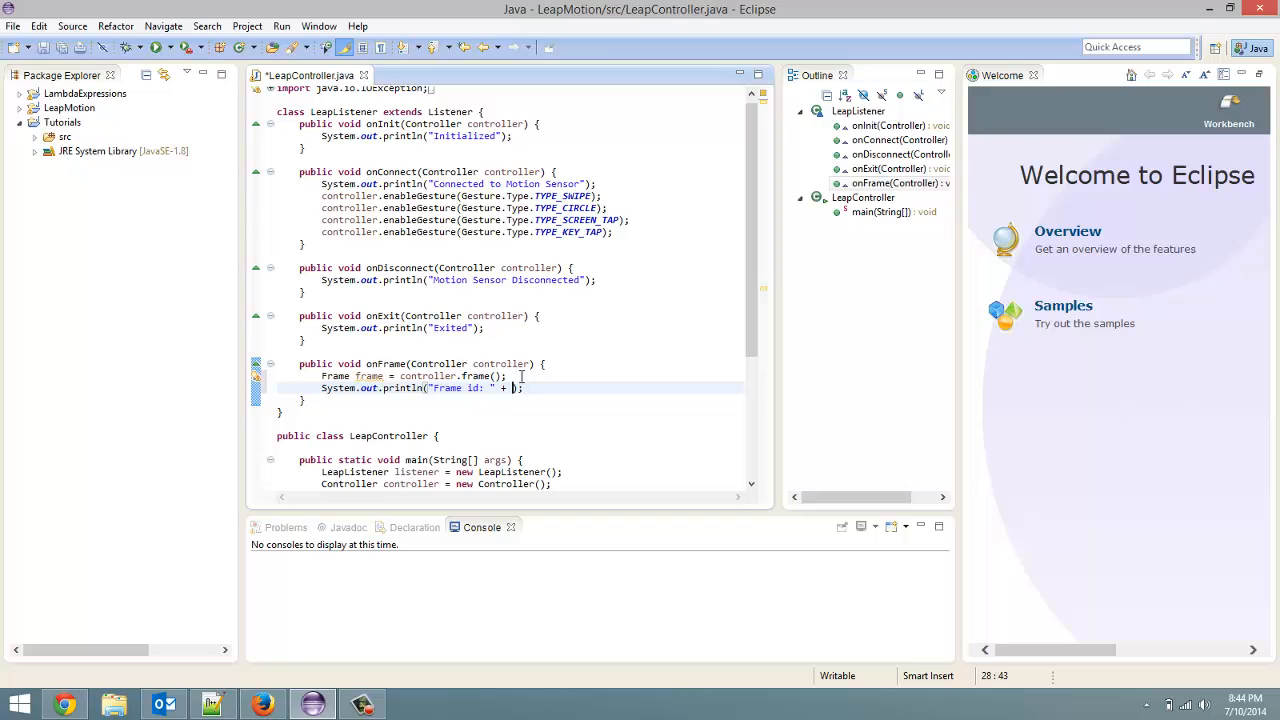
pyautogui.write('frame')
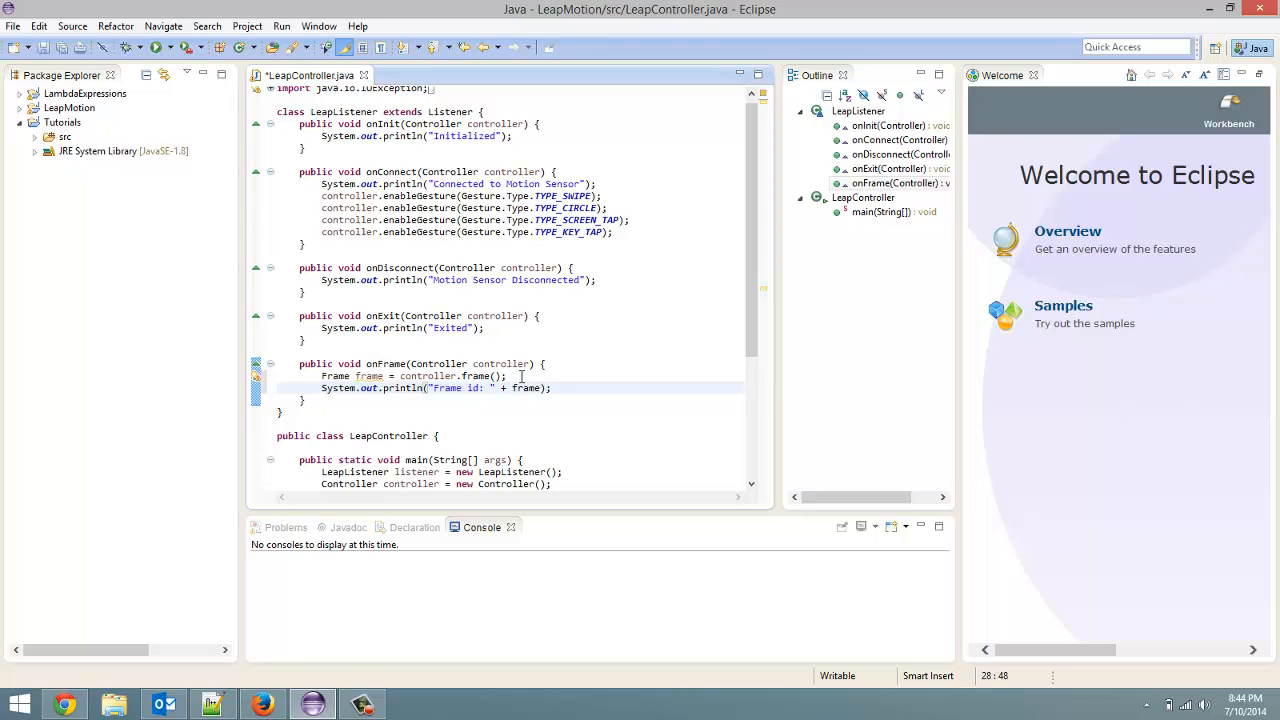
pyautogui.write('.id()')
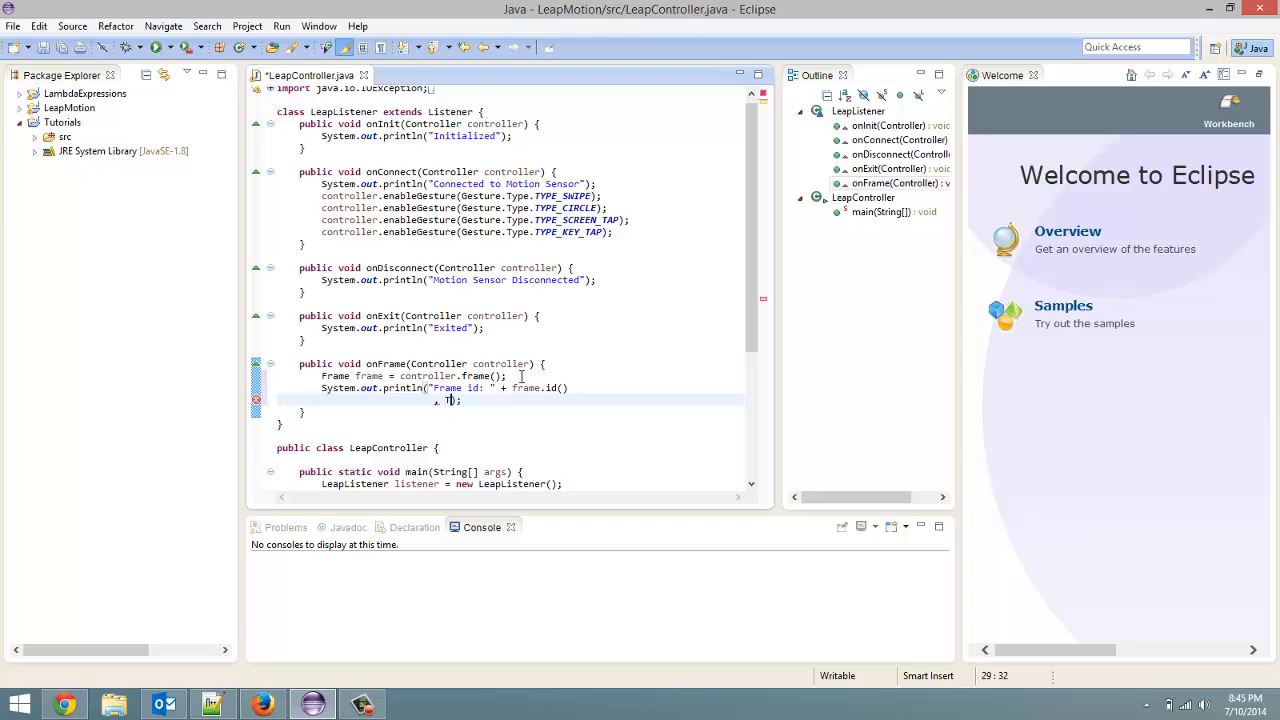
# Step: Append ", Timestamp: " + frame.timestamp() to the println
pyautogui.write('m')
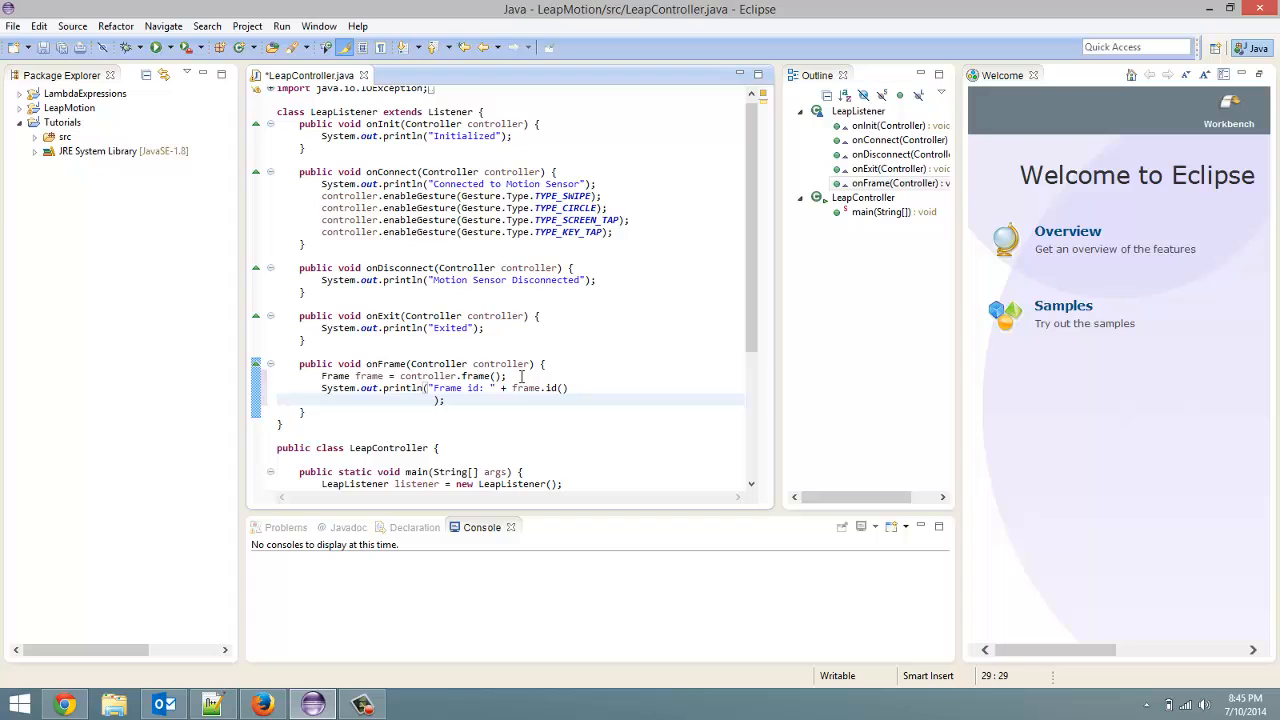
pyautogui.write('""')
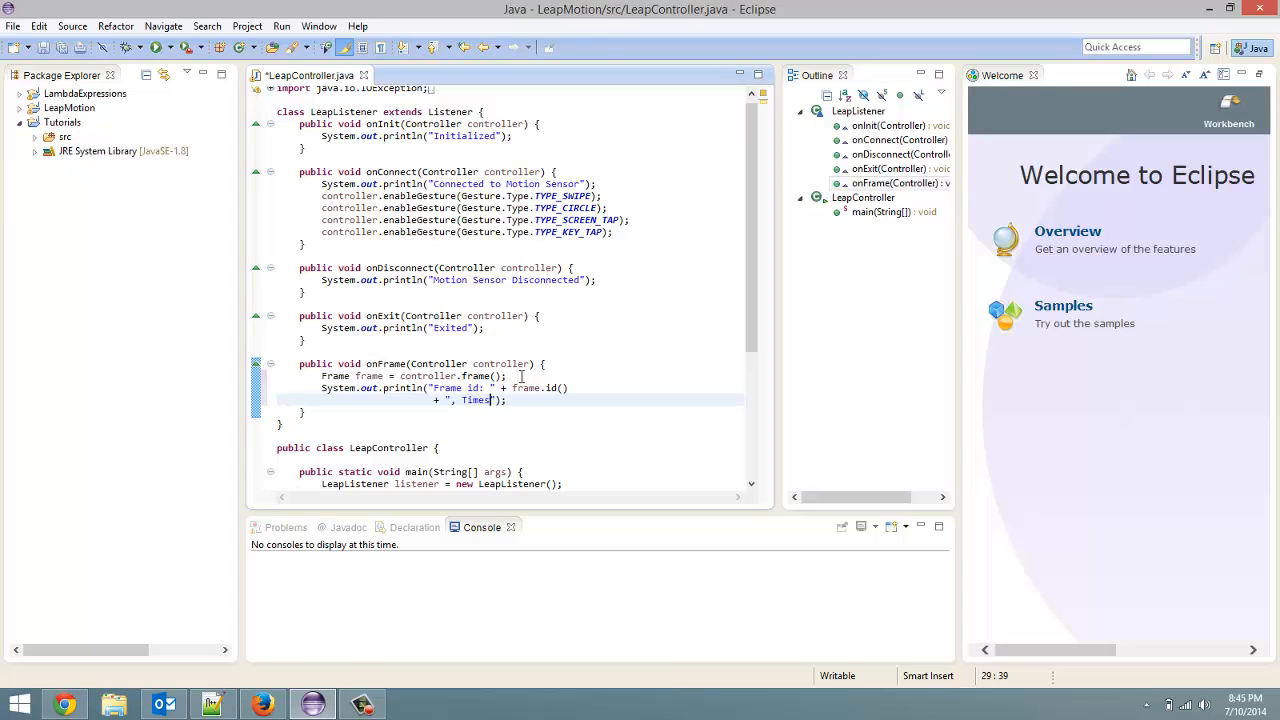
pyautogui.write('tamp:')
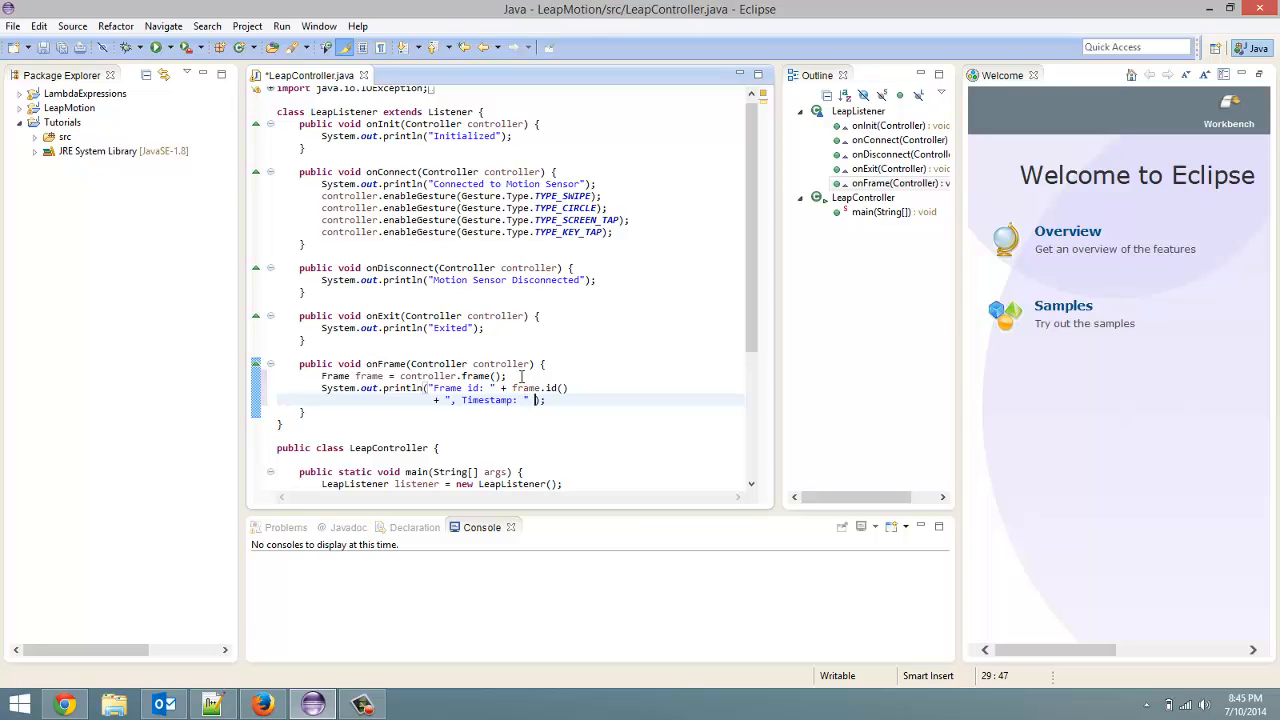
pyautogui.write('+')
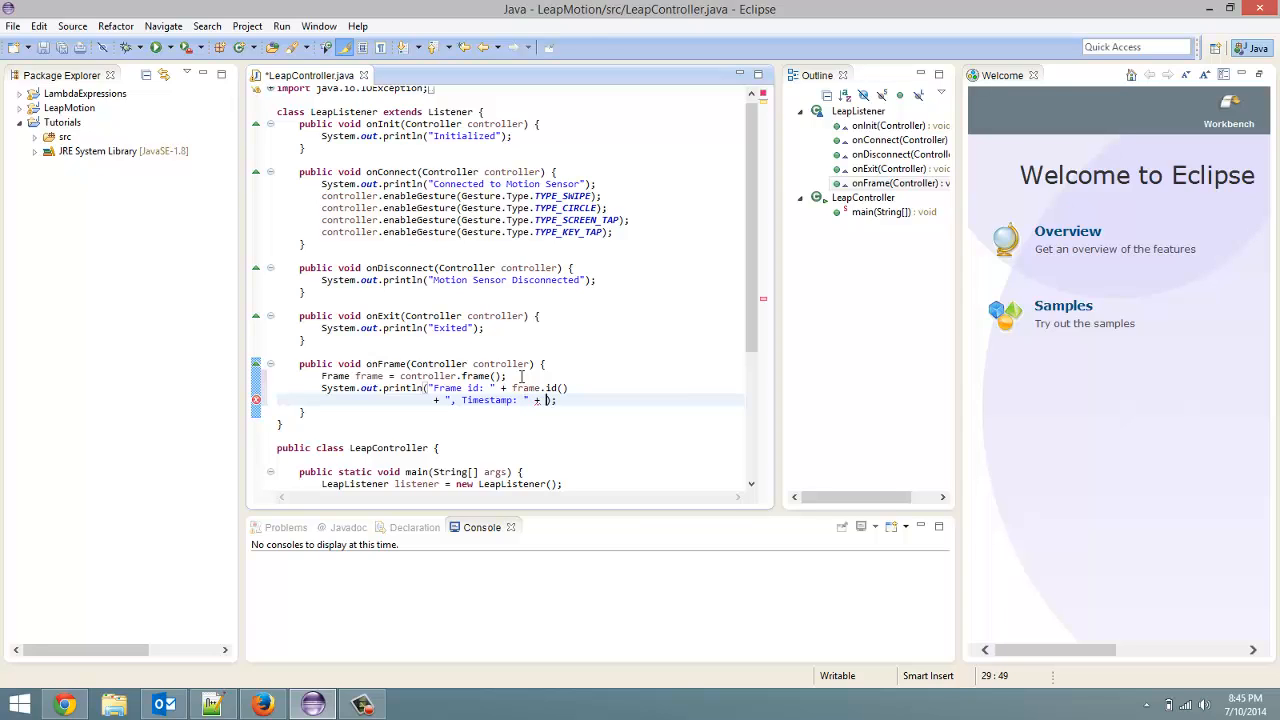
pyautogui.write('frame.')
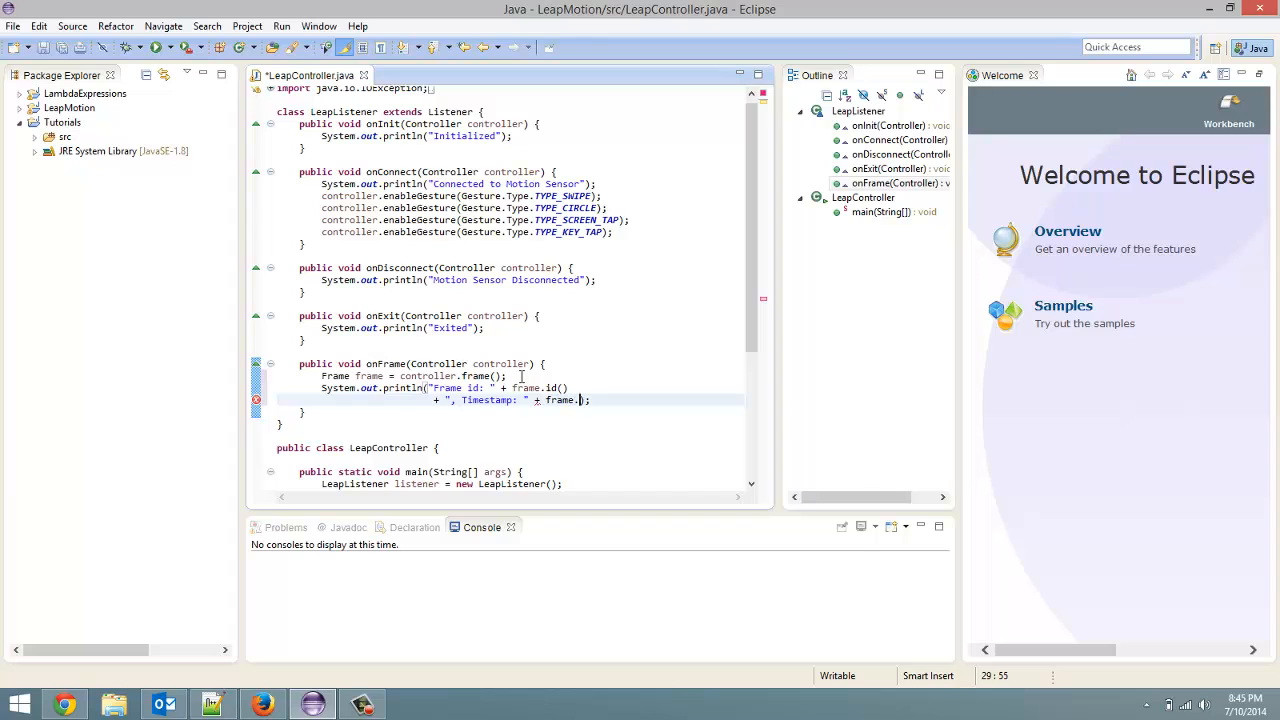
pyautogui.write('timestamp(')
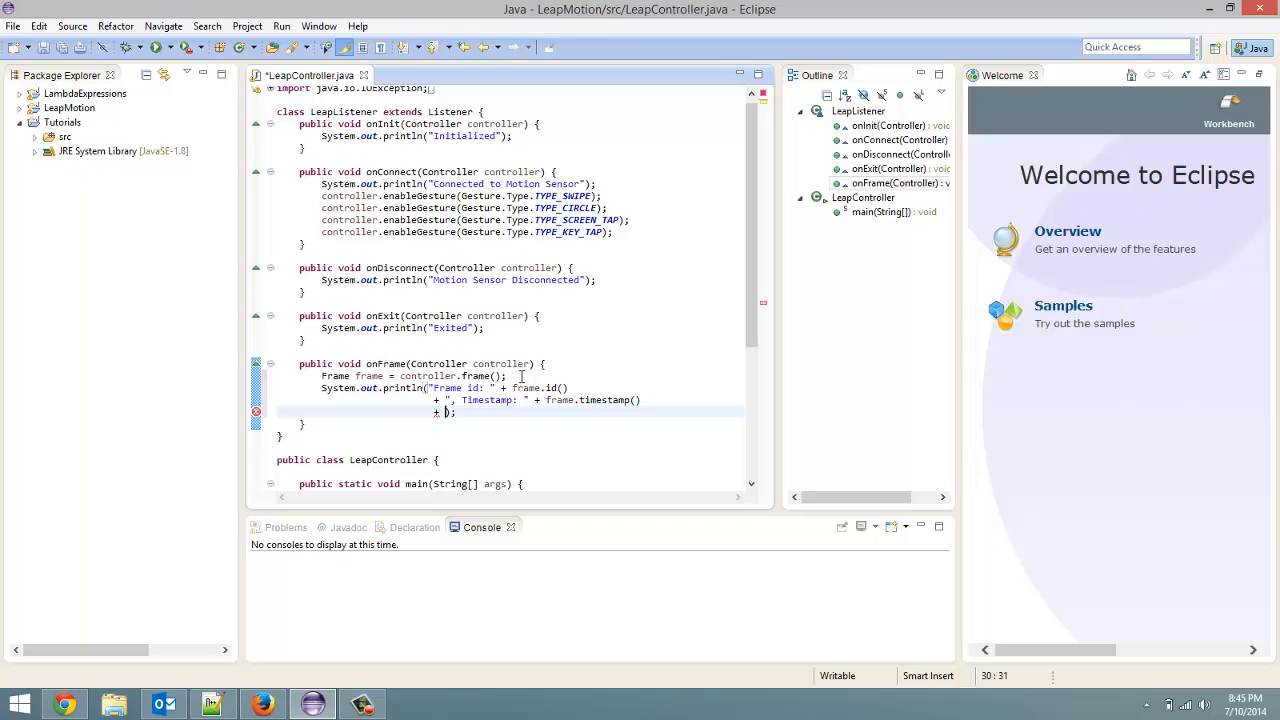
# Step: Append ", Hands: " + frame.hands().count() to the println using content assist
pyautogui.write('""')
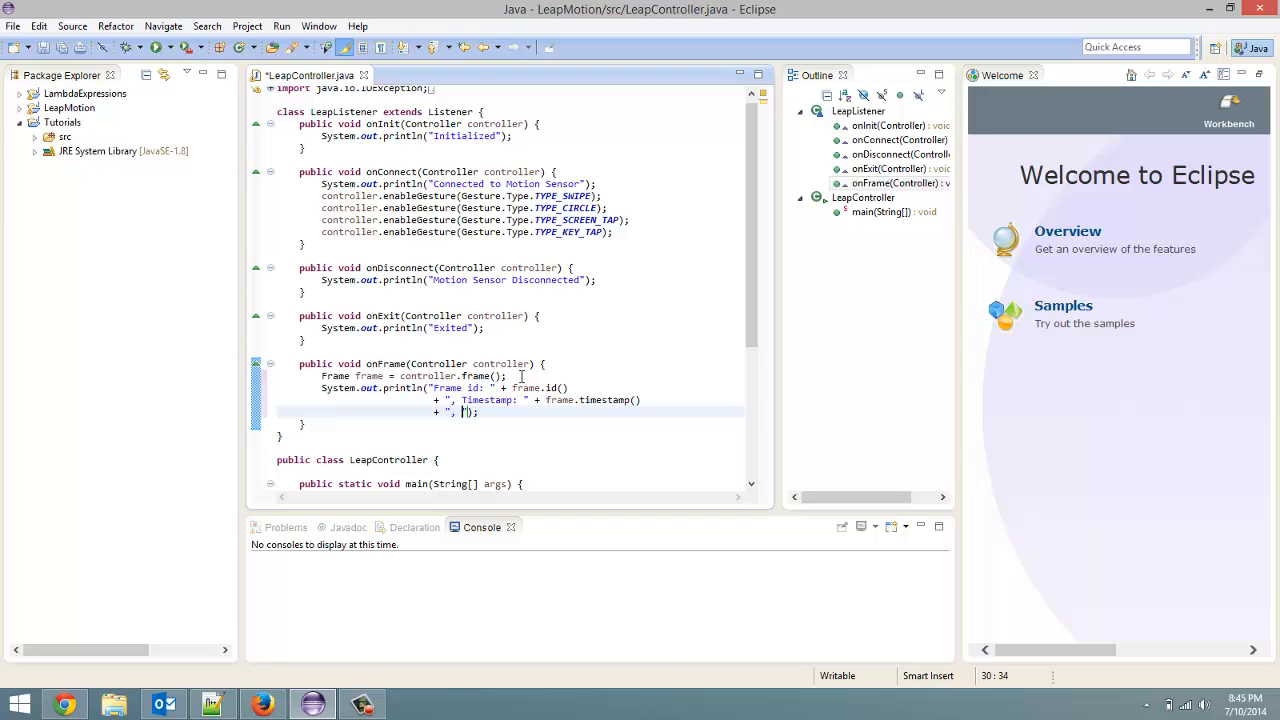
pyautogui.write('Hands:')
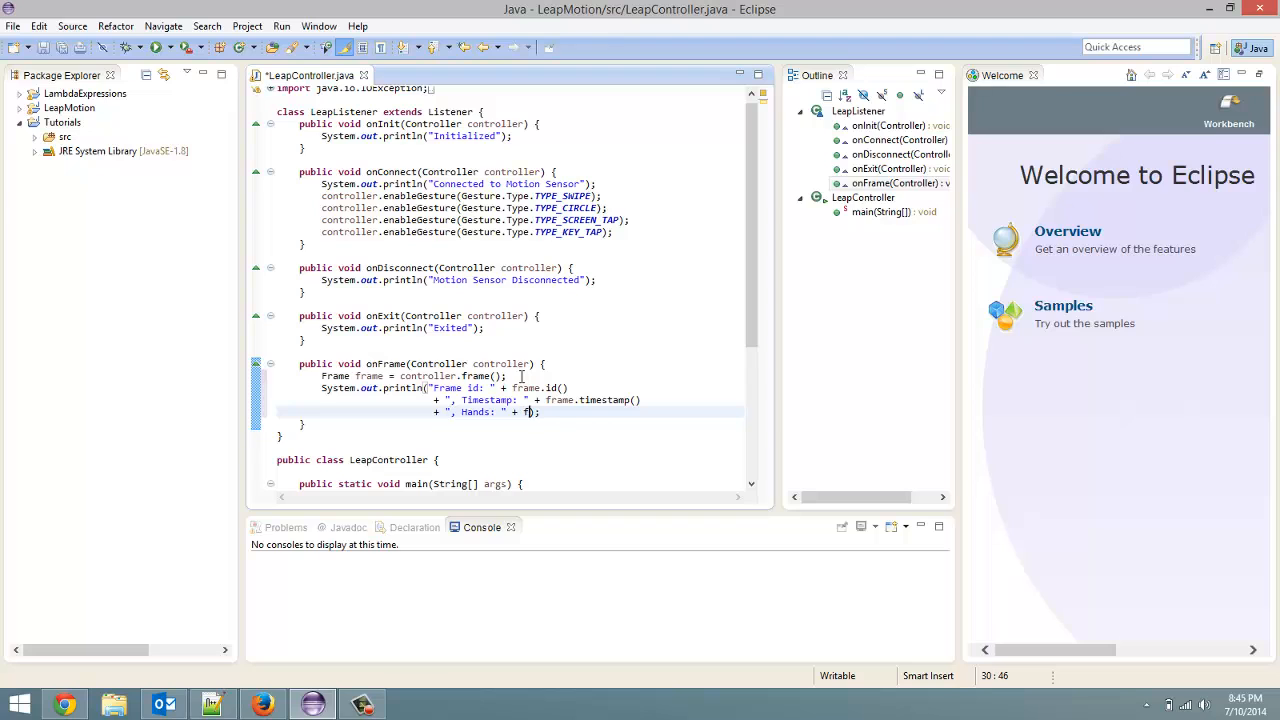
pyautogui.write('ha')
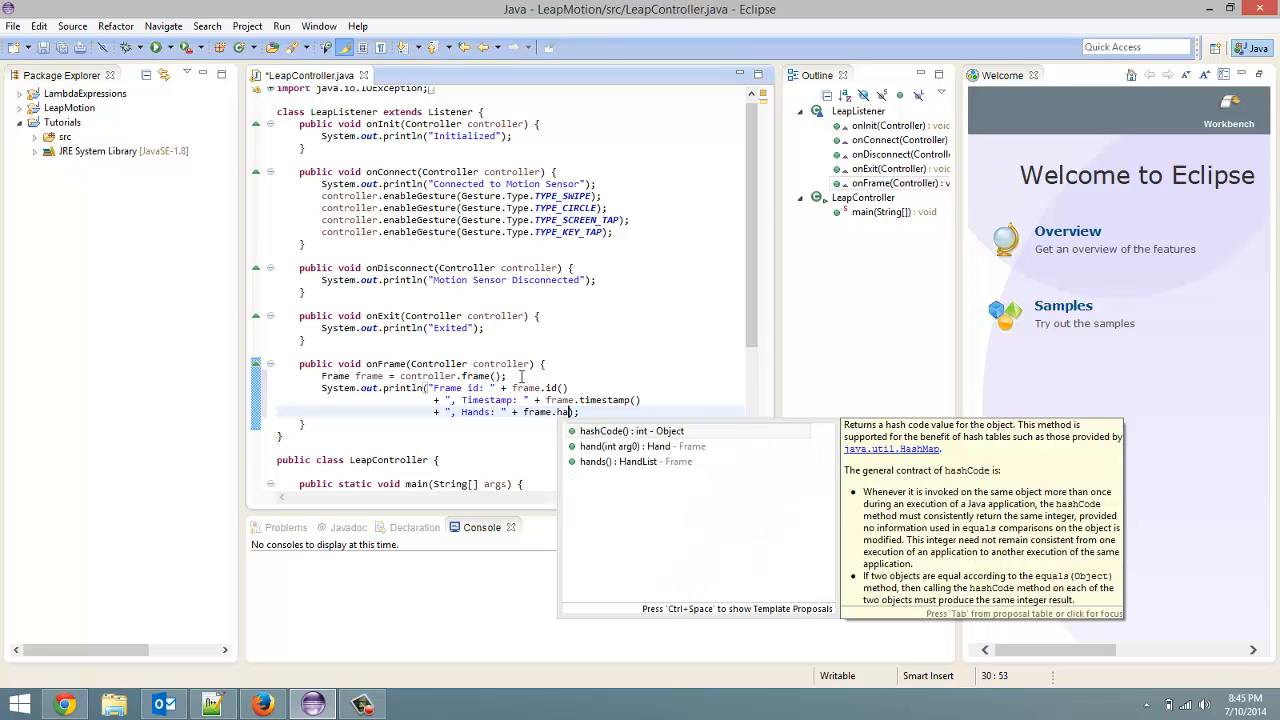
pyautogui.write('s')
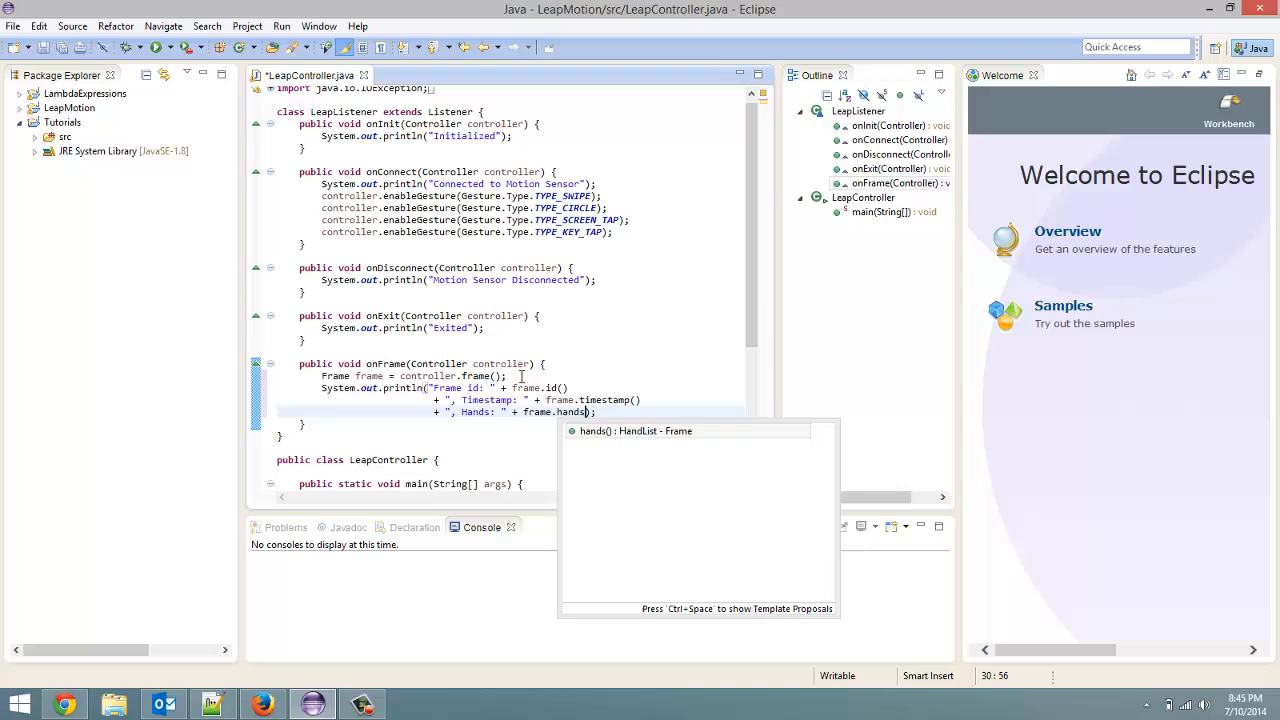
pyautogui.write('()')
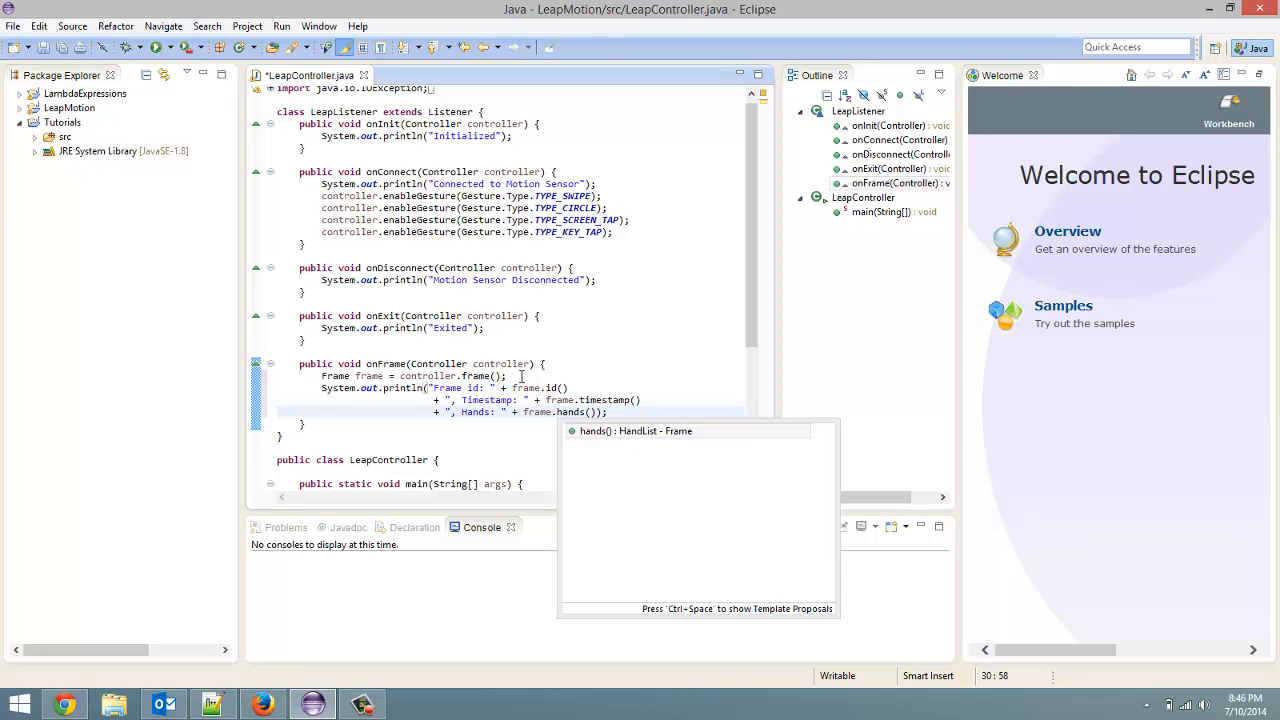
pyautogui.write('.c')
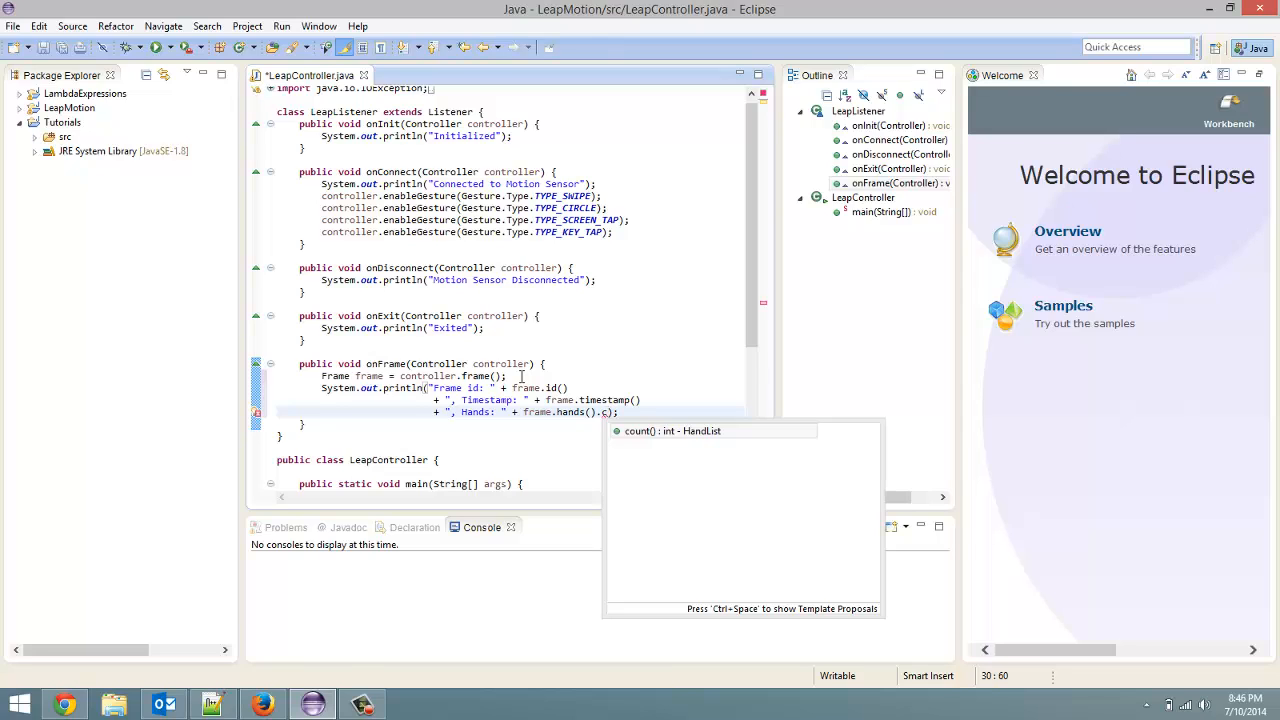
pyautogui.write('count()')
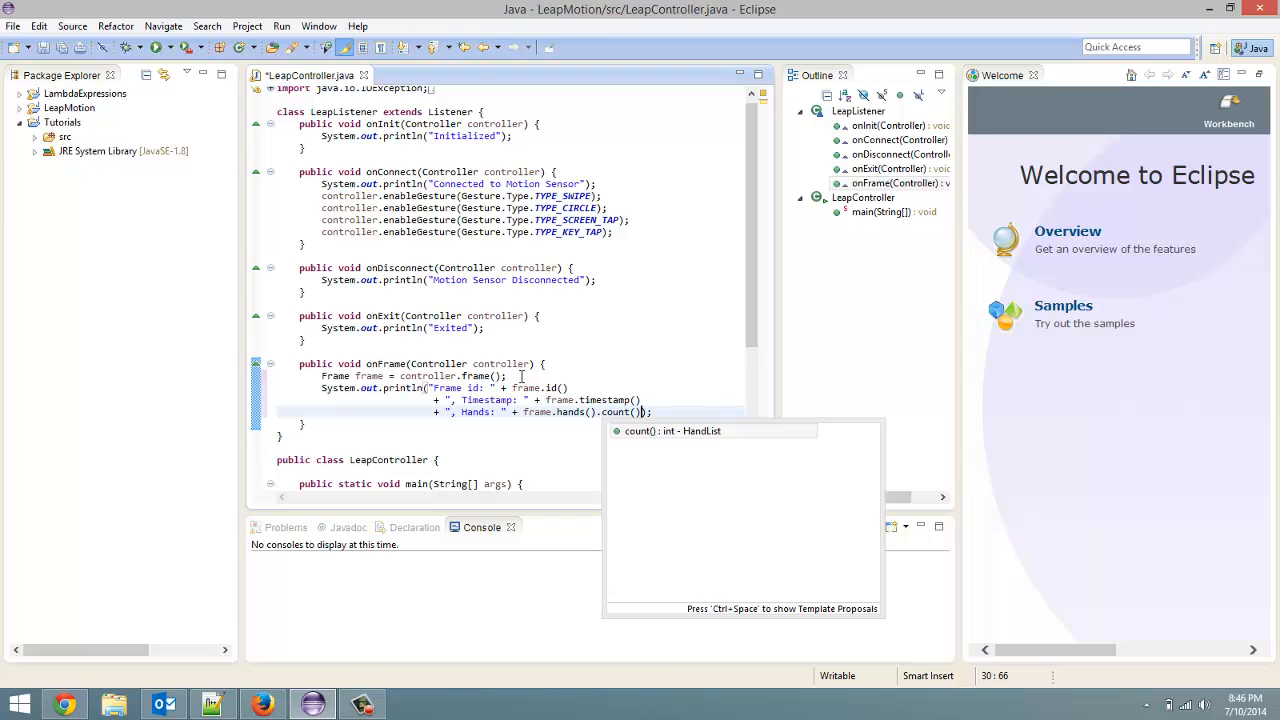
pyautogui.press('Return')
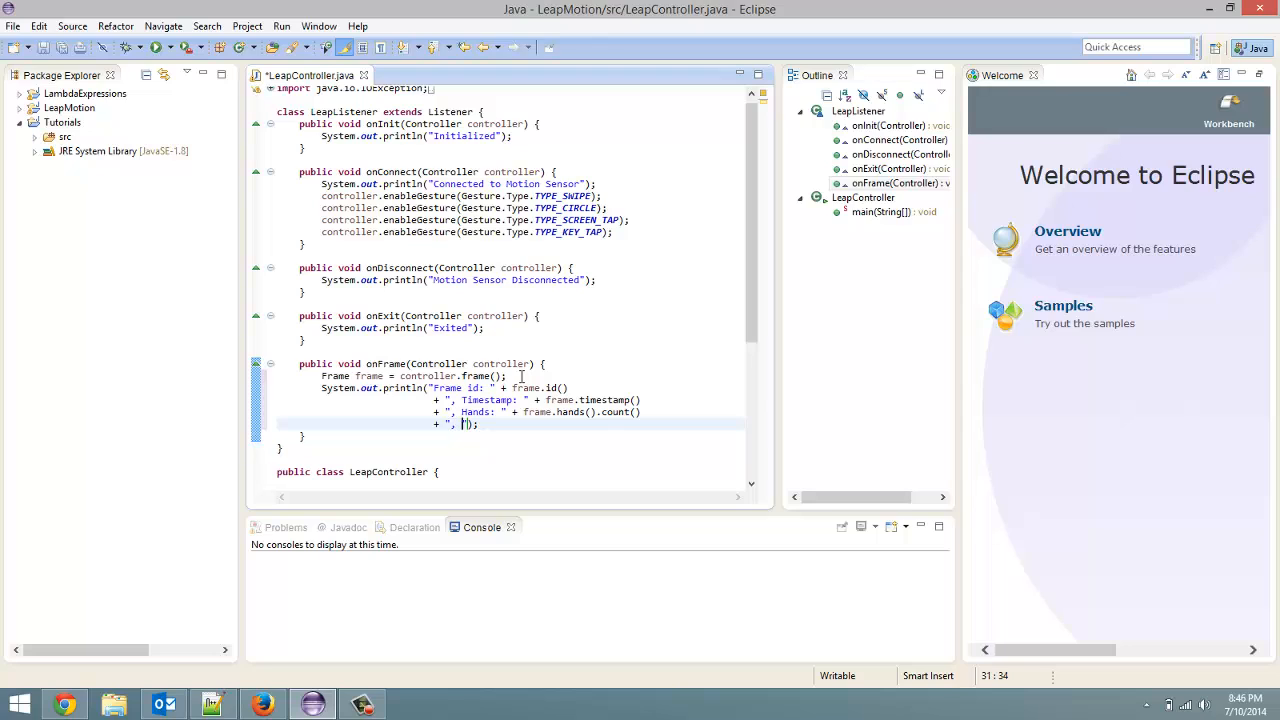
# Step: Append ", Fingers: " + frame.fingers().count() to the println
pyautogui.write('Finger')
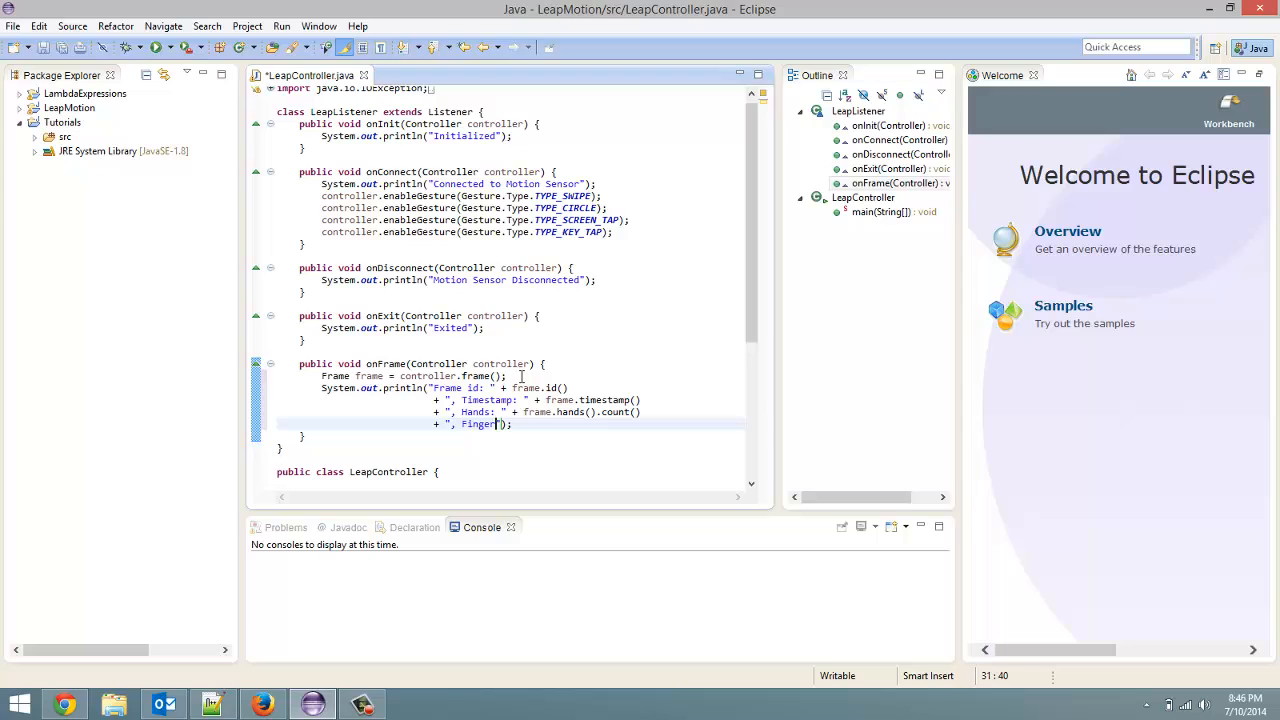
pyautogui.write('s:')
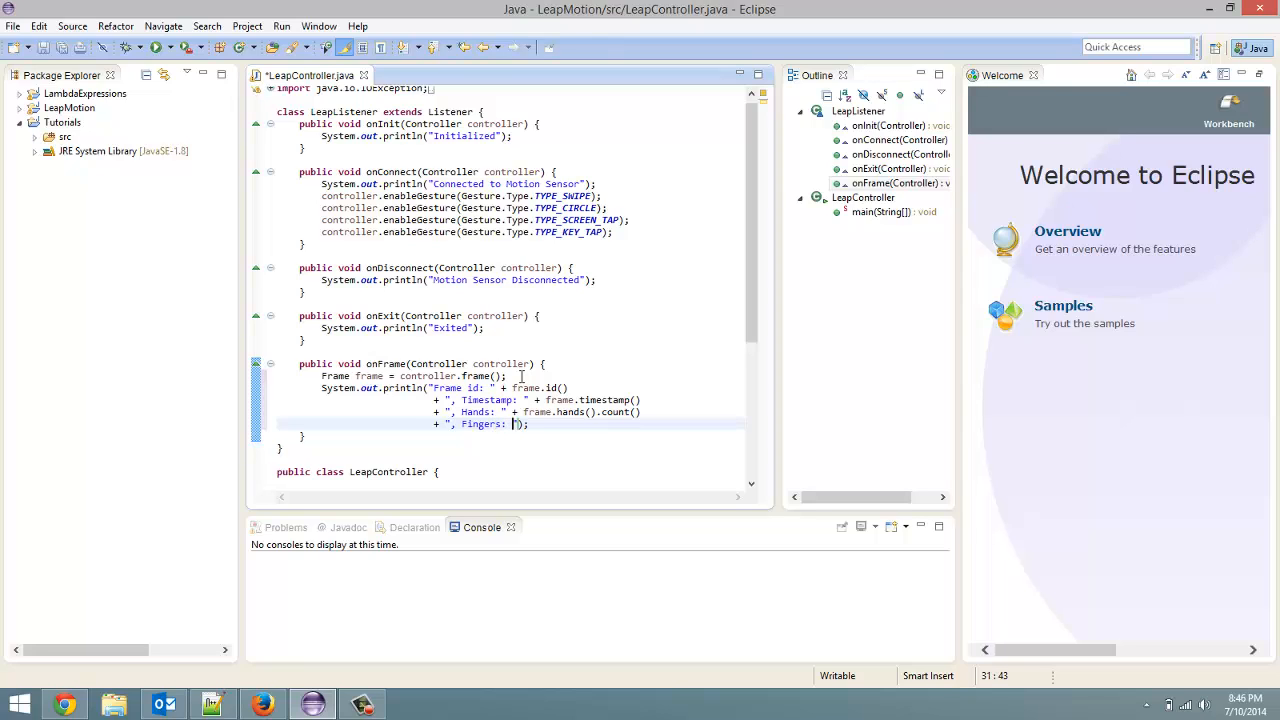
pyautogui.write('+')
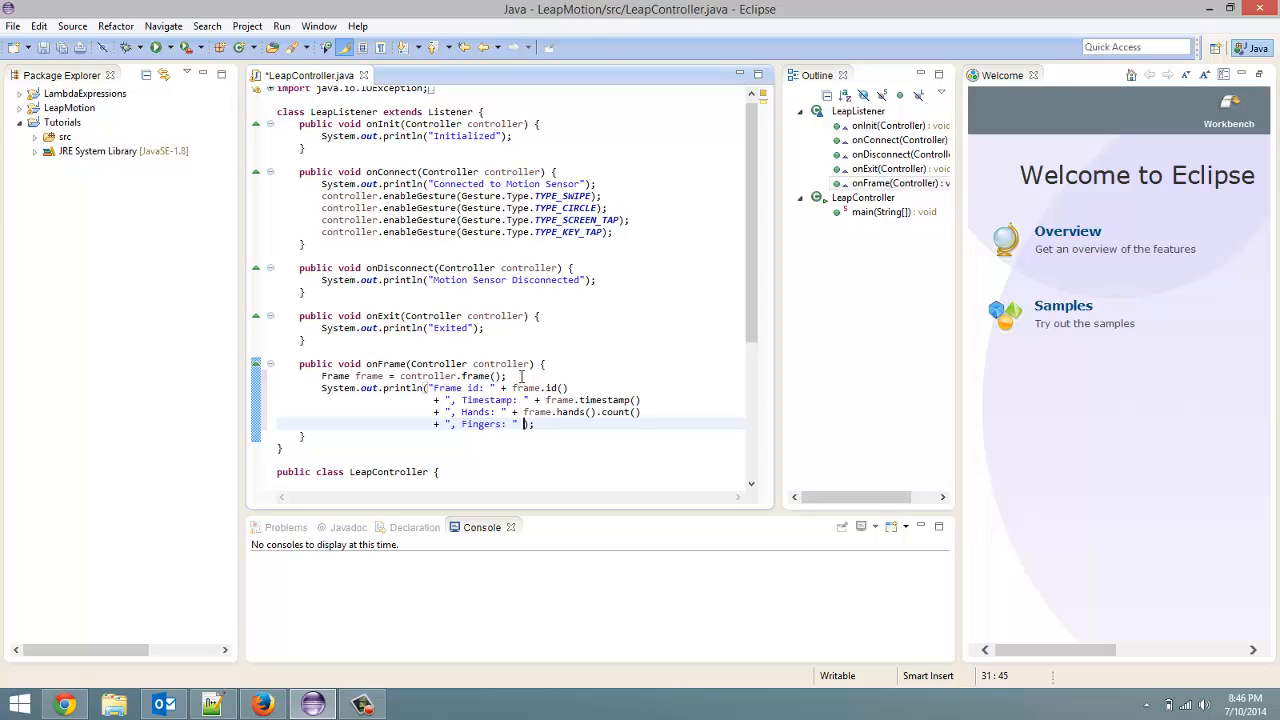
pyautogui.write('+ frame.fingers(')
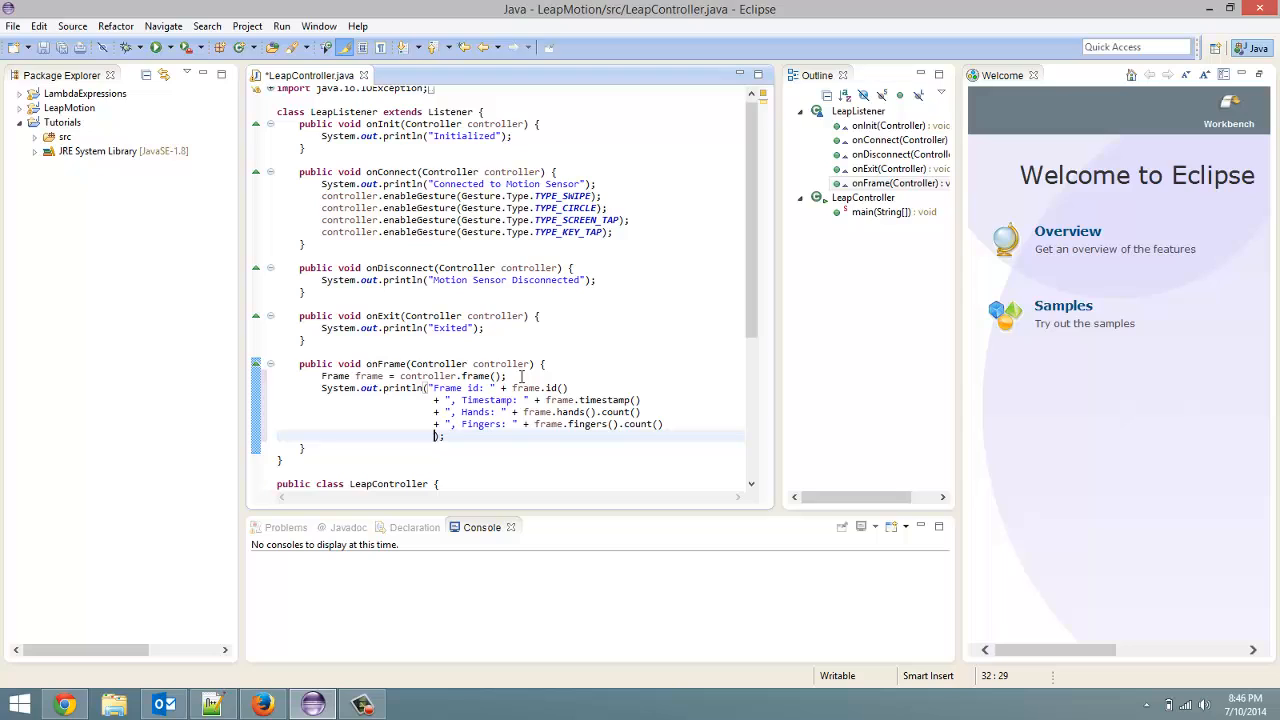
# Step: Append ", Tools: " + frame.tools() to the println on a new line
pyautogui.write('+')
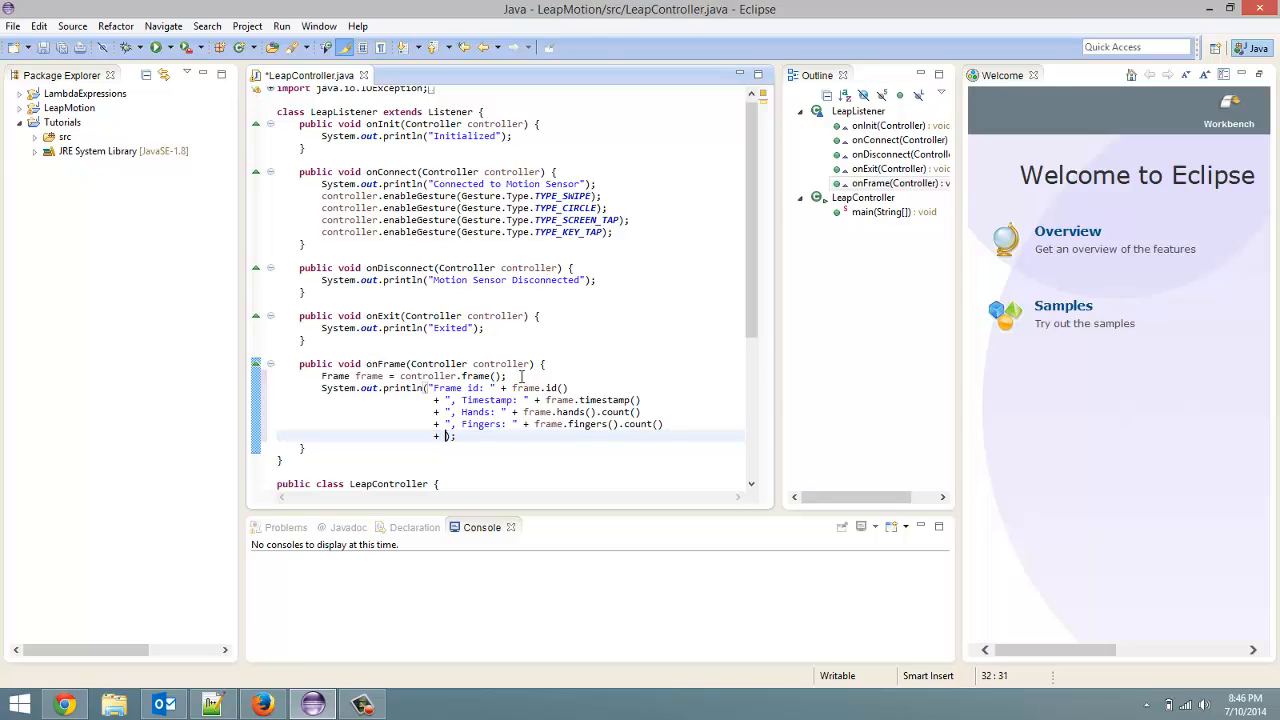
pyautogui.write('",')
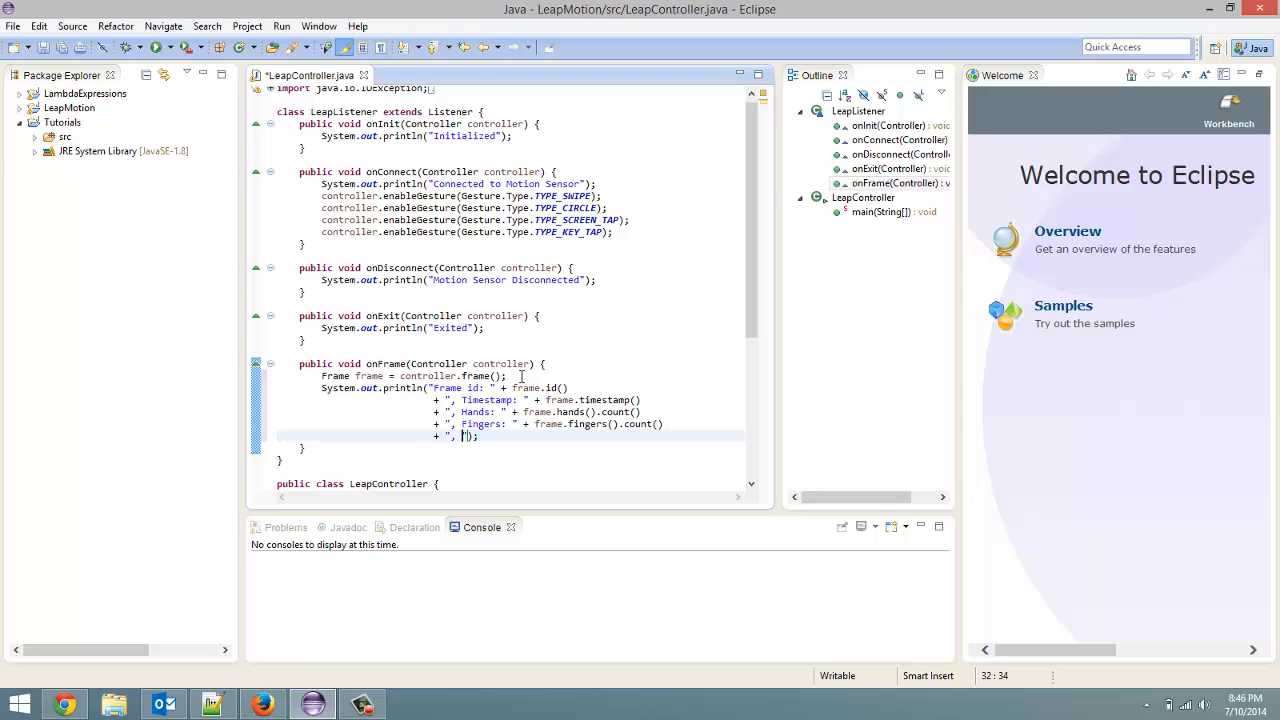
pyautogui.write('"')
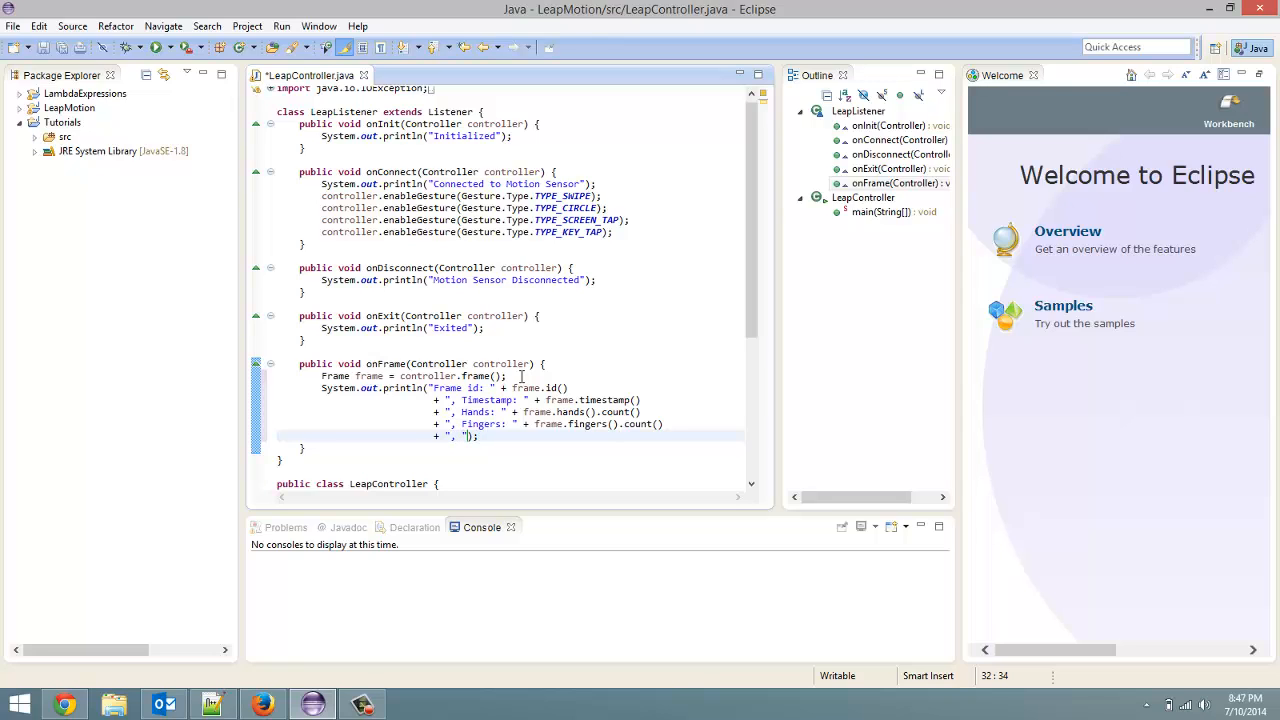
pyautogui.write('Tools:')
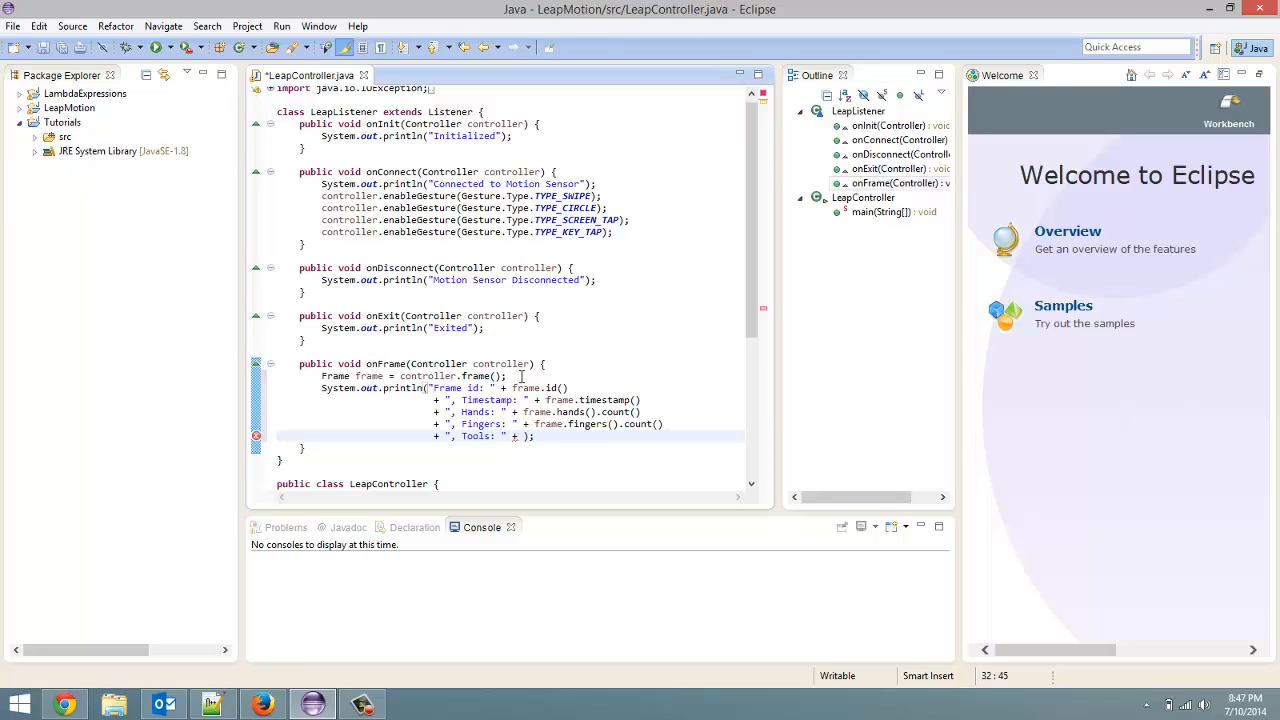
pyautogui.write('fr')
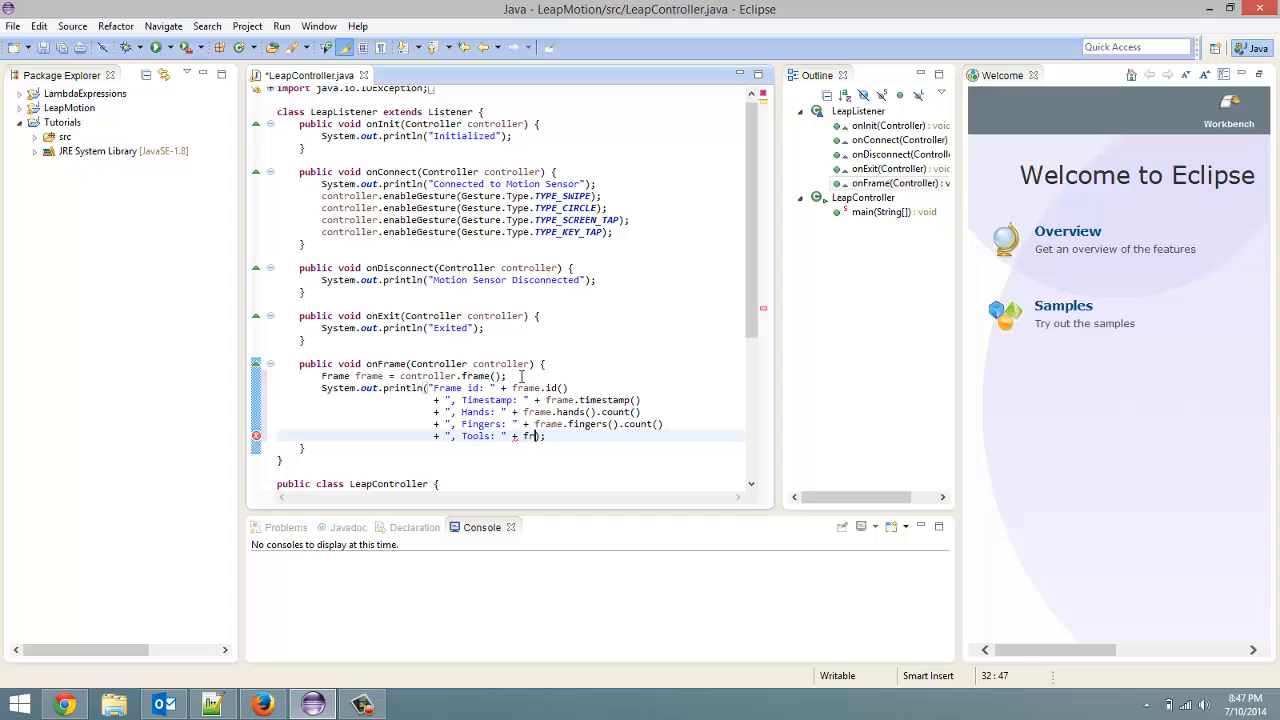
pyautogui.write('ame.')
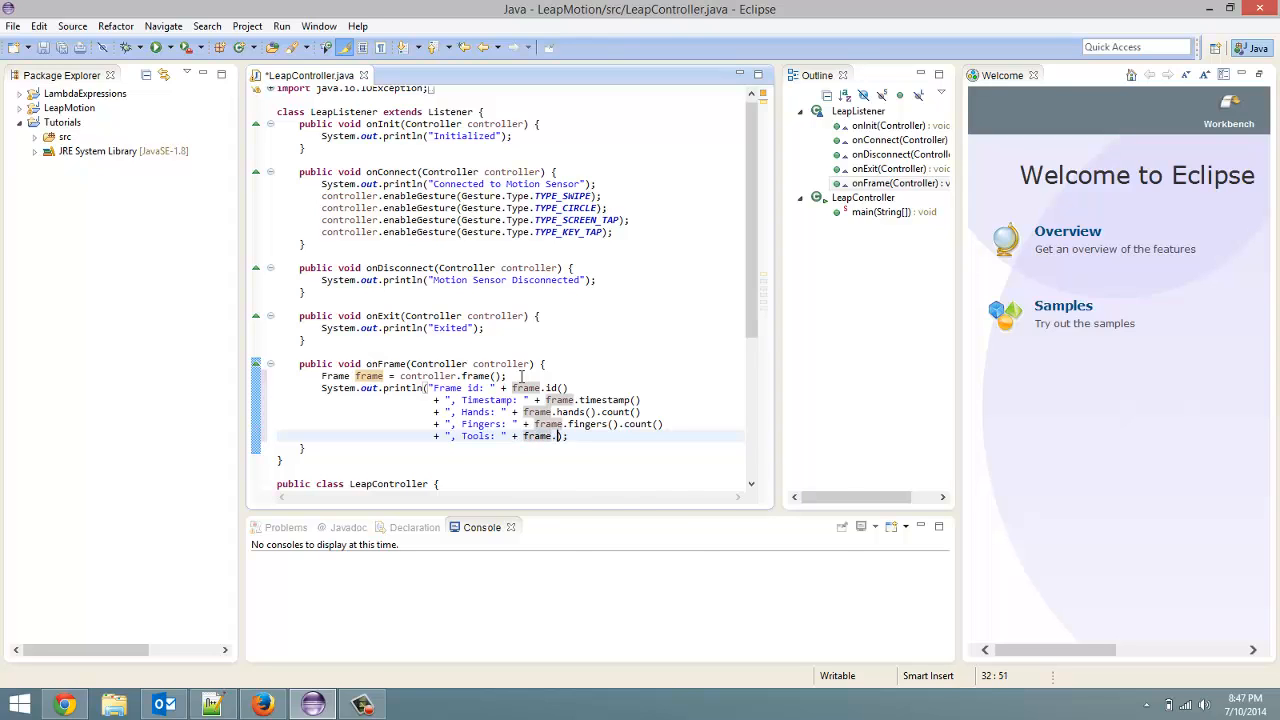
pyautogui.write('tools(')
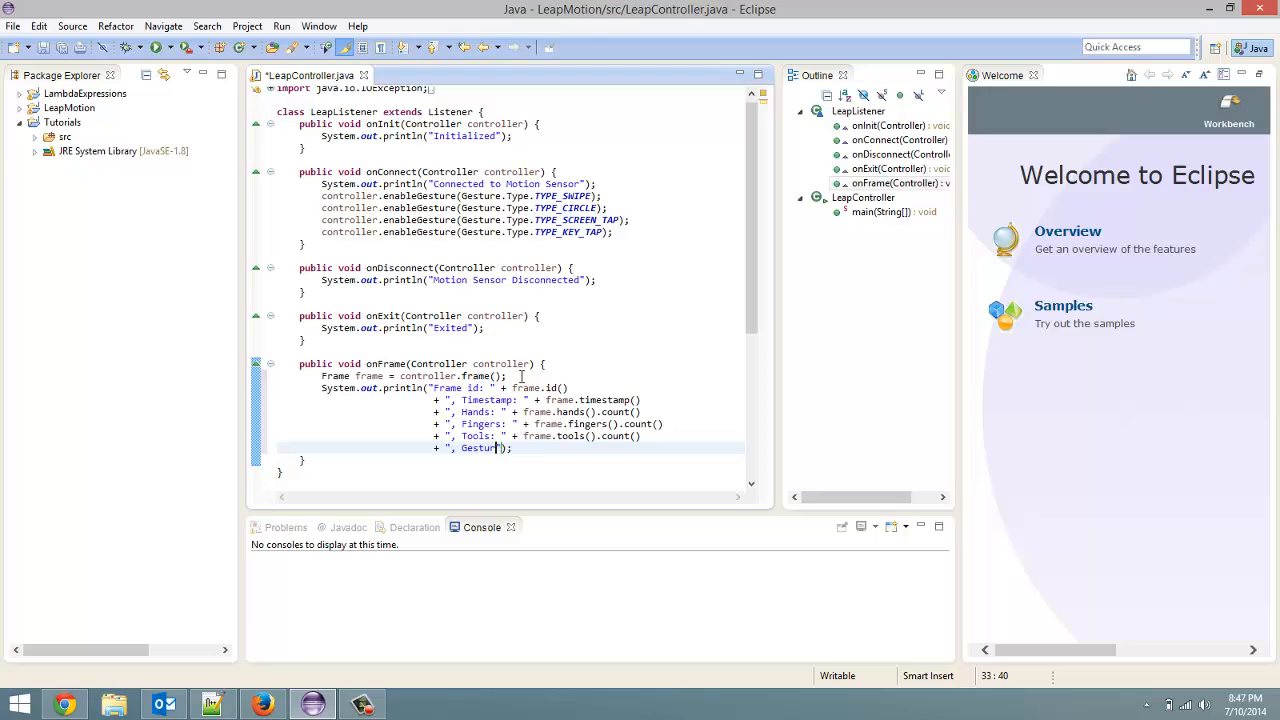
# Step: Finish the println with ", Gestures: " + frame.gestures().count());
pyautogui.write('es:')
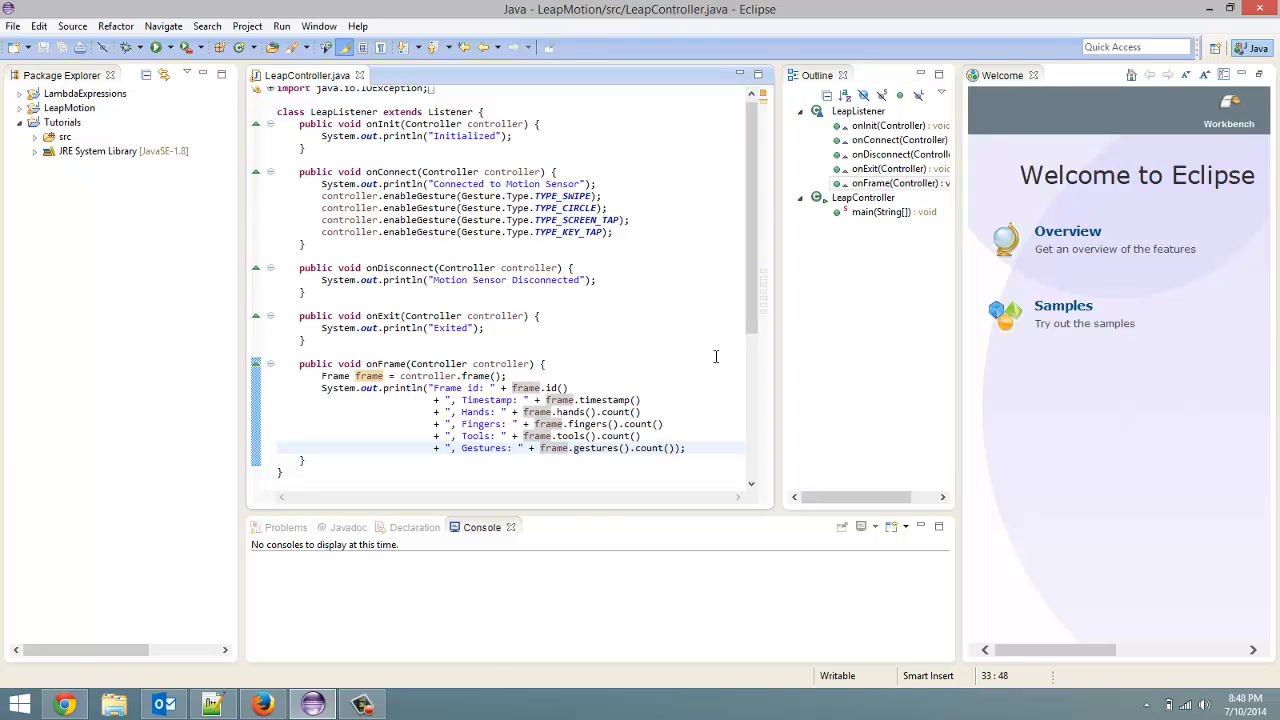
pyautogui.click(362, 704)
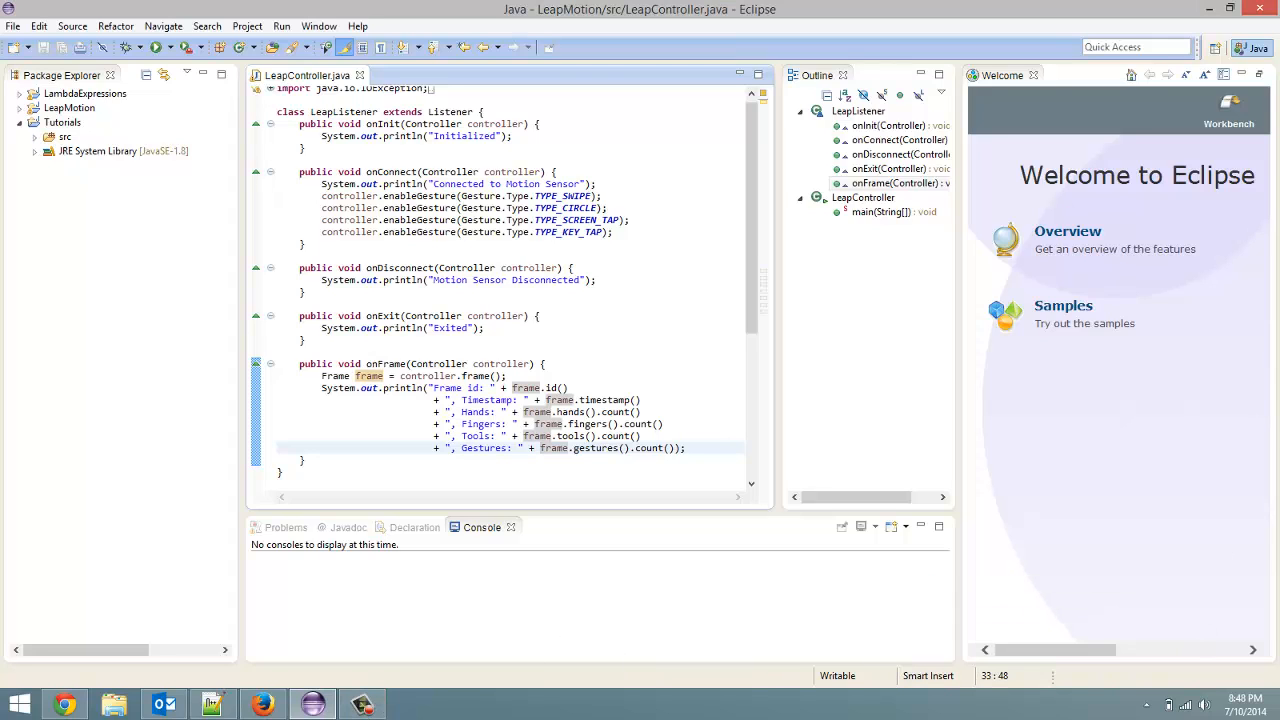
pyautogui.moveTo(968, 268)
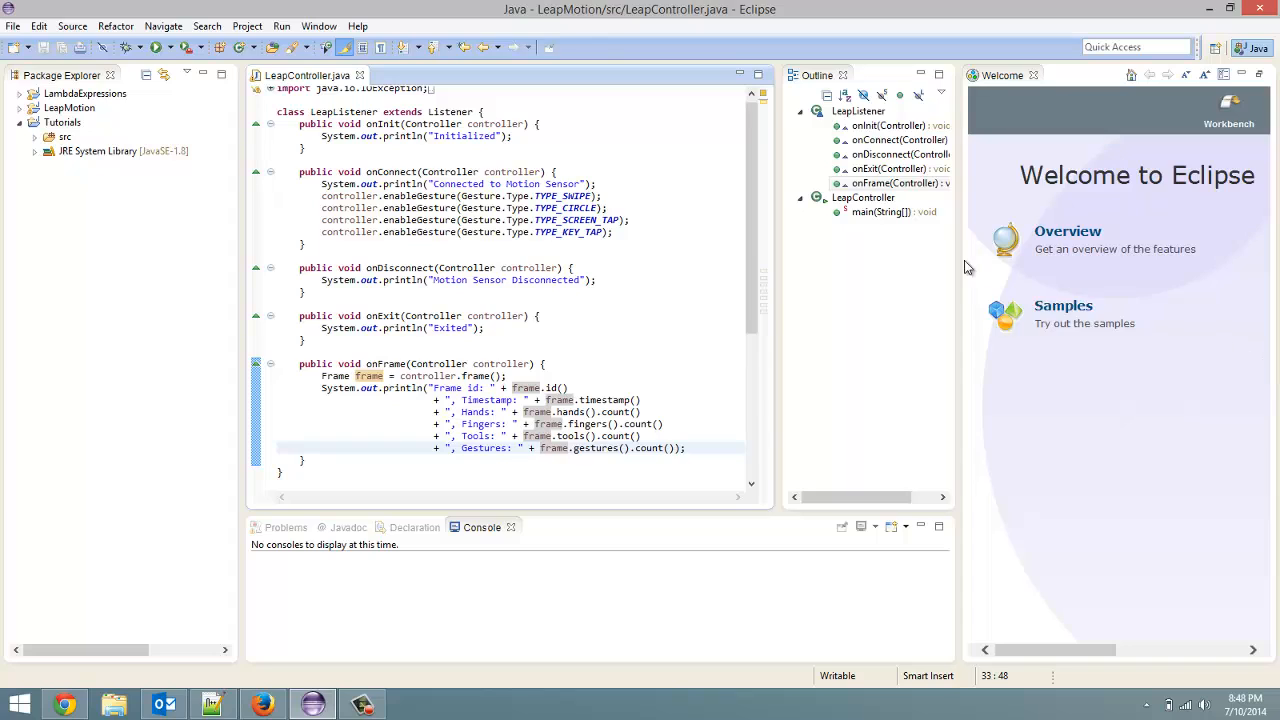
pyautogui.moveTo(542, 320)
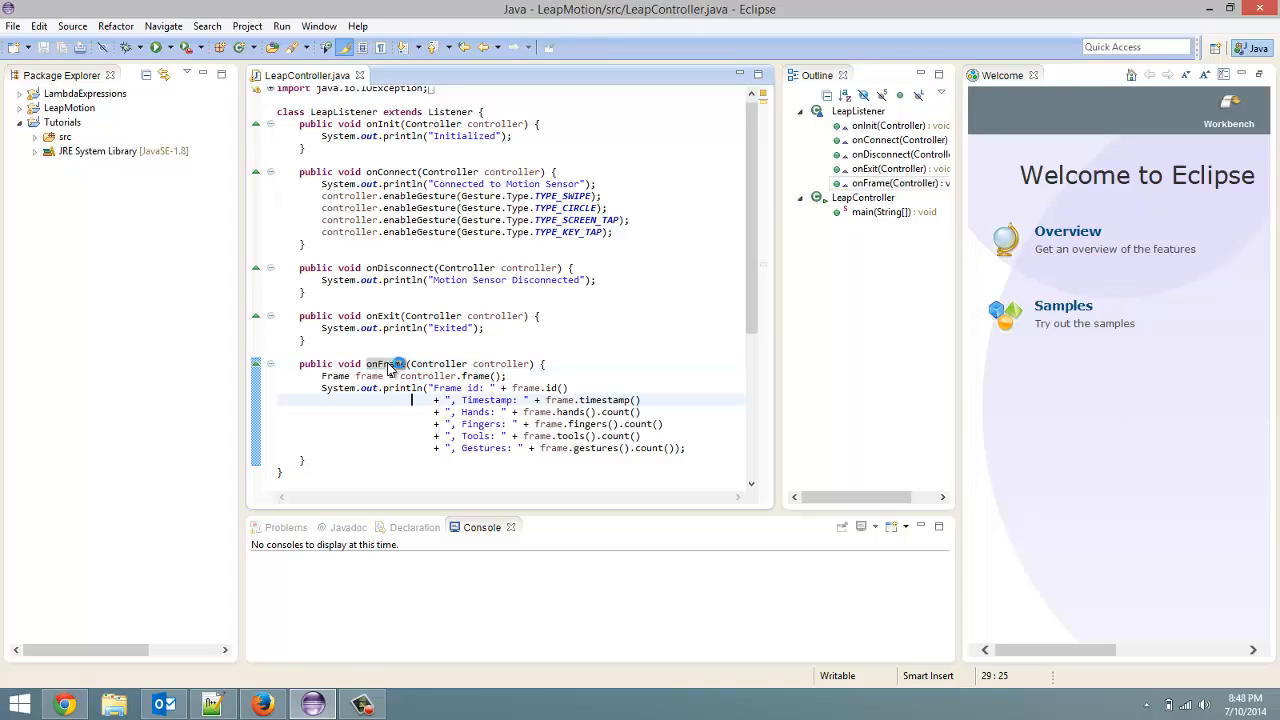
pyautogui.moveTo(384, 364)
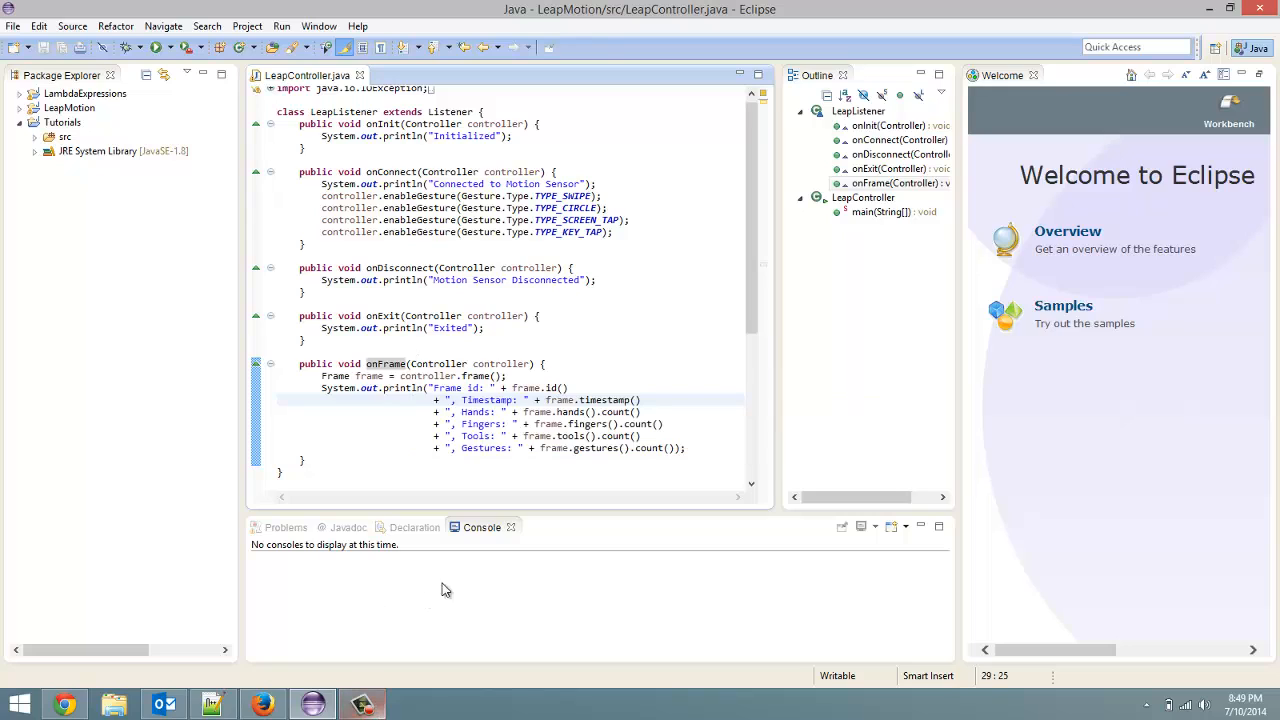
pyautogui.moveTo(472, 682)
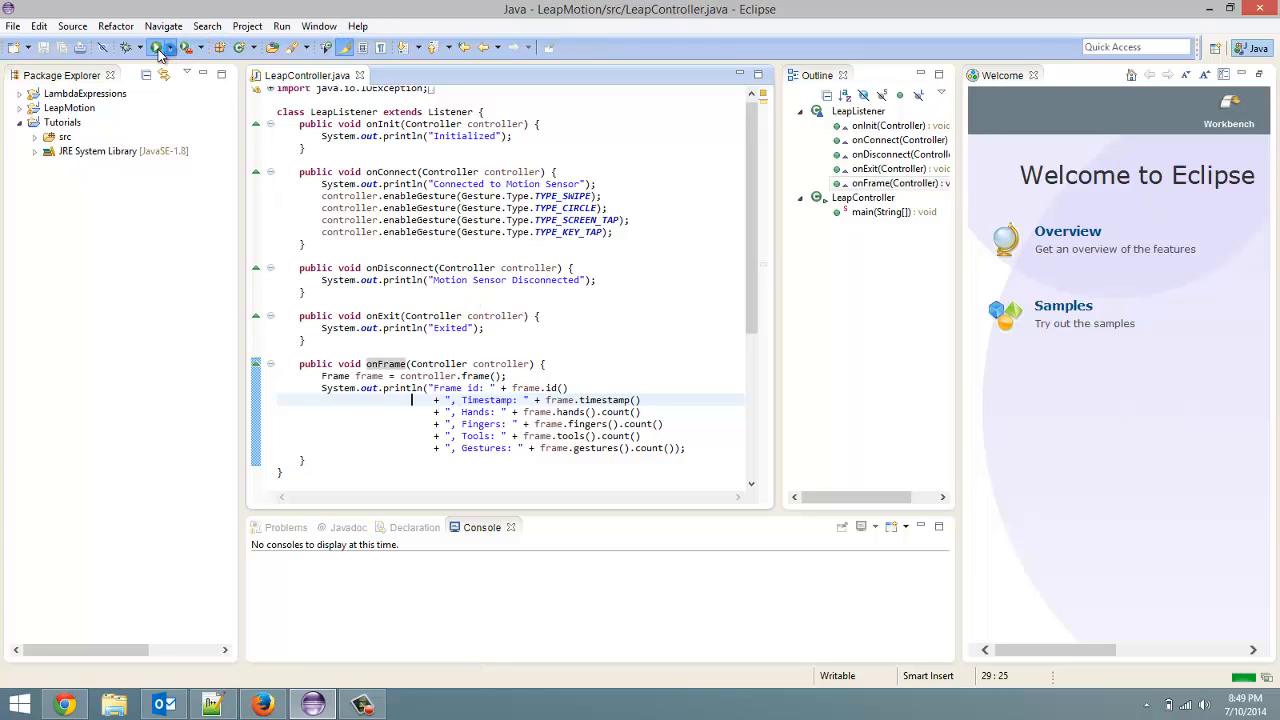
# Step: Run LeapController so the Console prints per-frame lines, then terminate the run
pyautogui.click(156, 48)
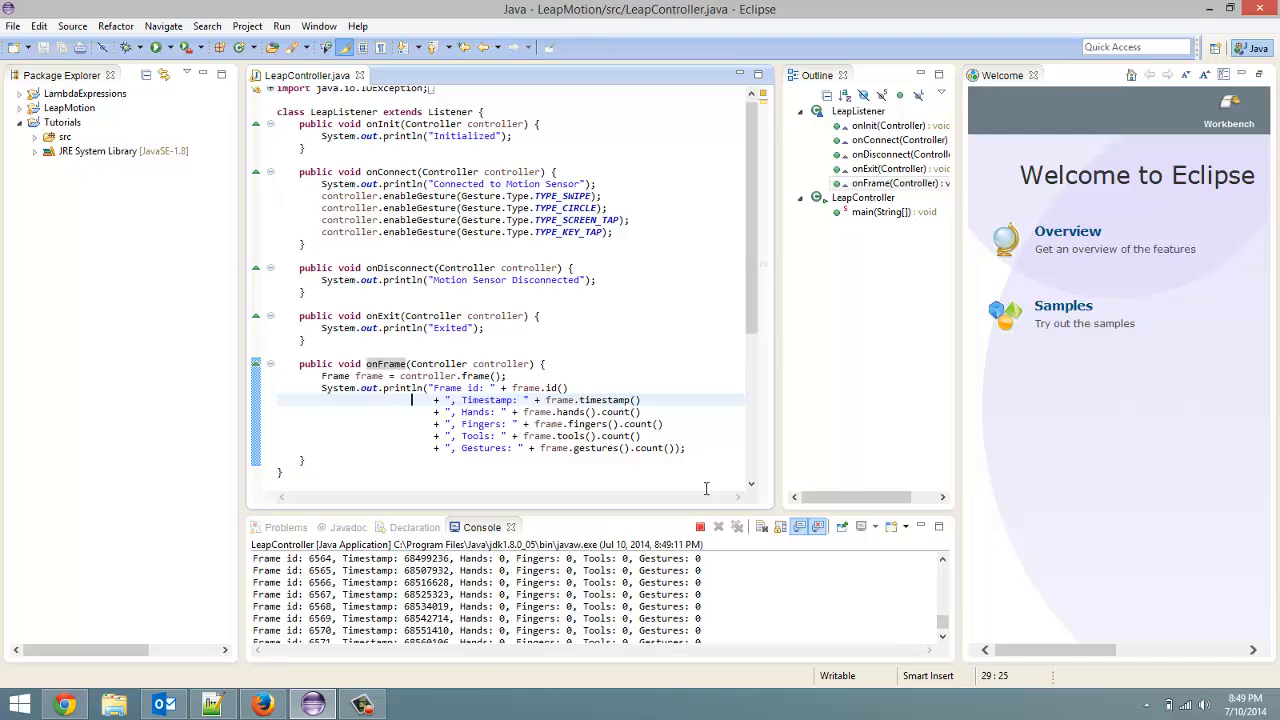
pyautogui.moveTo(700, 528)
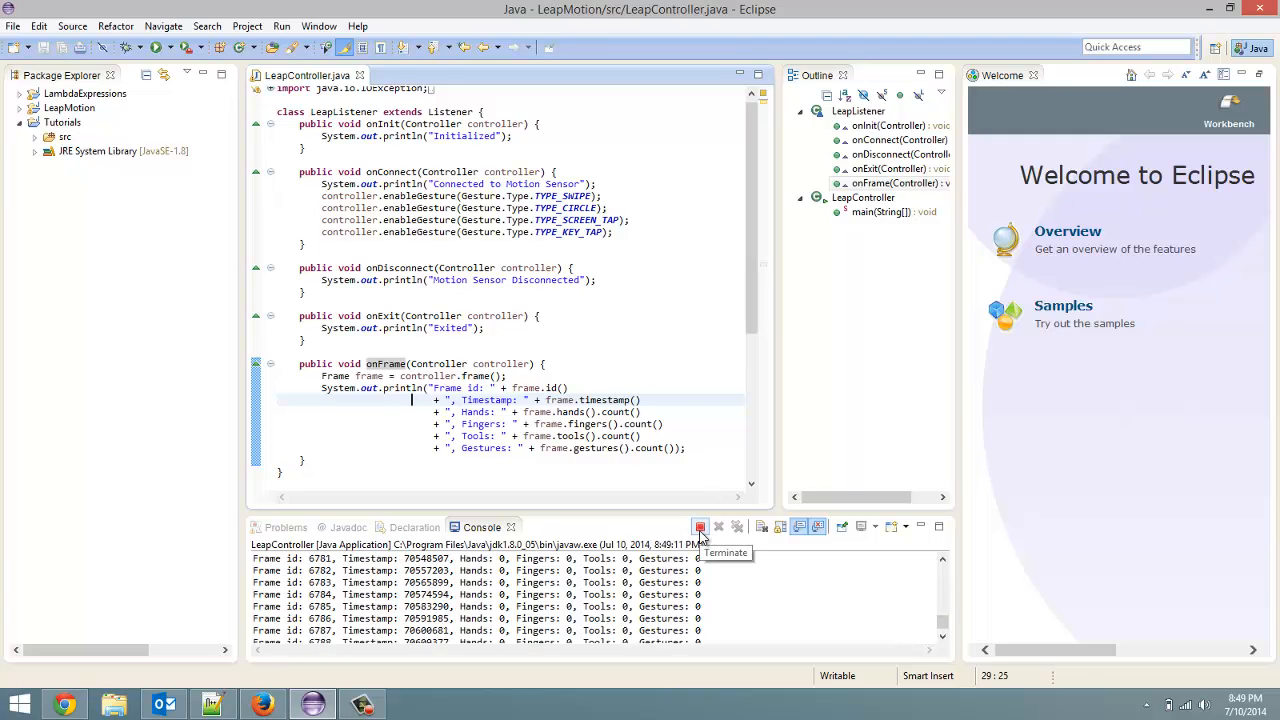
pyautogui.click(700, 528)
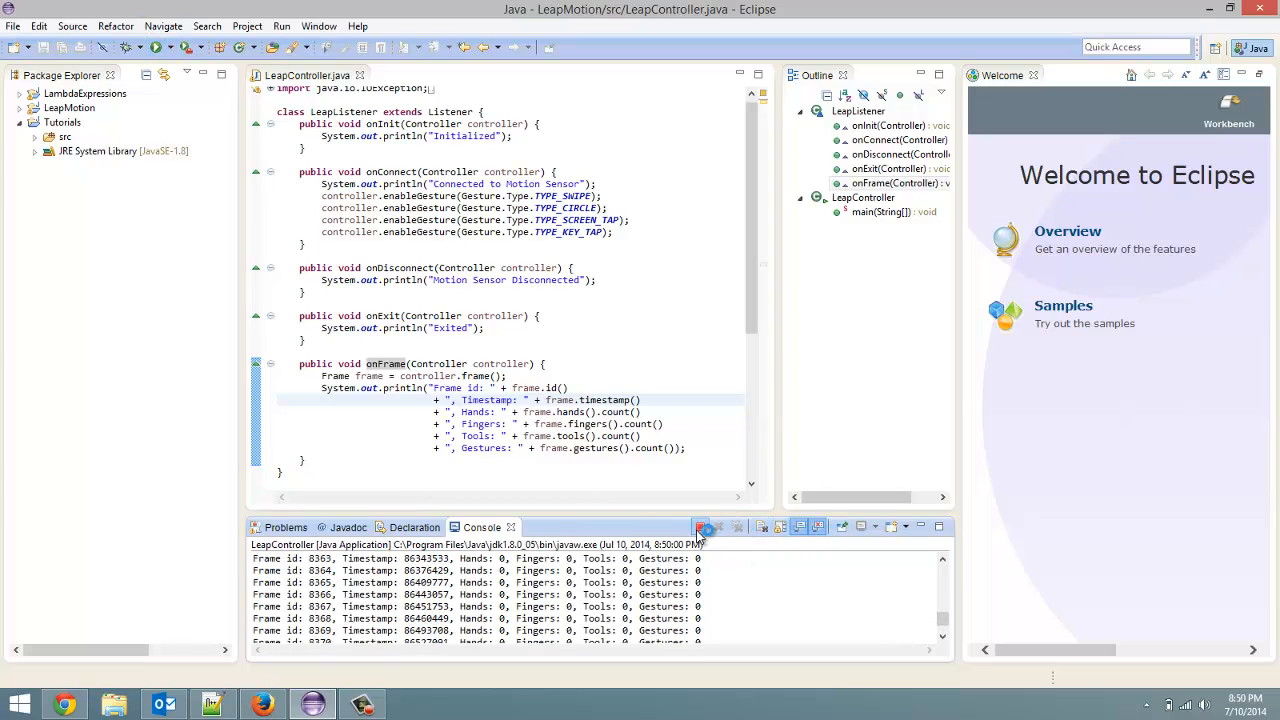
pyautogui.click(702, 528)
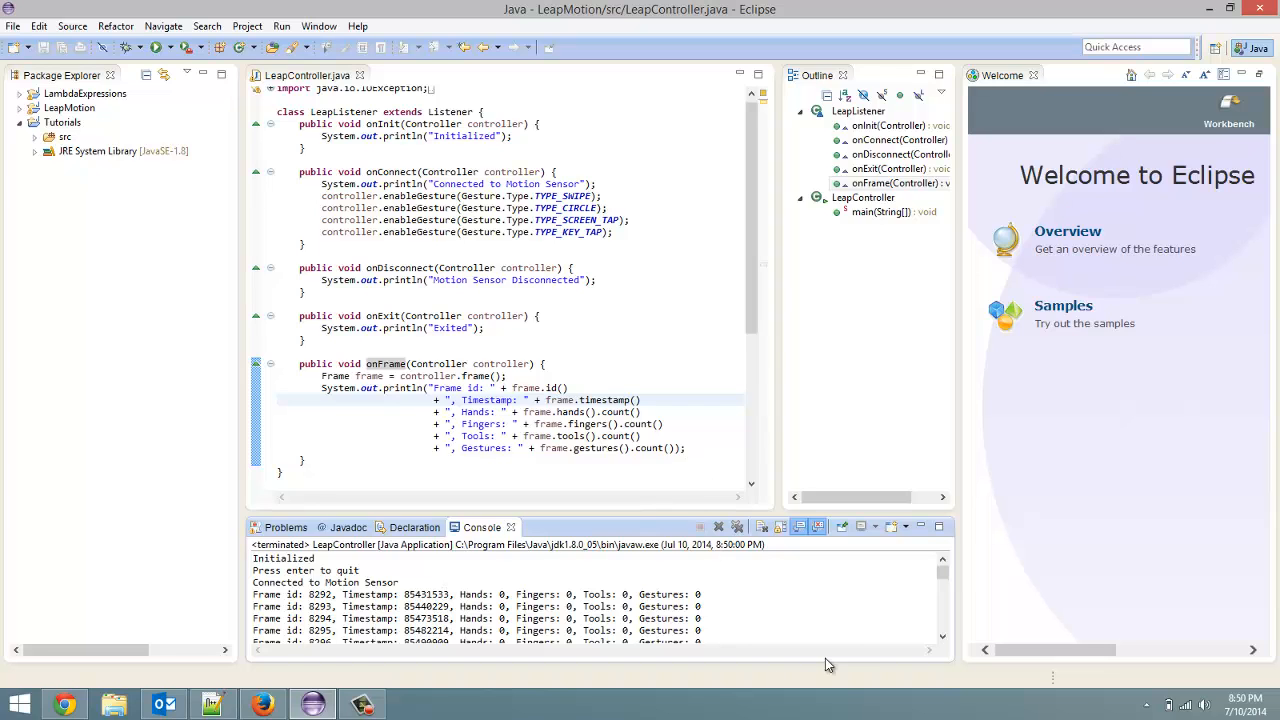
# Step: Scroll the Console to the final frame lines of the terminated run
pyautogui.scroll(-3)
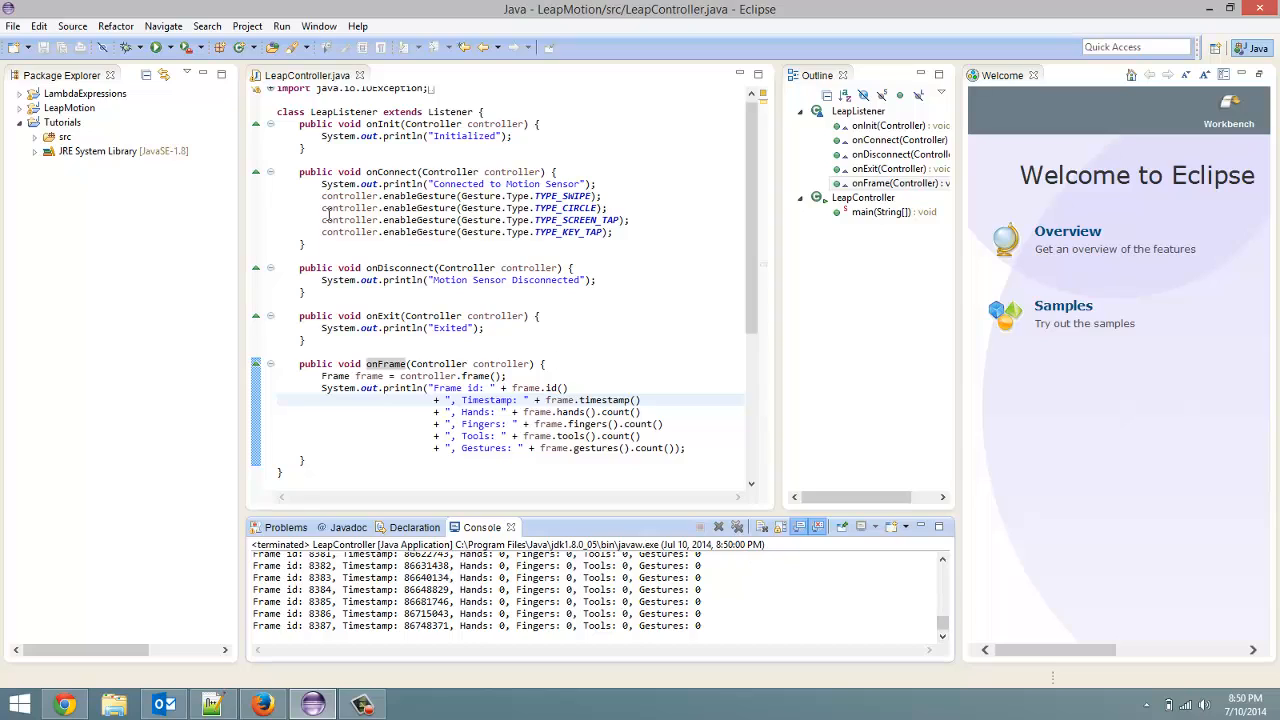
pyautogui.moveTo(676, 276)
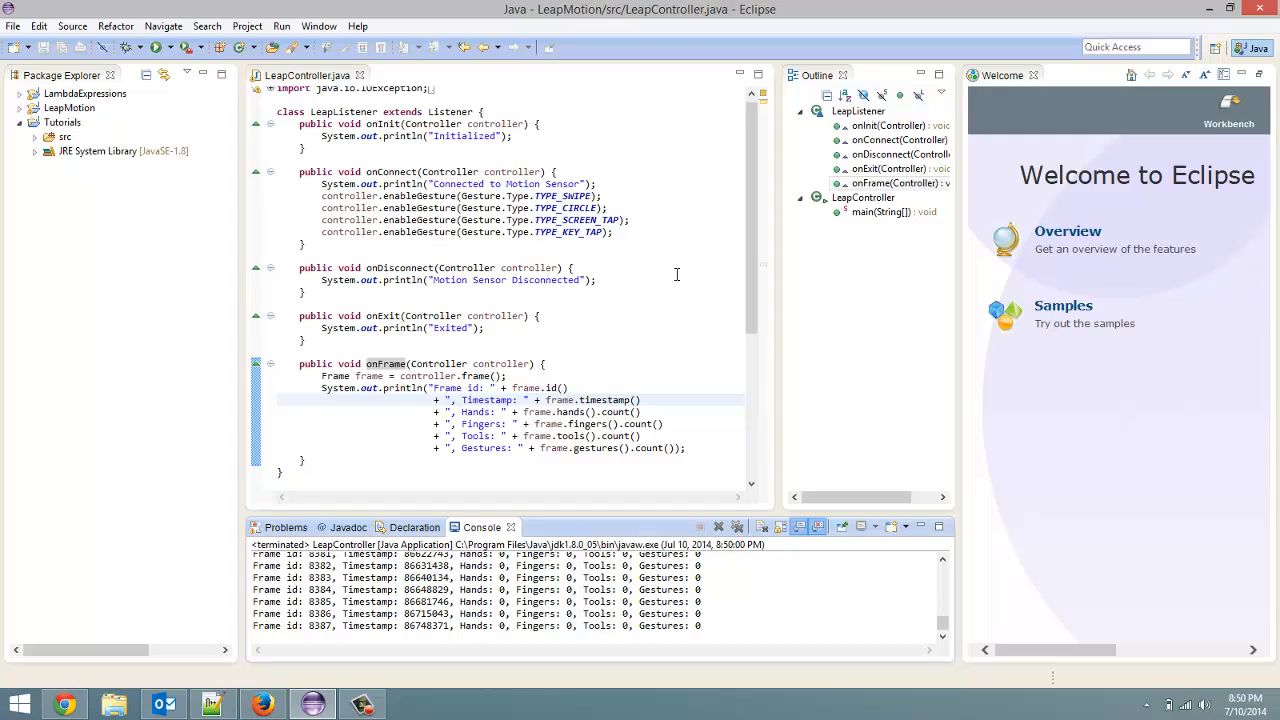
pyautogui.moveTo(524, 556)
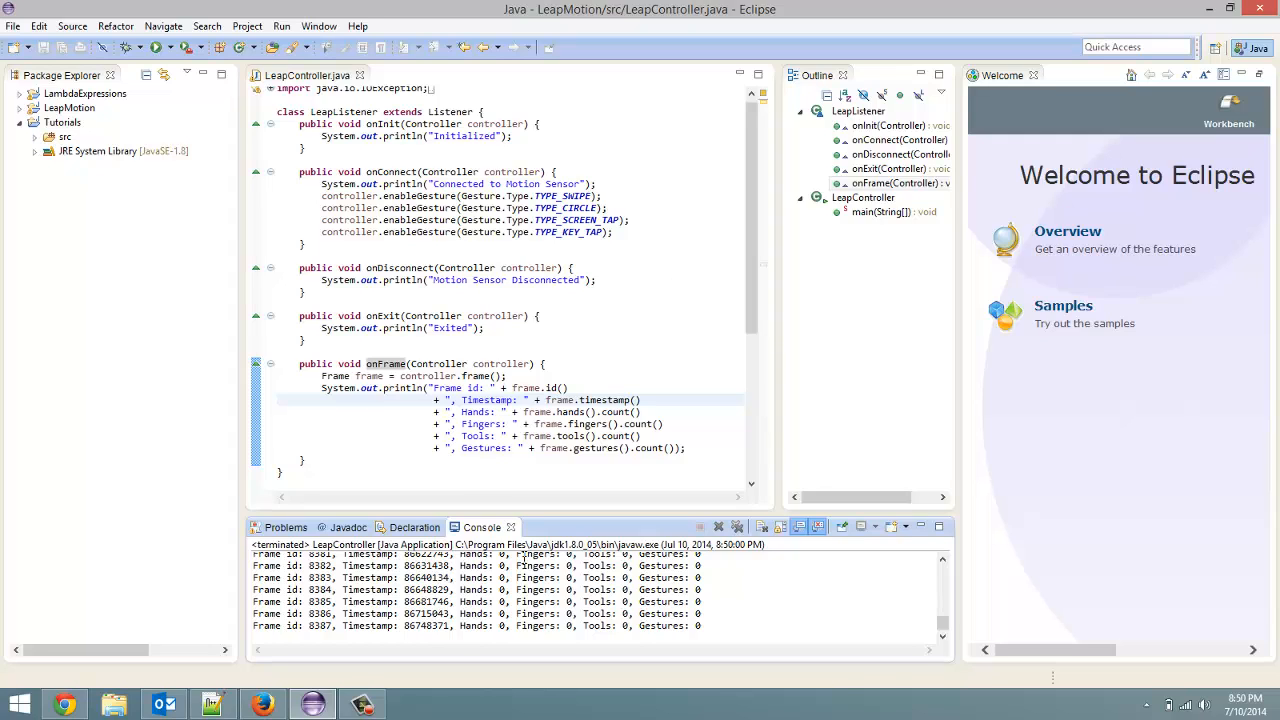